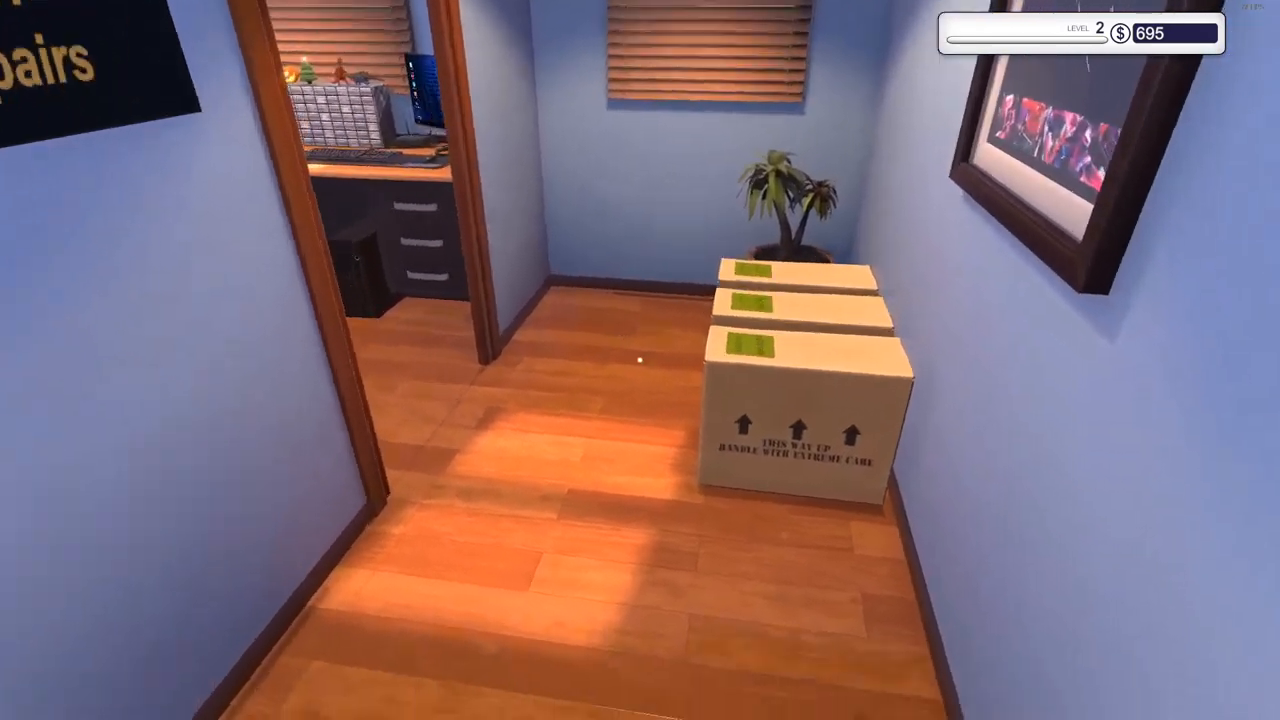
mouse_move(640, 360)
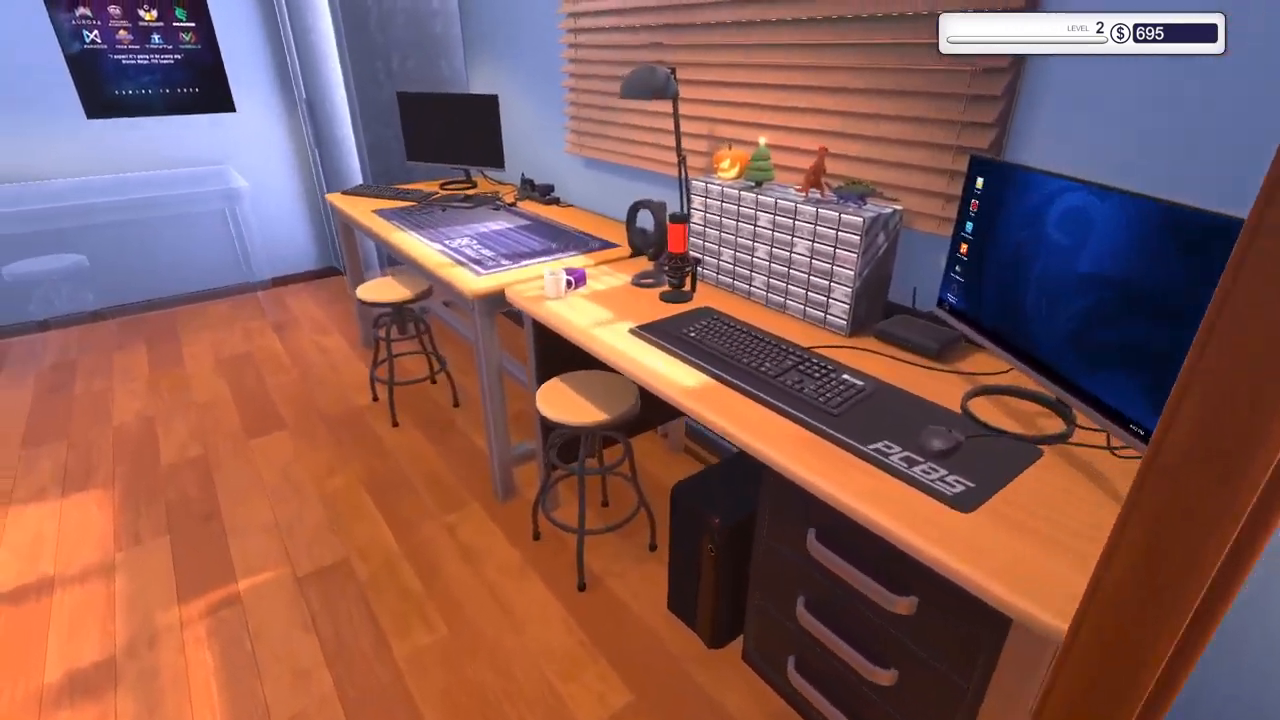
mouse_move(640, 360)
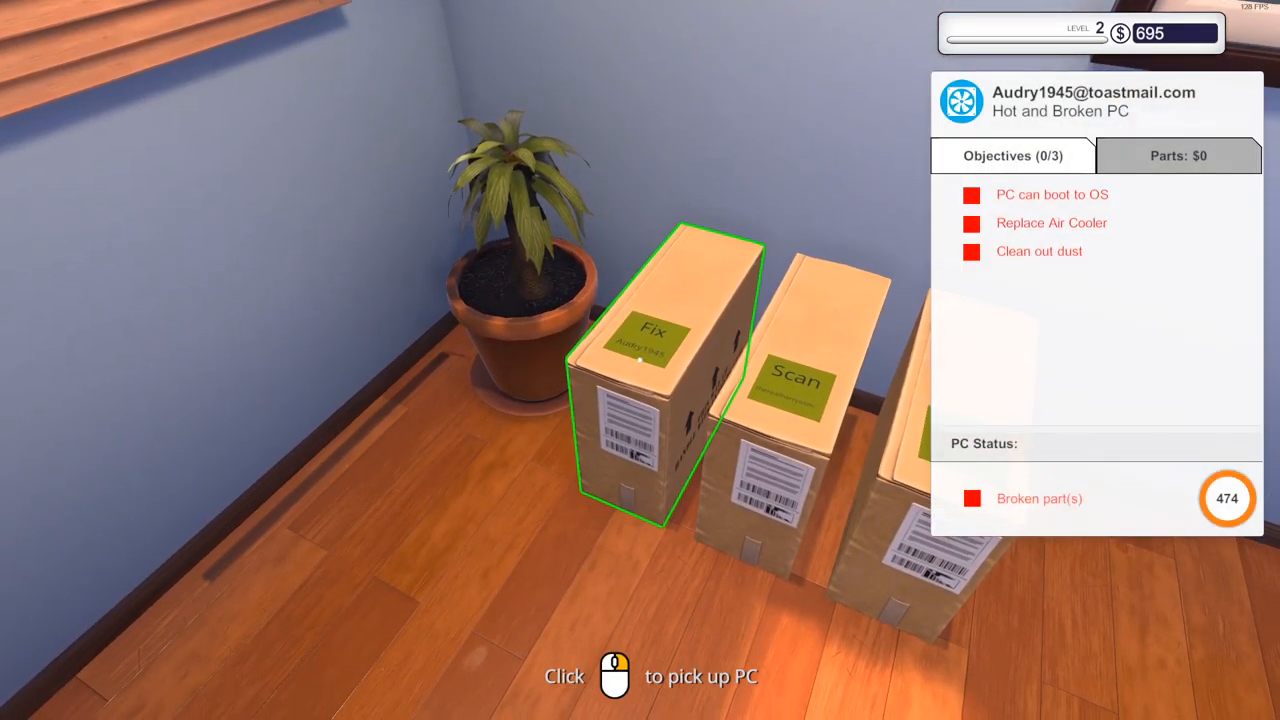
Step: Pick up the customer's Hot and Broken PC to carry it to the workbench
click(660, 370)
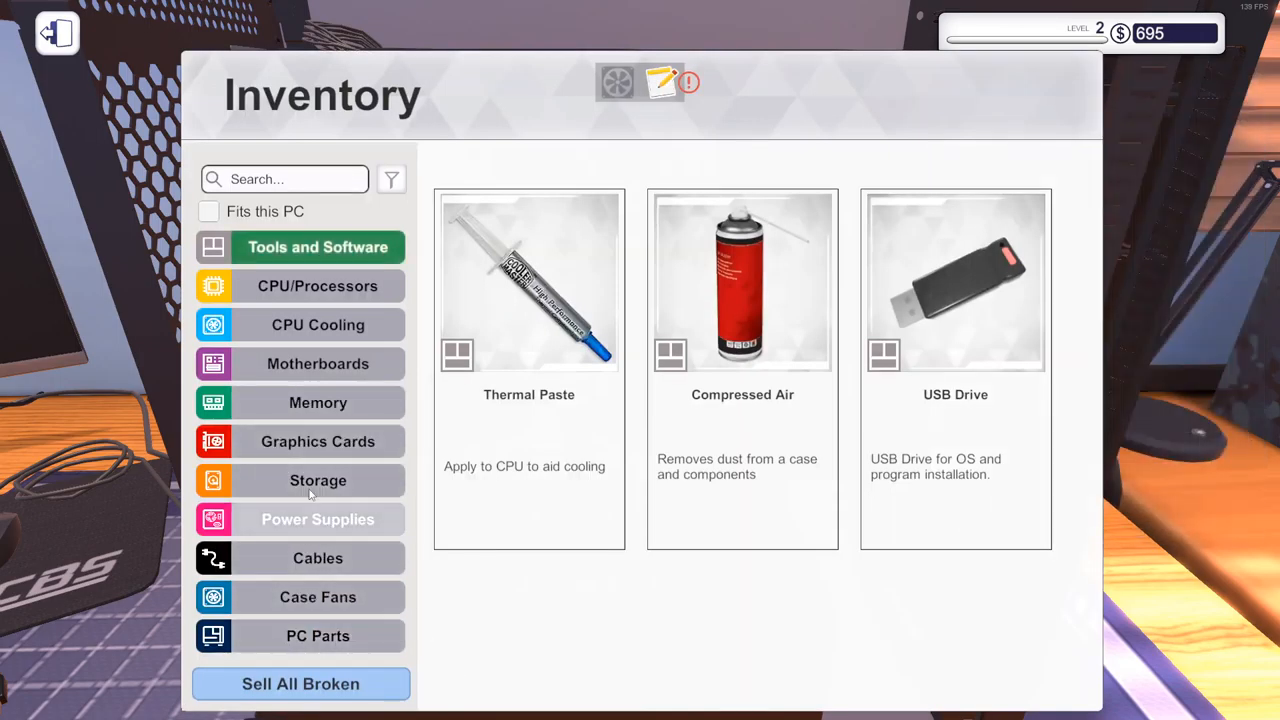
Step: Leave the workbench and sit at the office computer
click(318, 324)
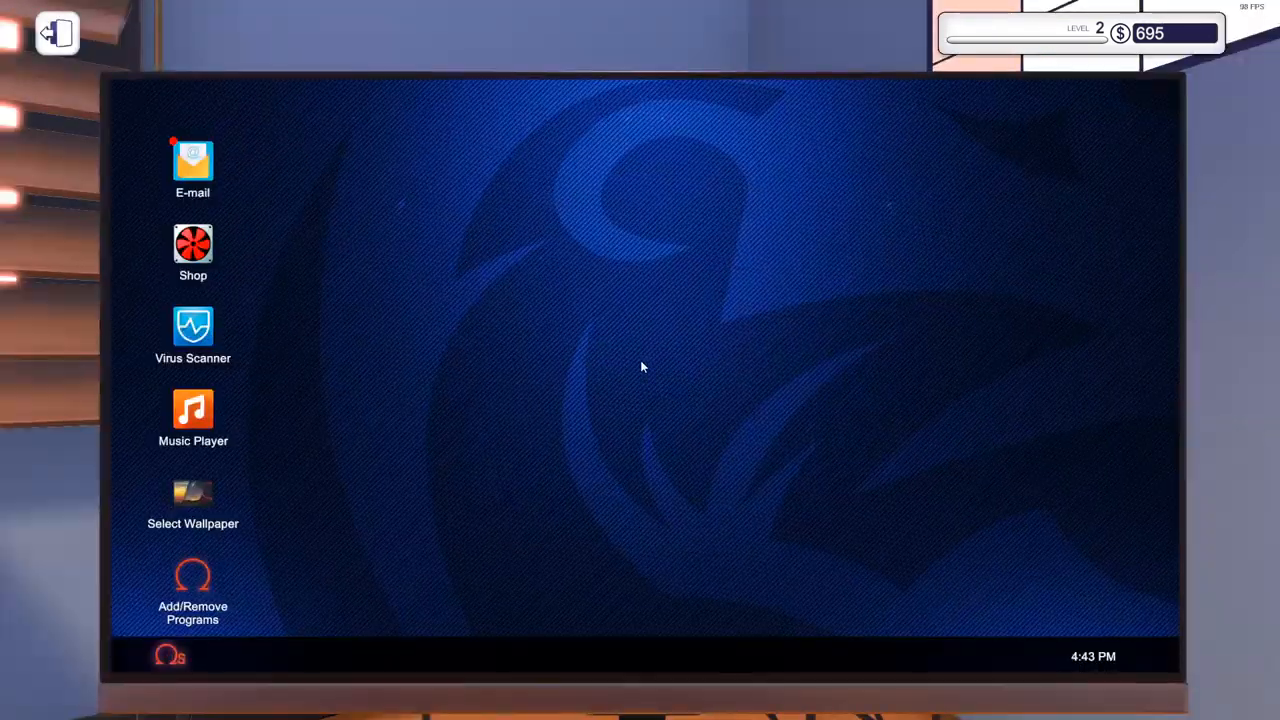
mouse_move(197, 222)
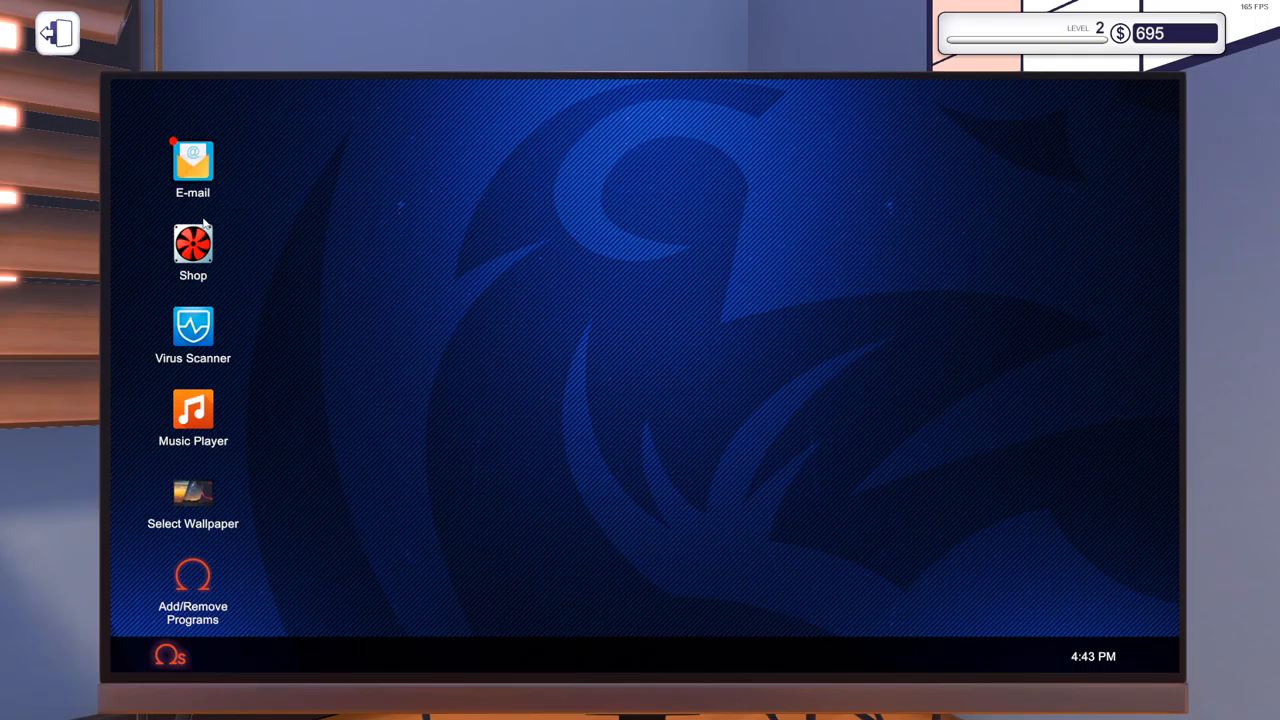
mouse_move(168, 655)
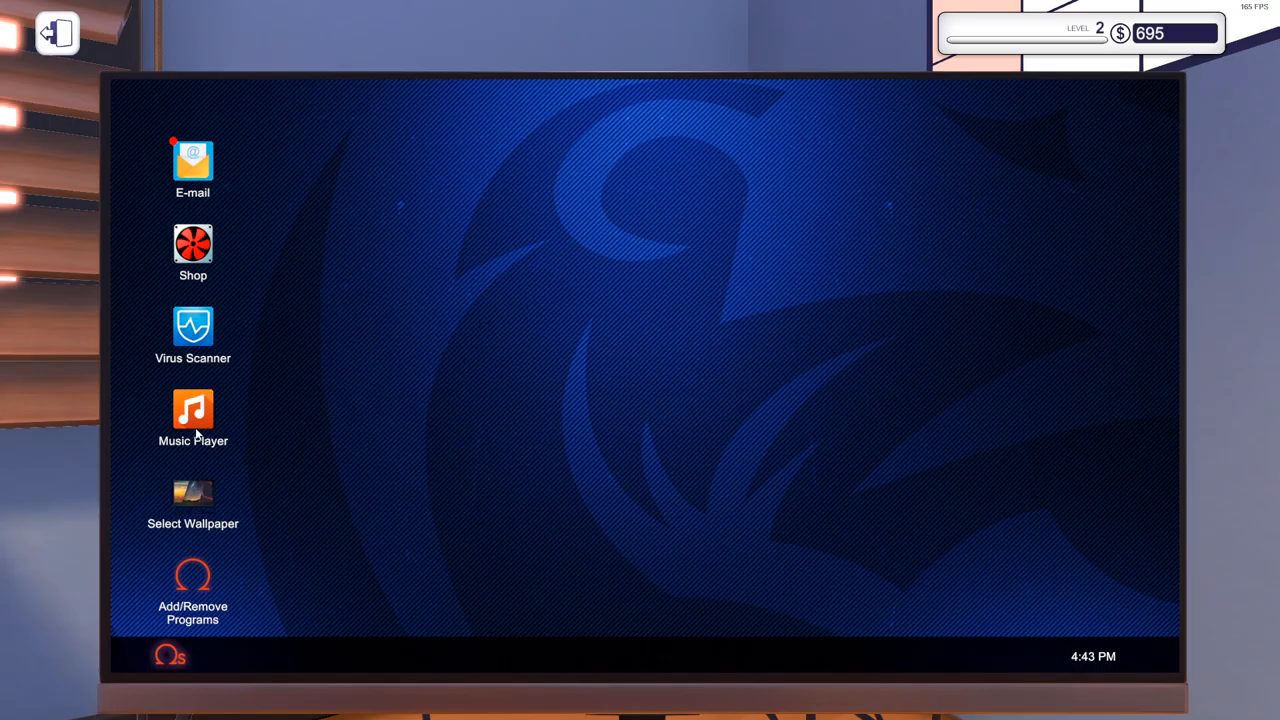
mouse_move(130, 673)
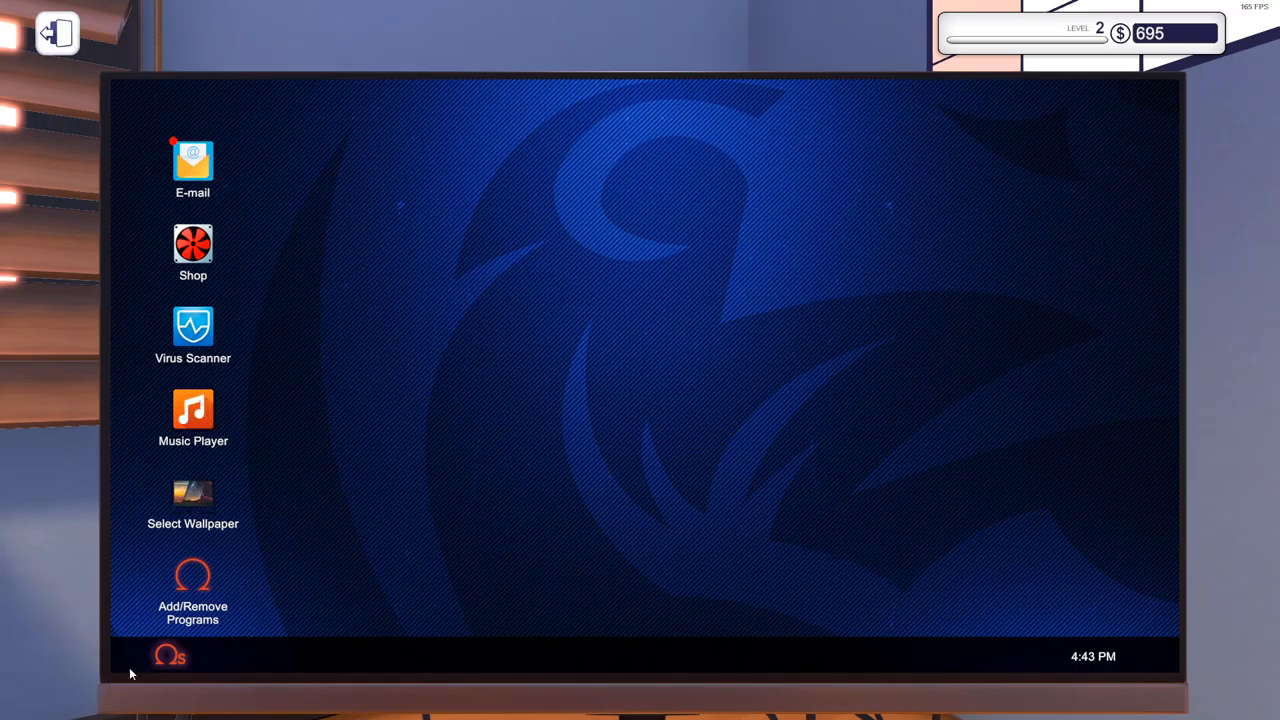
mouse_move(448, 257)
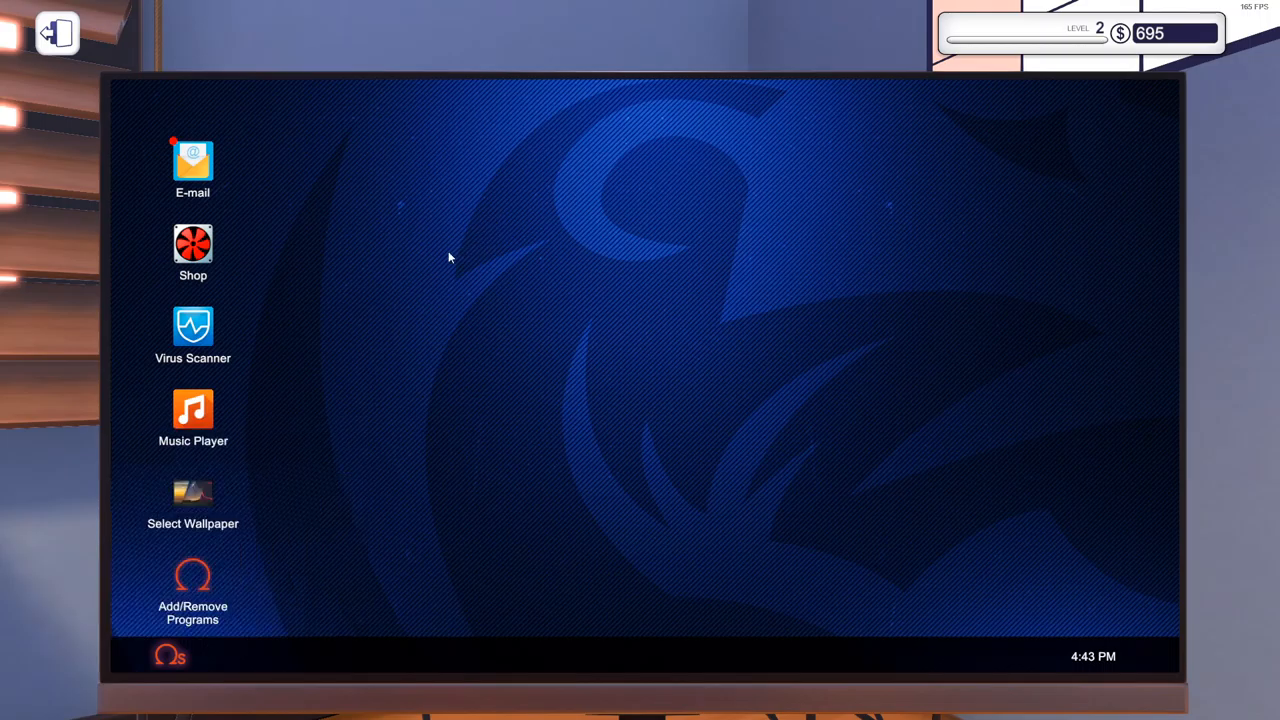
mouse_move(276, 472)
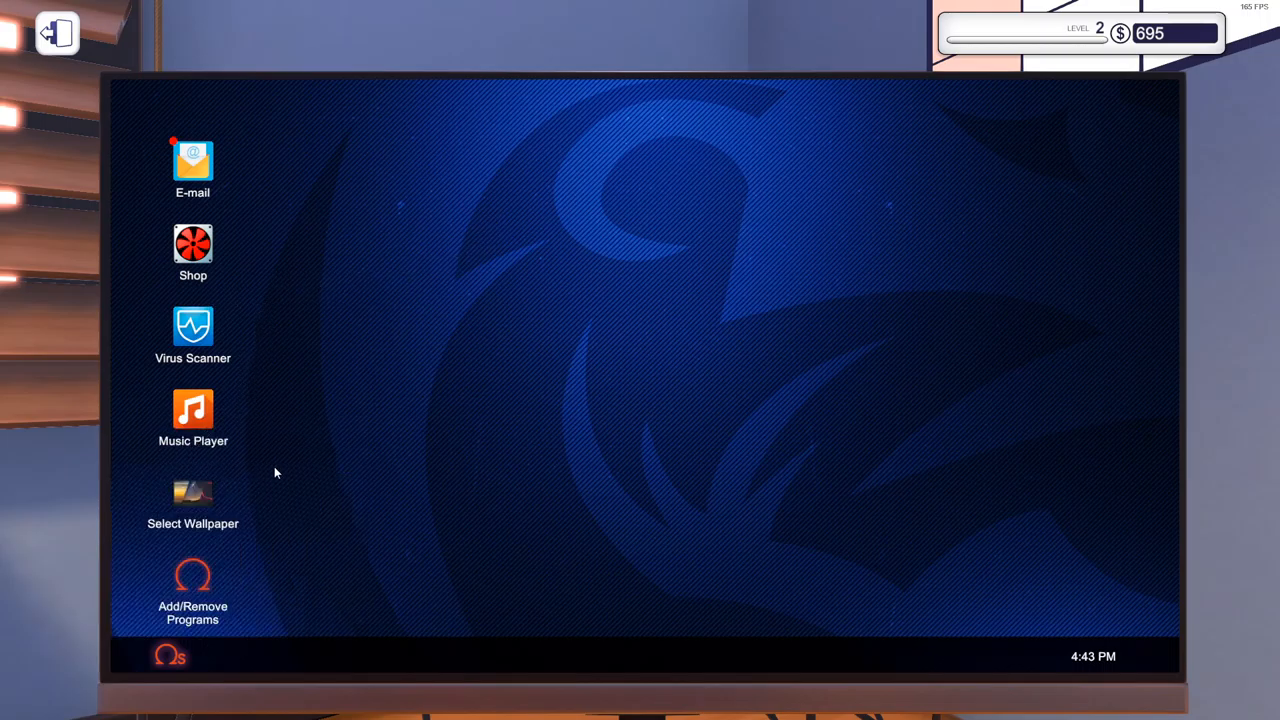
mouse_move(336, 438)
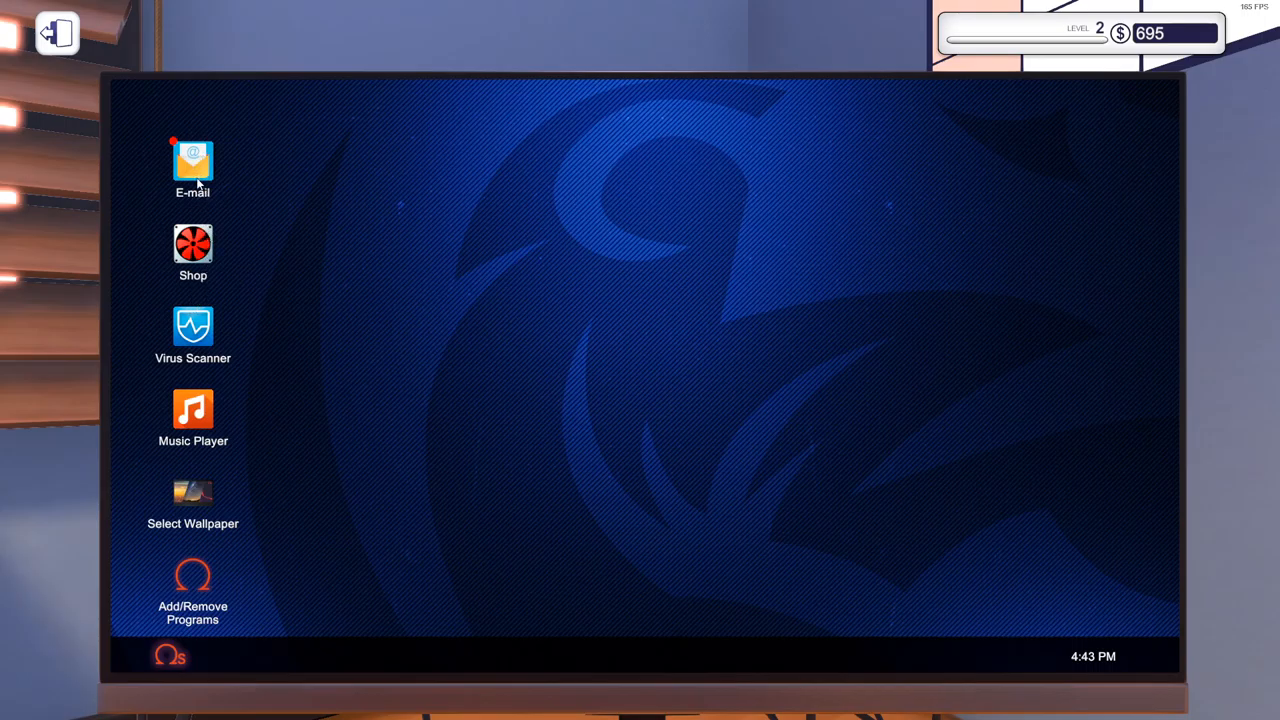
Step: Add the ARCTIC Freezer 11 LP from CPU Cooling to the cart and view it
click(192, 160)
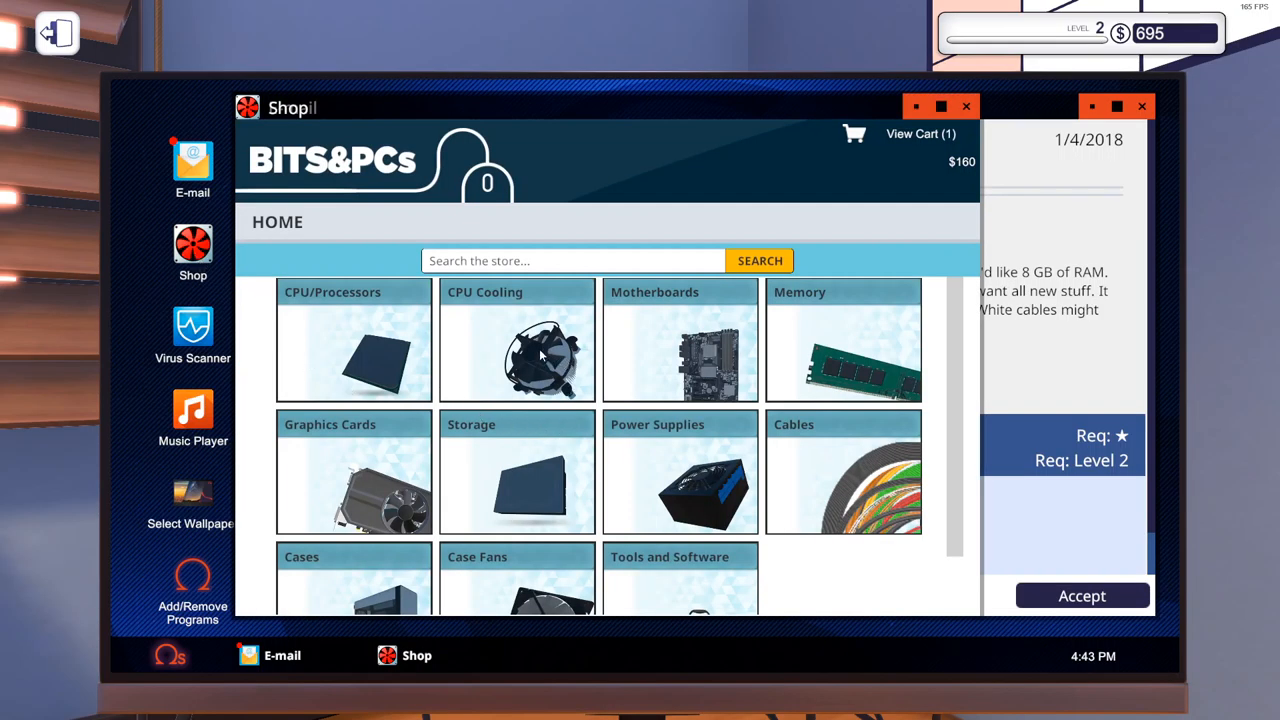
click(517, 340)
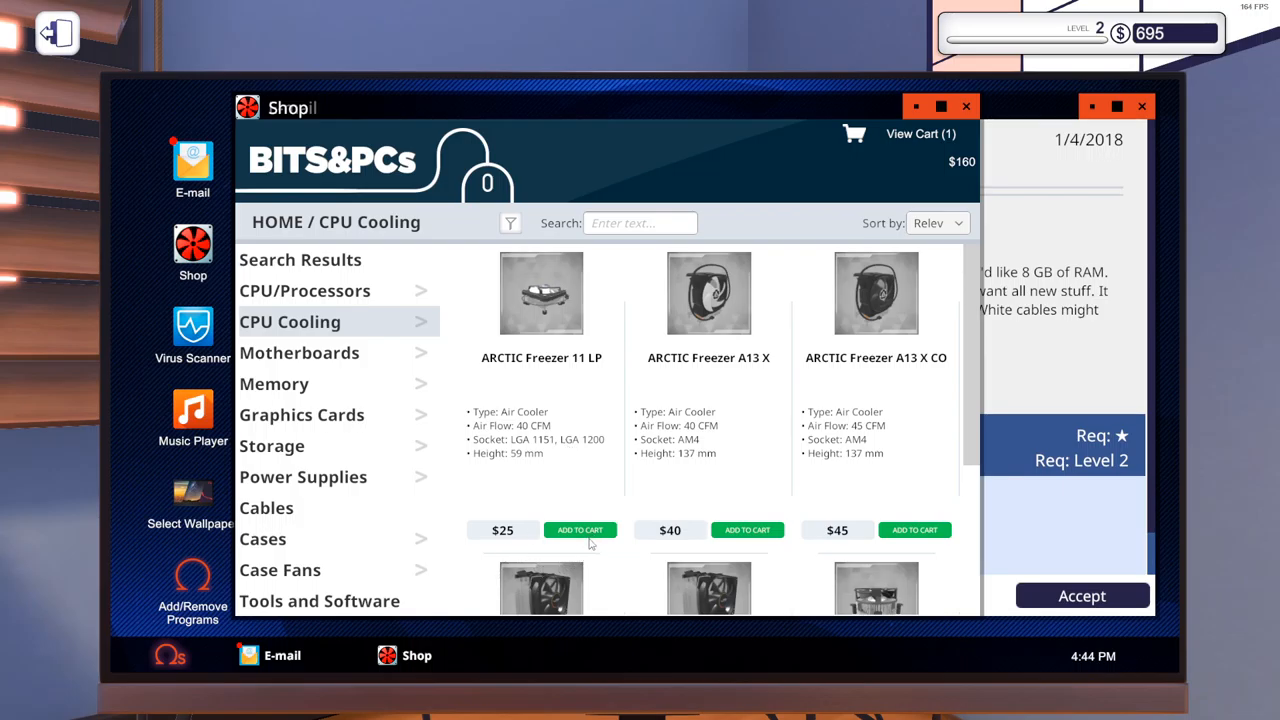
click(580, 530)
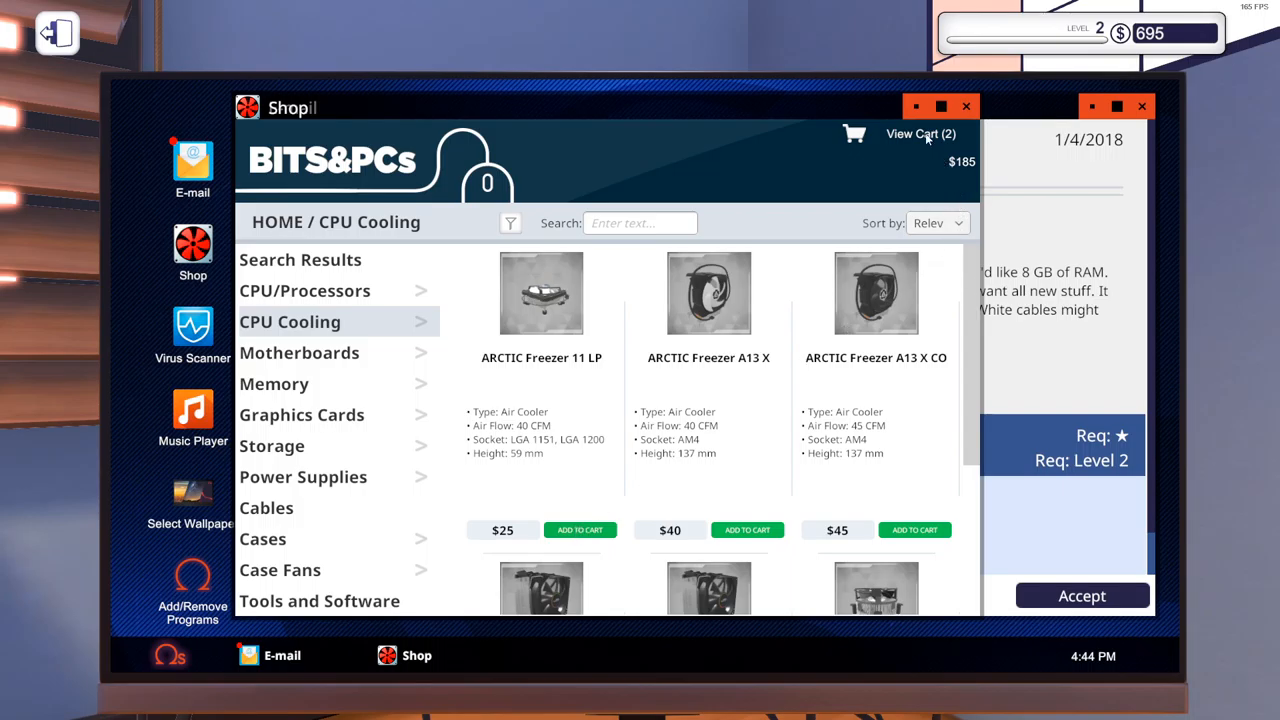
click(920, 133)
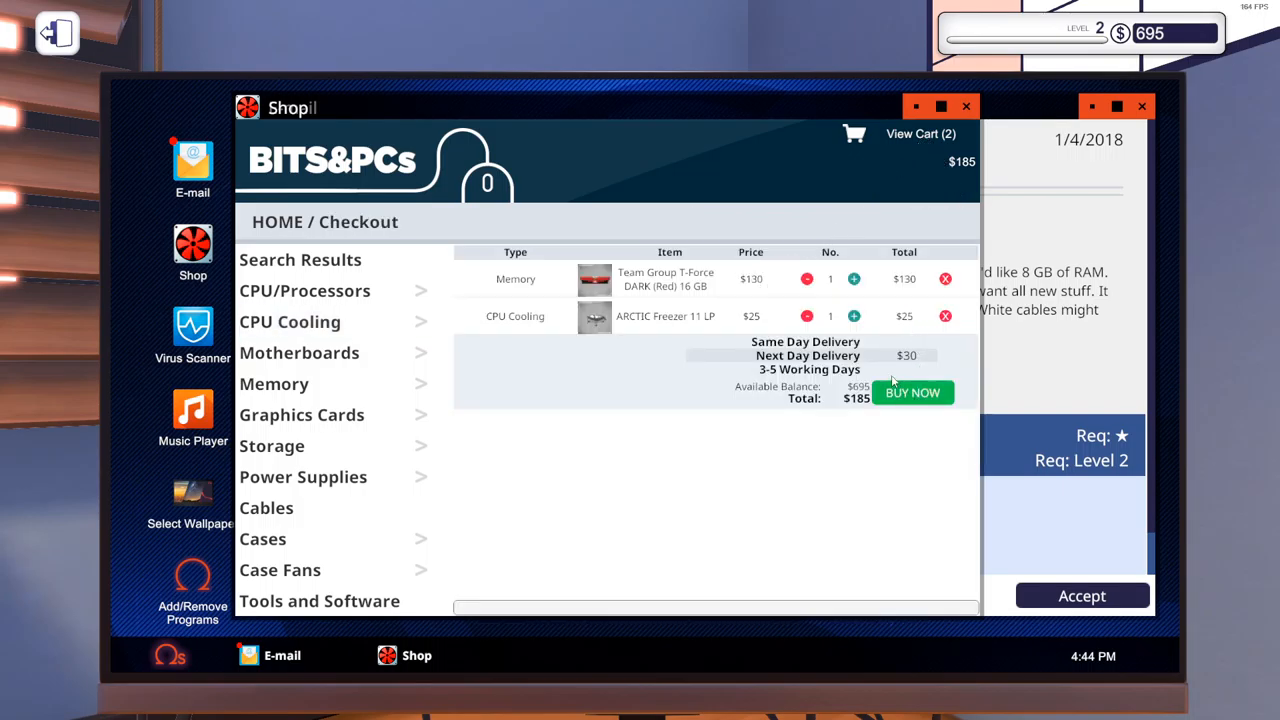
Step: Set memory quantity to 2 and cooler to 1, then buy the order
click(854, 279)
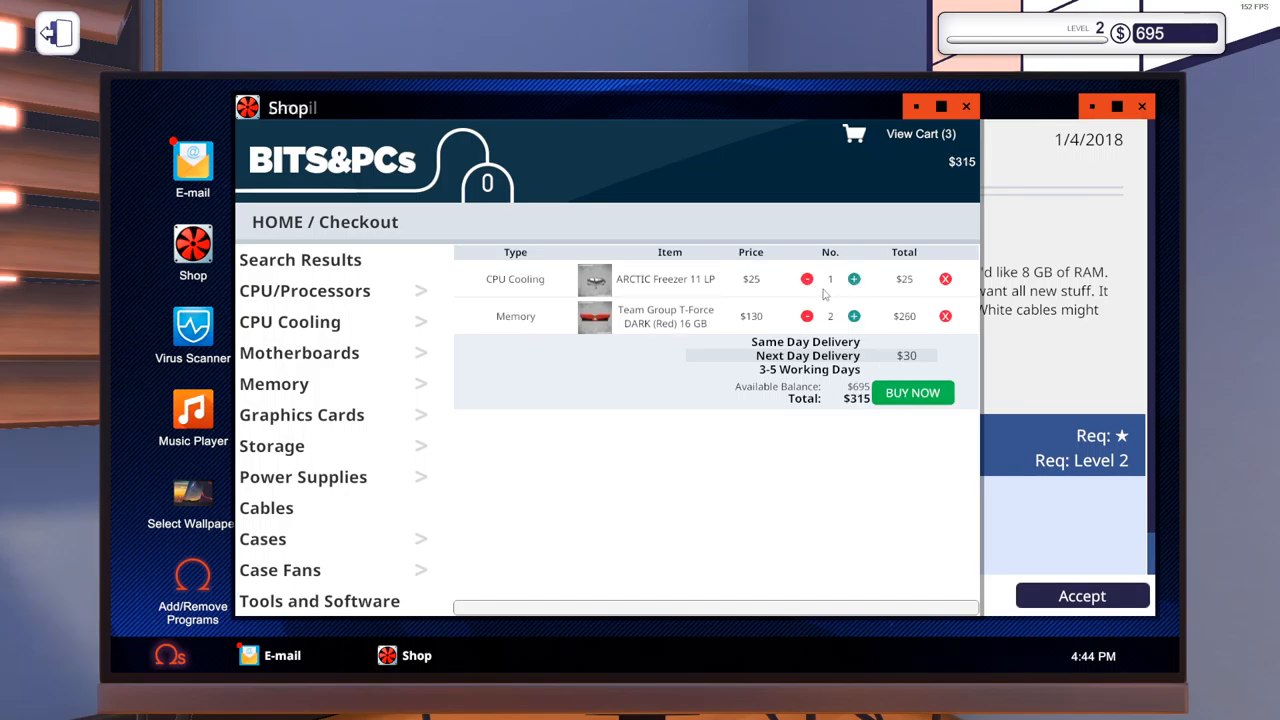
click(854, 278)
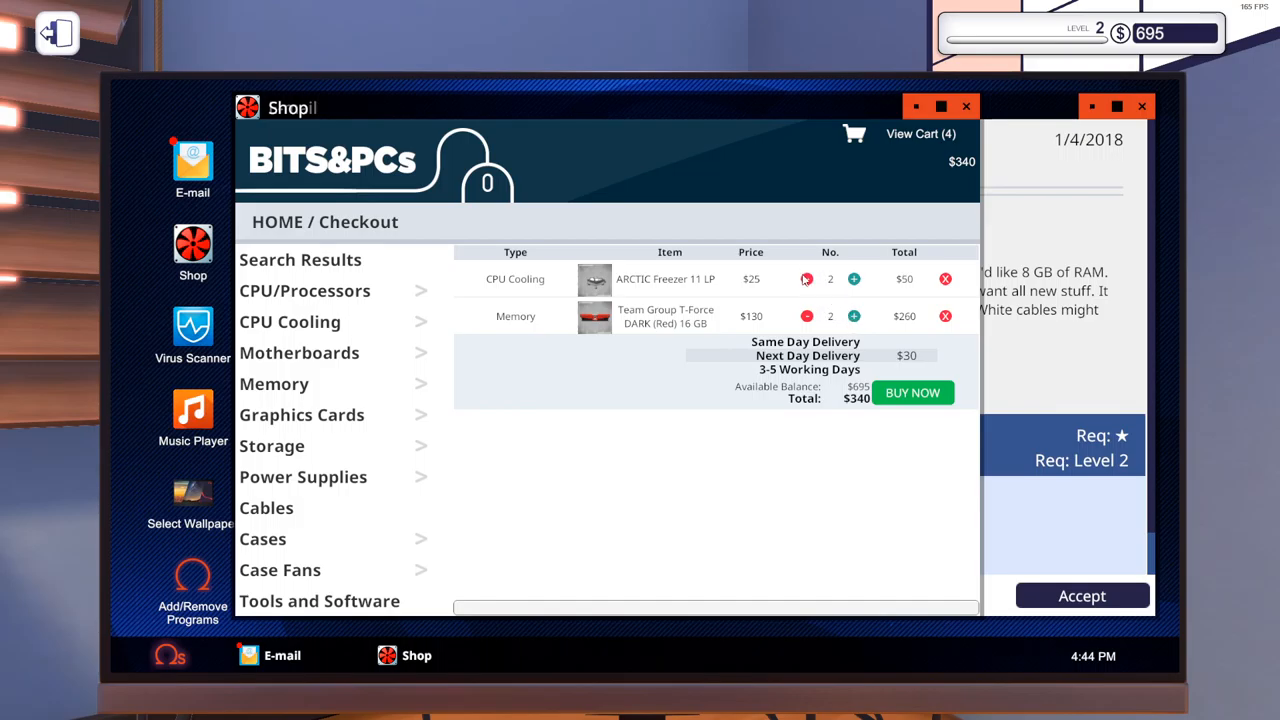
click(807, 279)
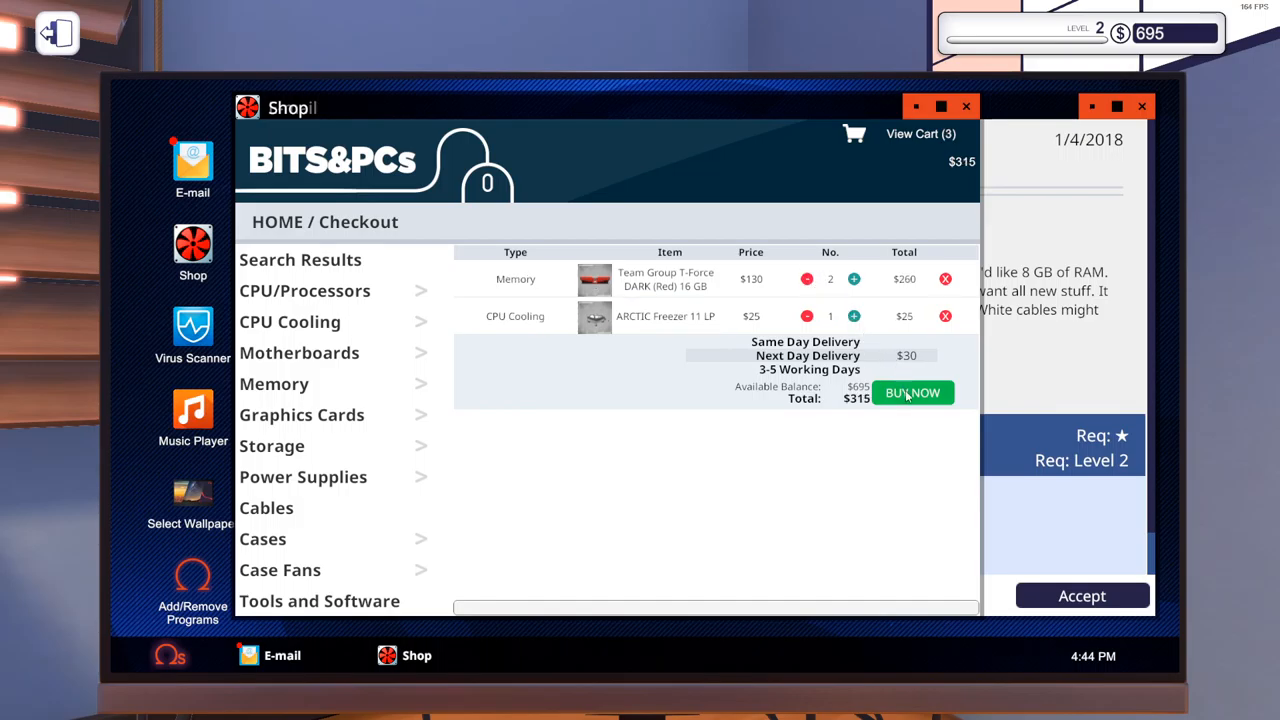
click(912, 392)
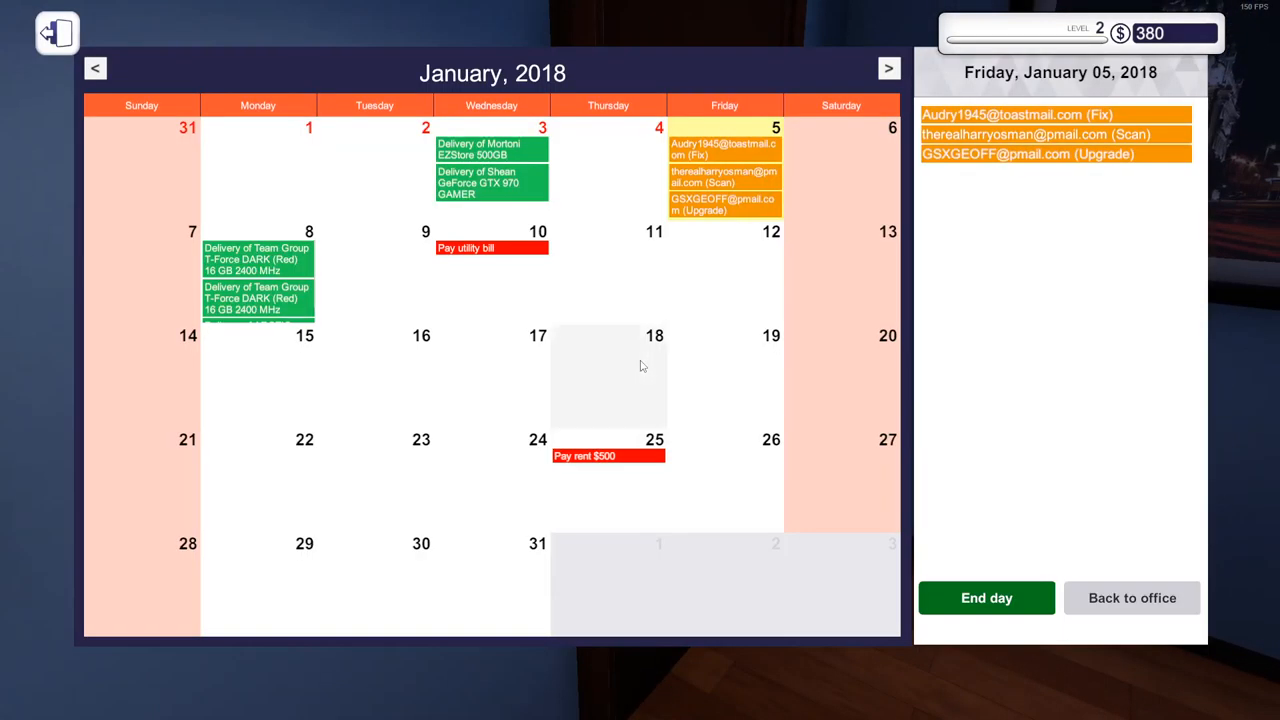
mouse_move(288, 238)
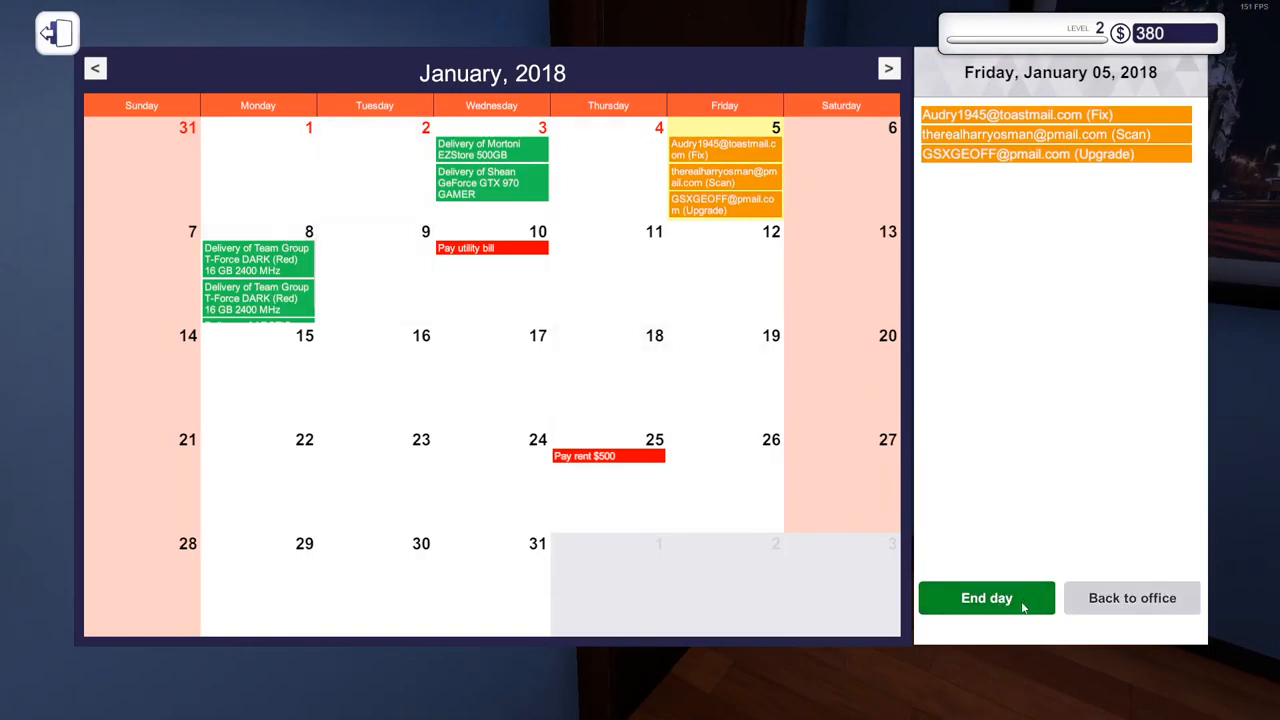
Step: End Friday's workday and go to work on Monday, January 8
click(985, 597)
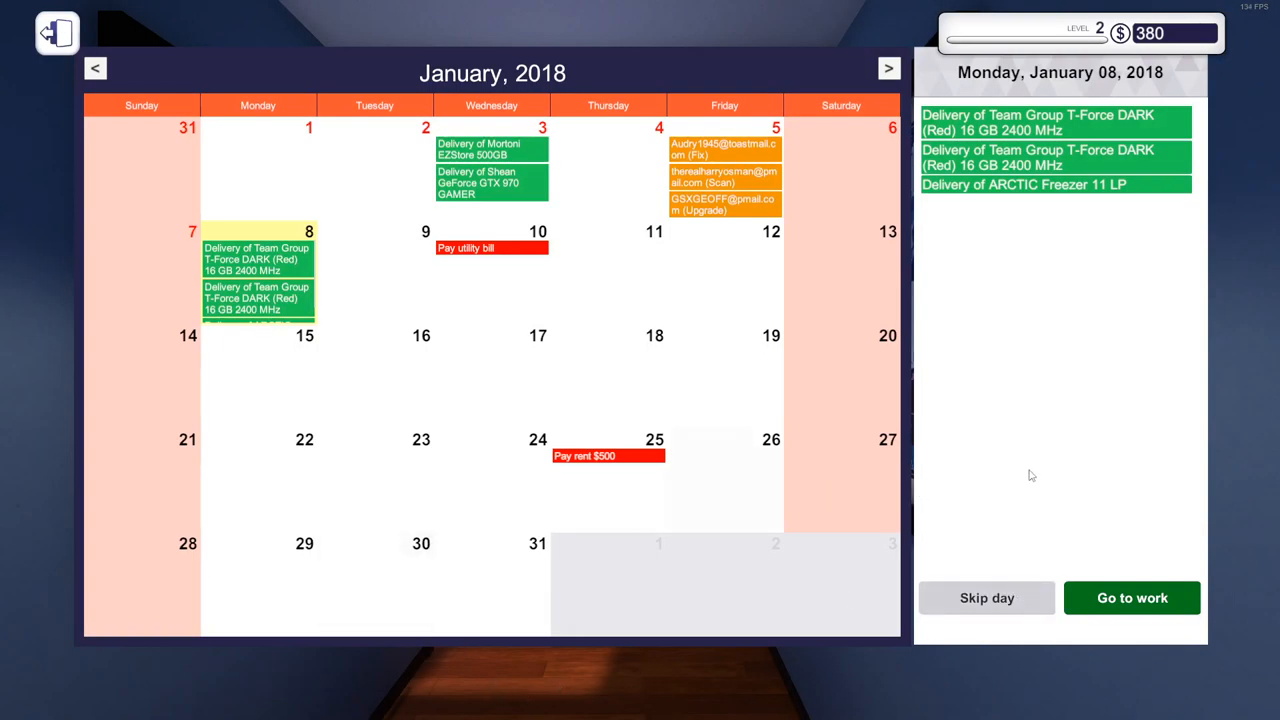
click(1131, 597)
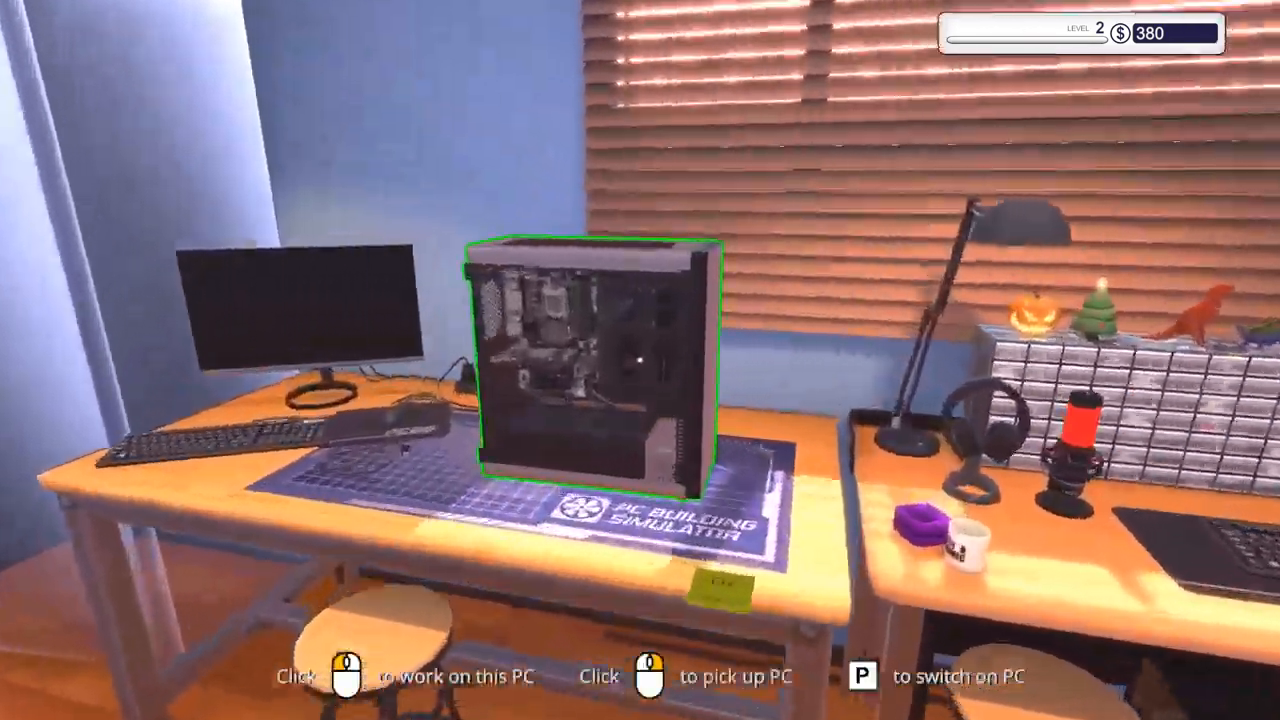
Step: Start working on the Hot and Broken PC at the workbench
click(594, 360)
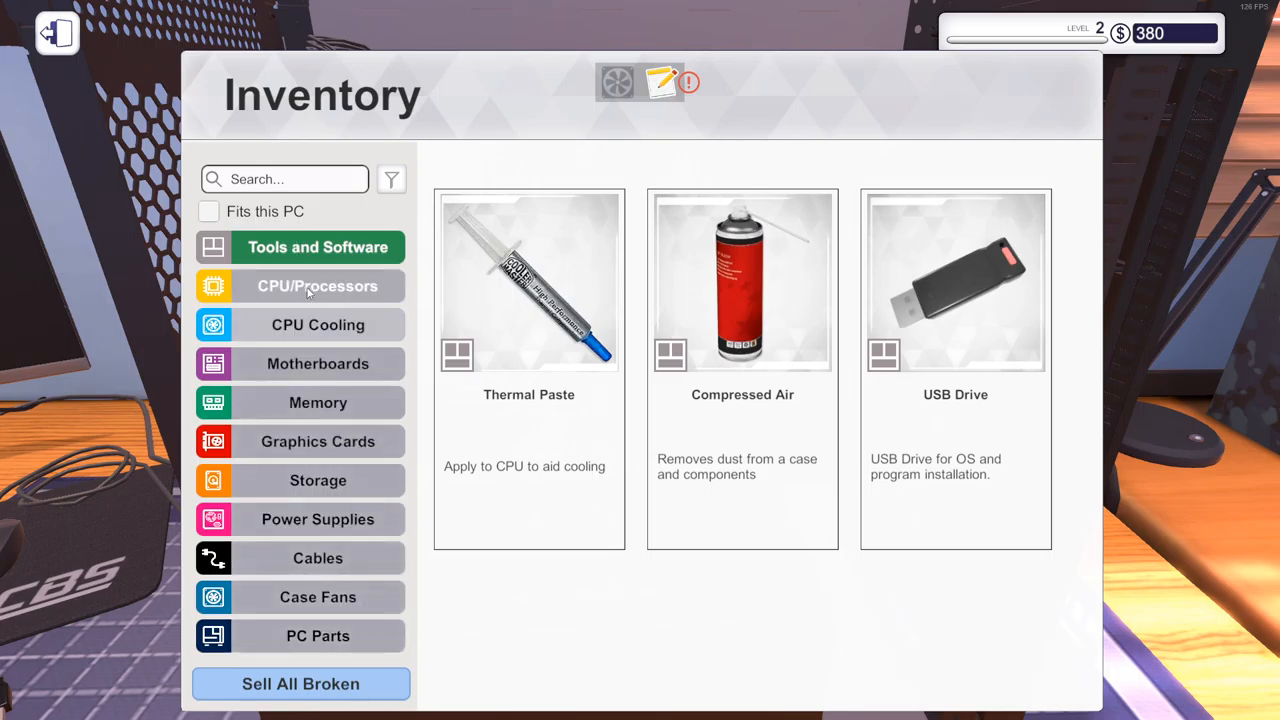
click(317, 324)
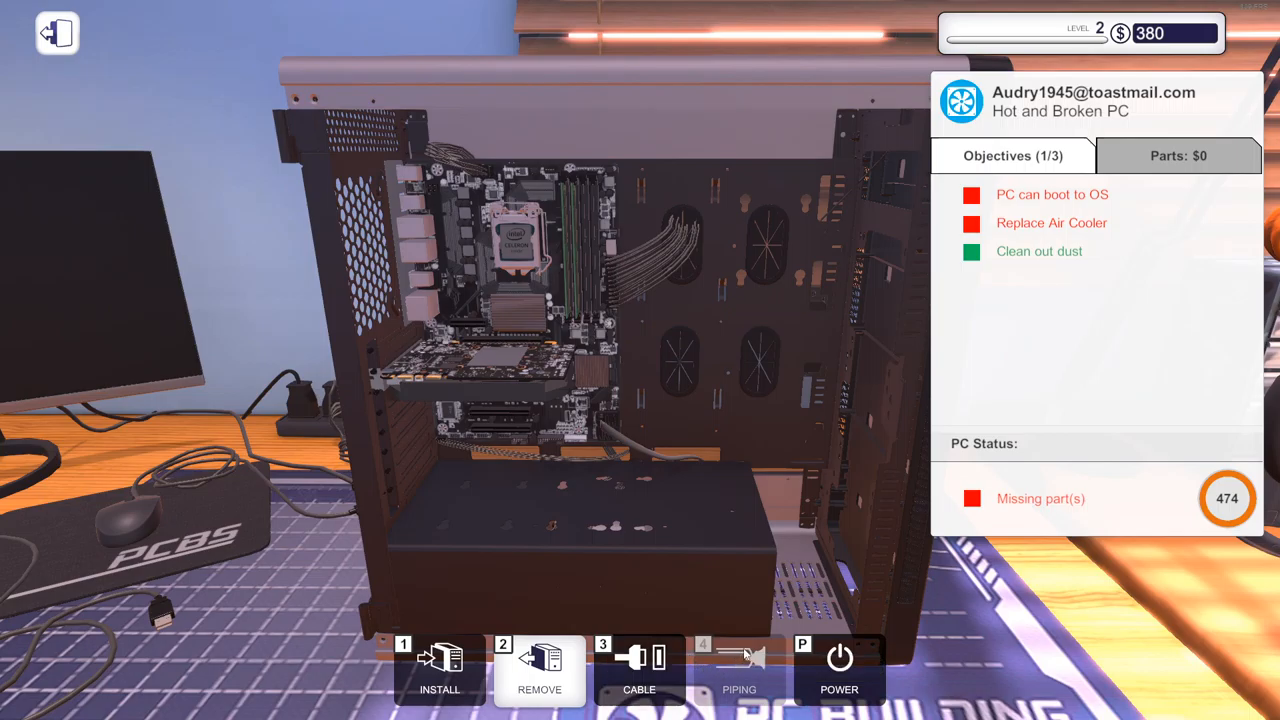
mouse_move(540, 665)
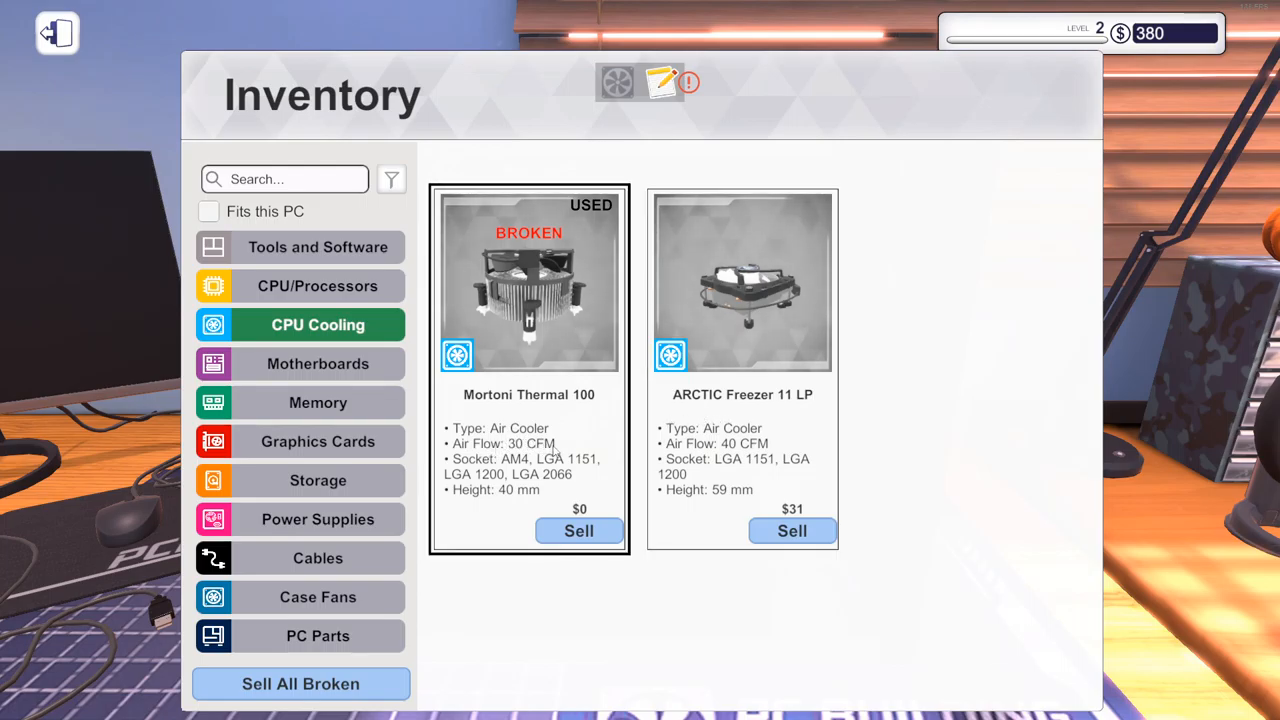
mouse_move(464, 481)
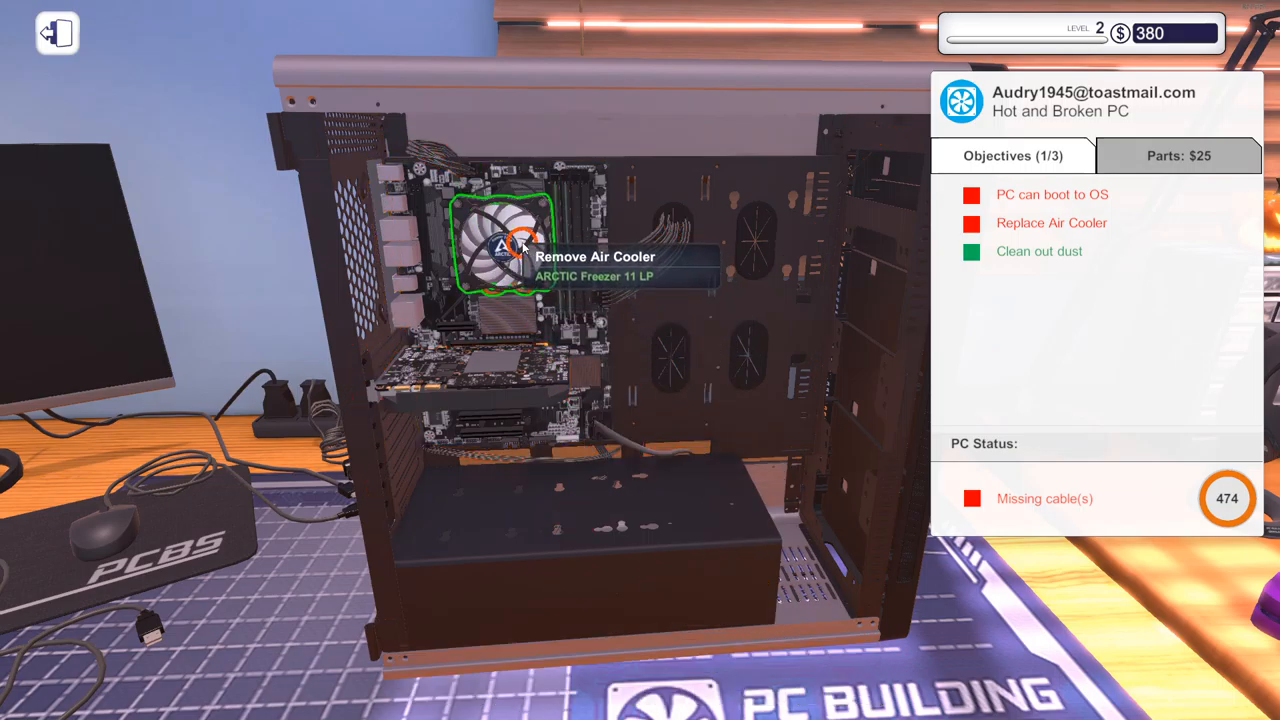
Step: Remove and reinstall the ARCTIC Freezer 11 LP cooler onto the CPU
click(515, 245)
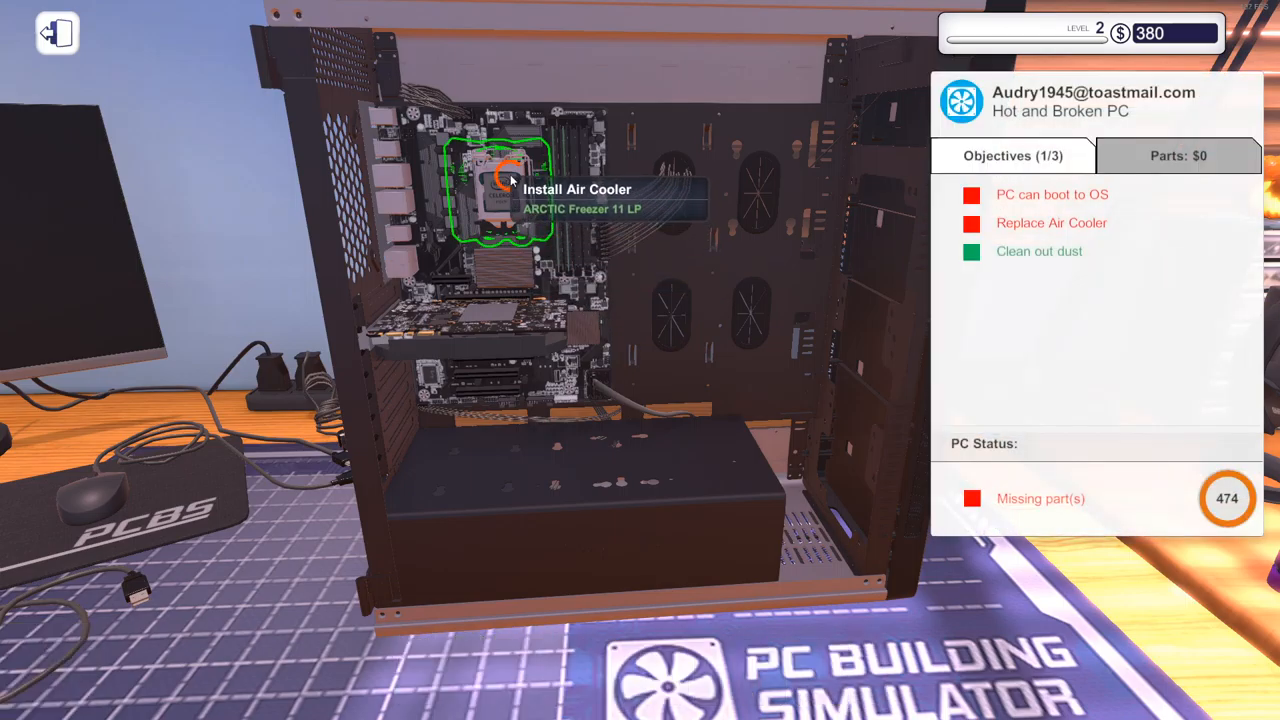
click(500, 190)
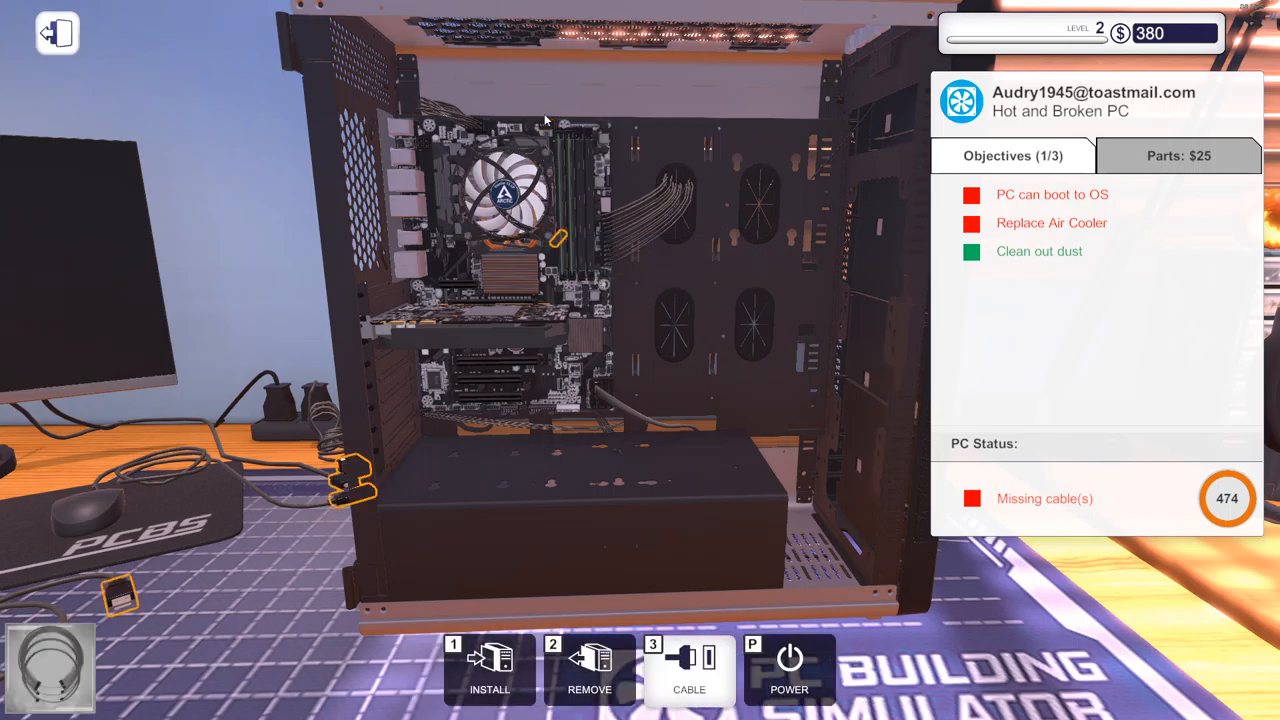
mouse_move(543, 128)
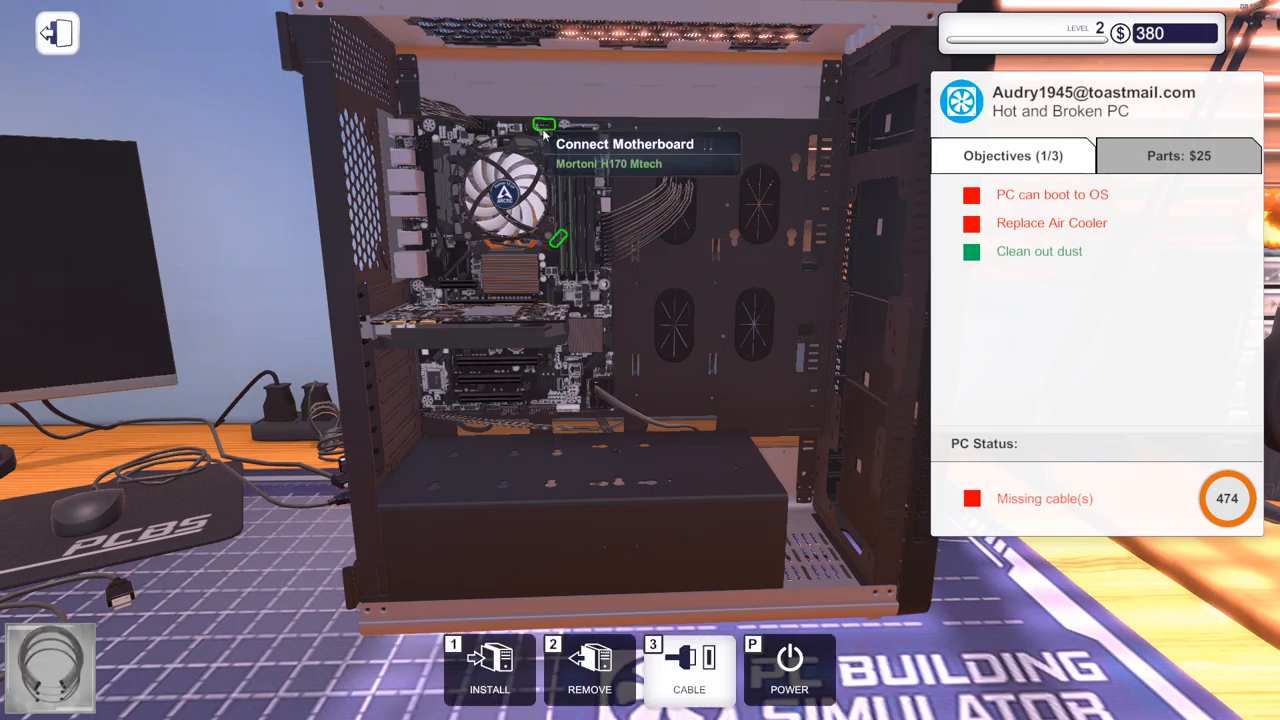
Step: Connect the cooler fan cable, then bring up the pause menu
click(543, 124)
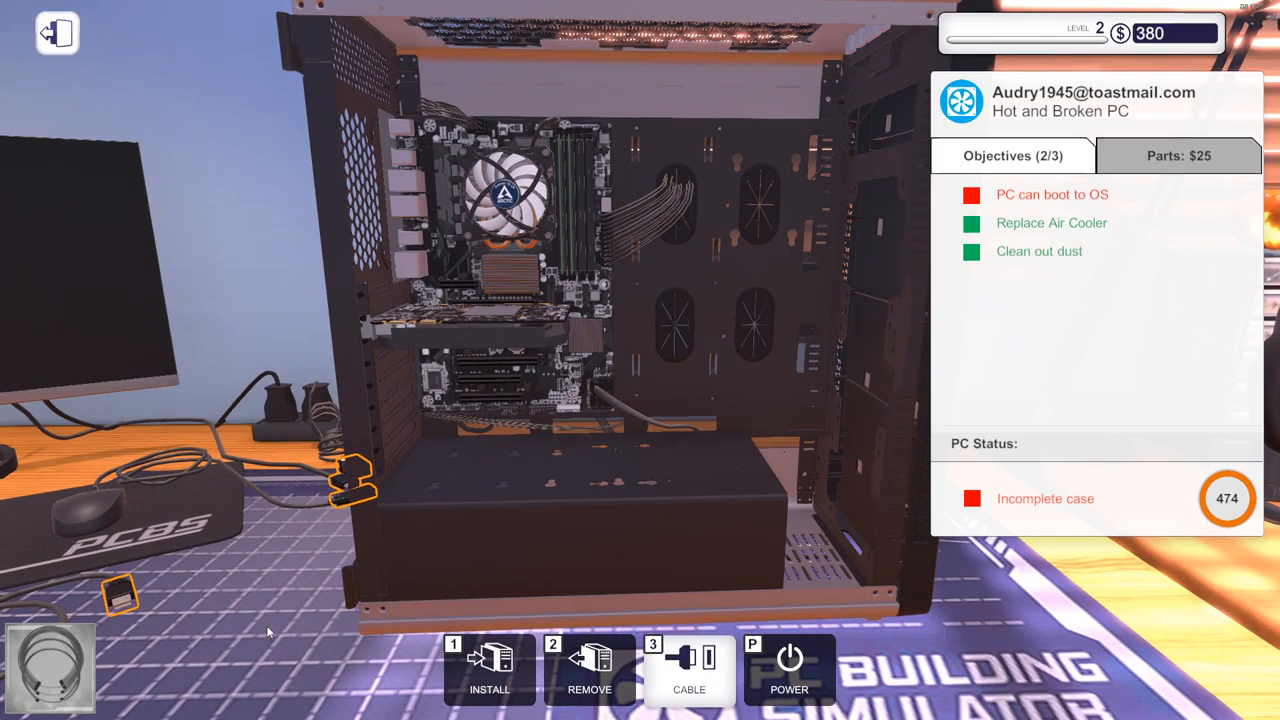
key(Escape)
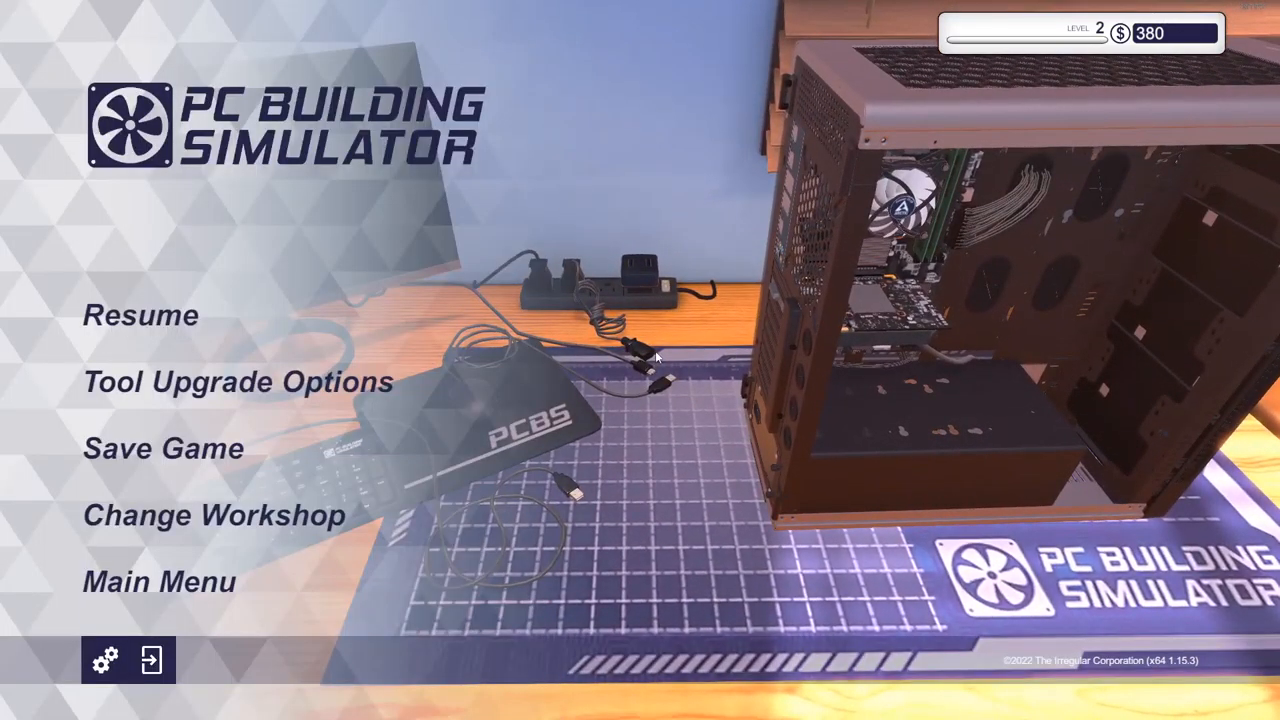
click(140, 315)
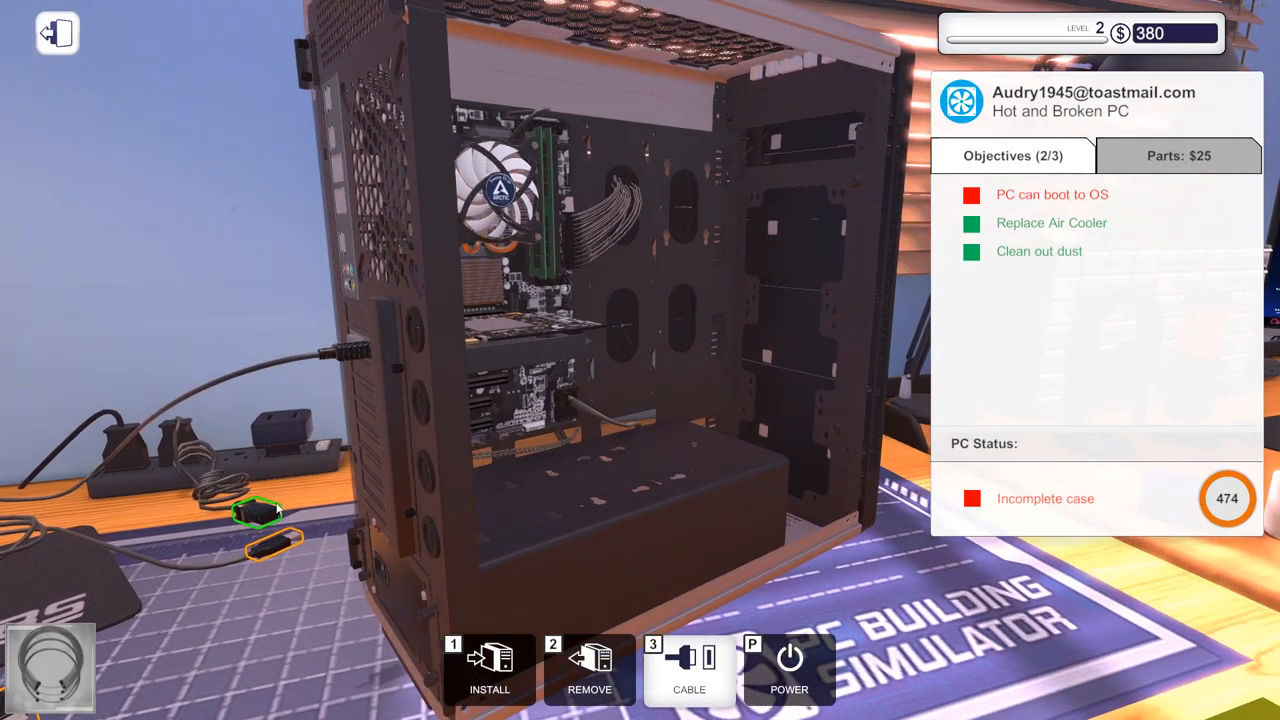
mouse_move(375, 555)
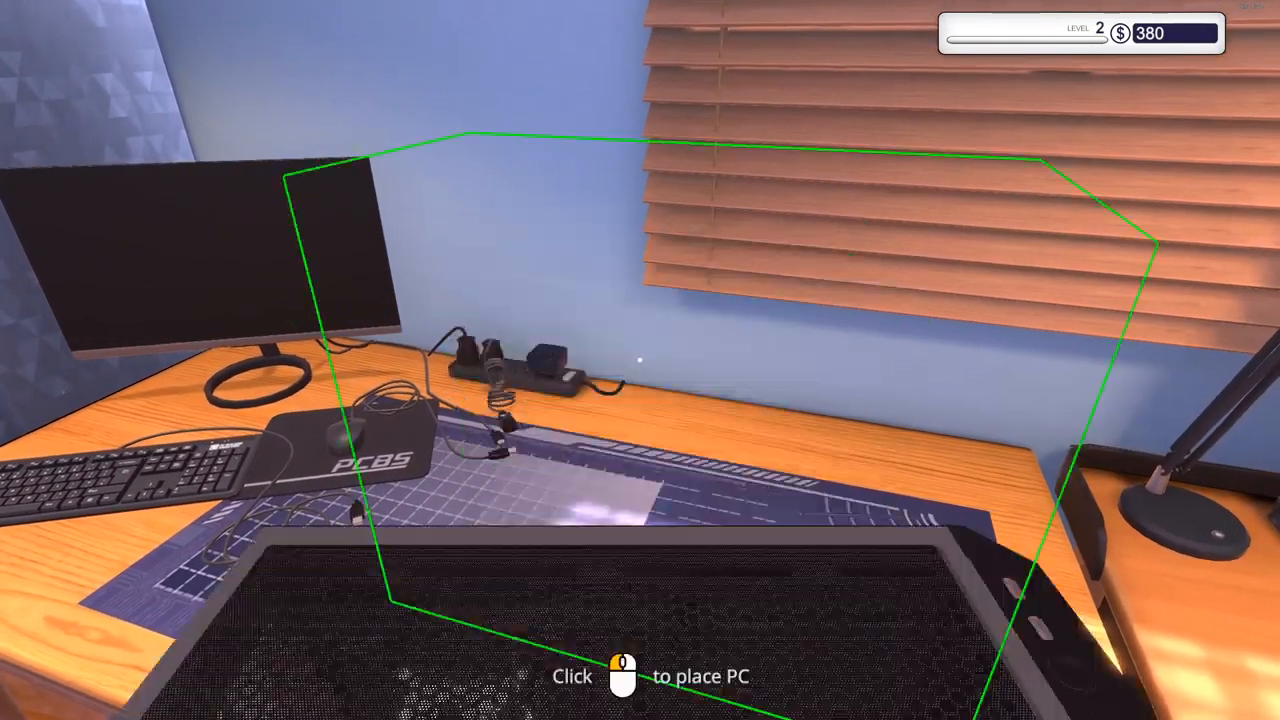
Step: Place the daughter's PC, remove its side panel, and browse inventory categories
click(625, 675)
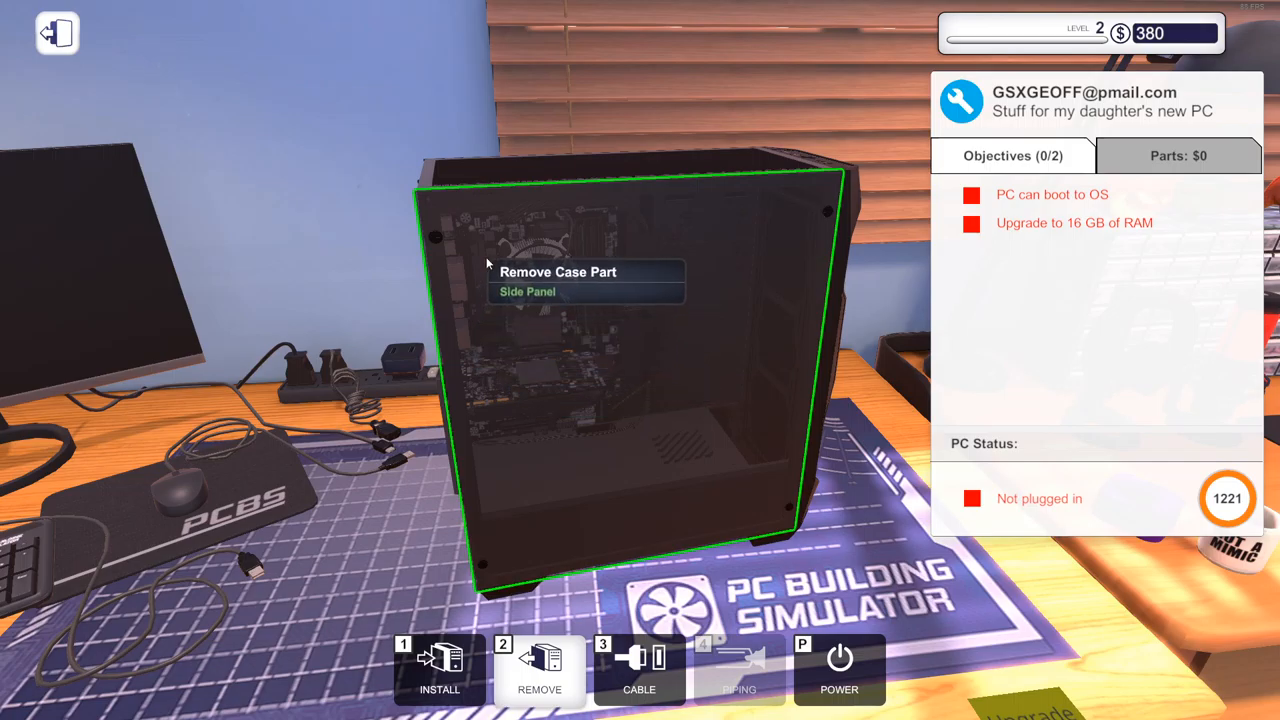
click(557, 280)
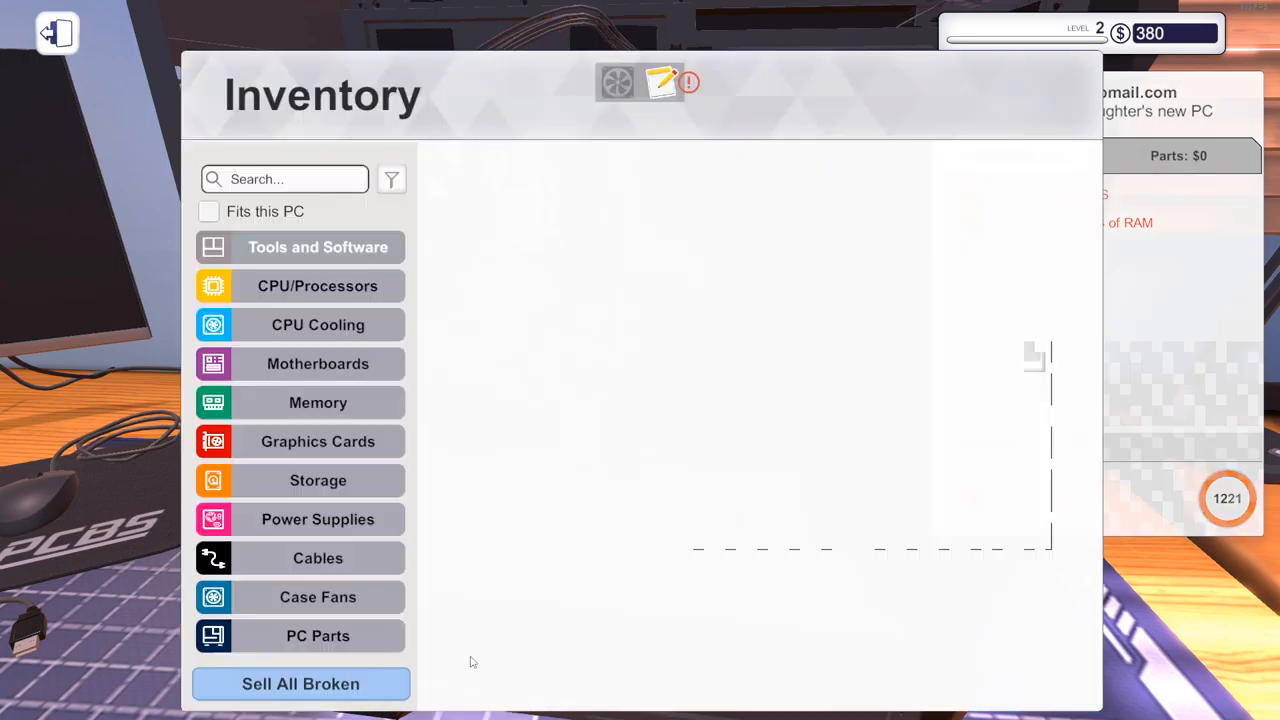
click(318, 286)
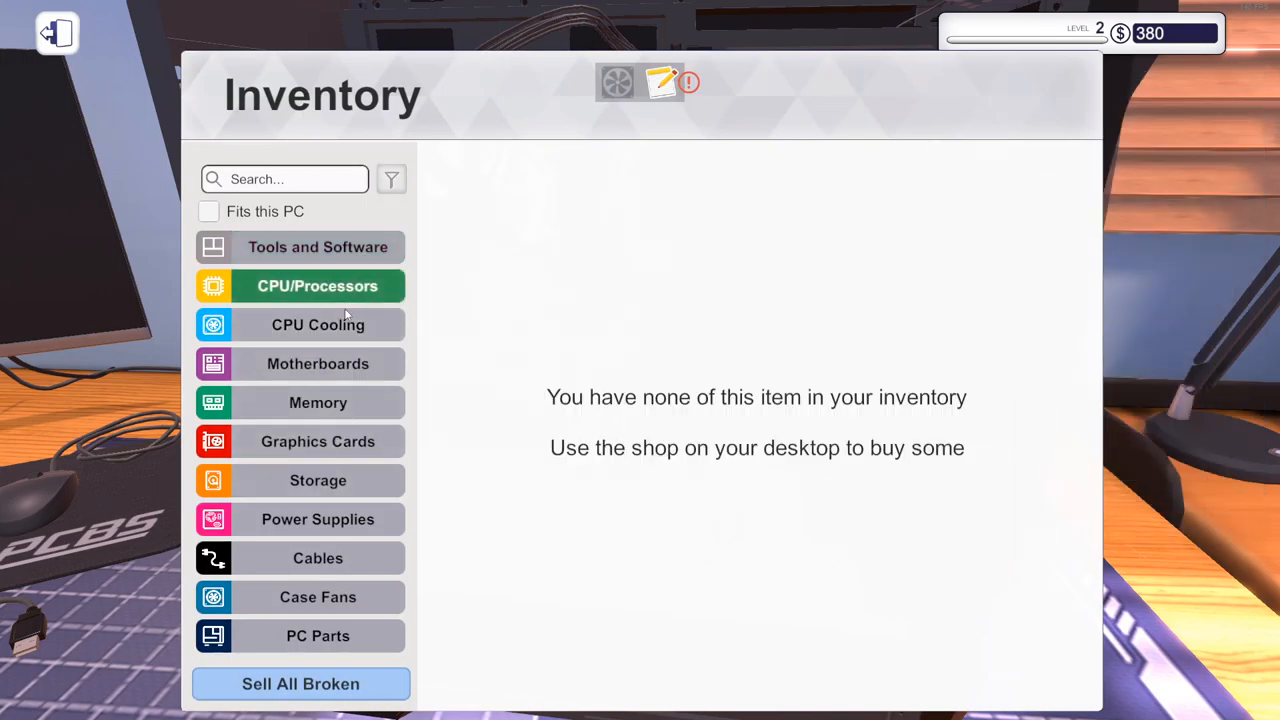
click(317, 402)
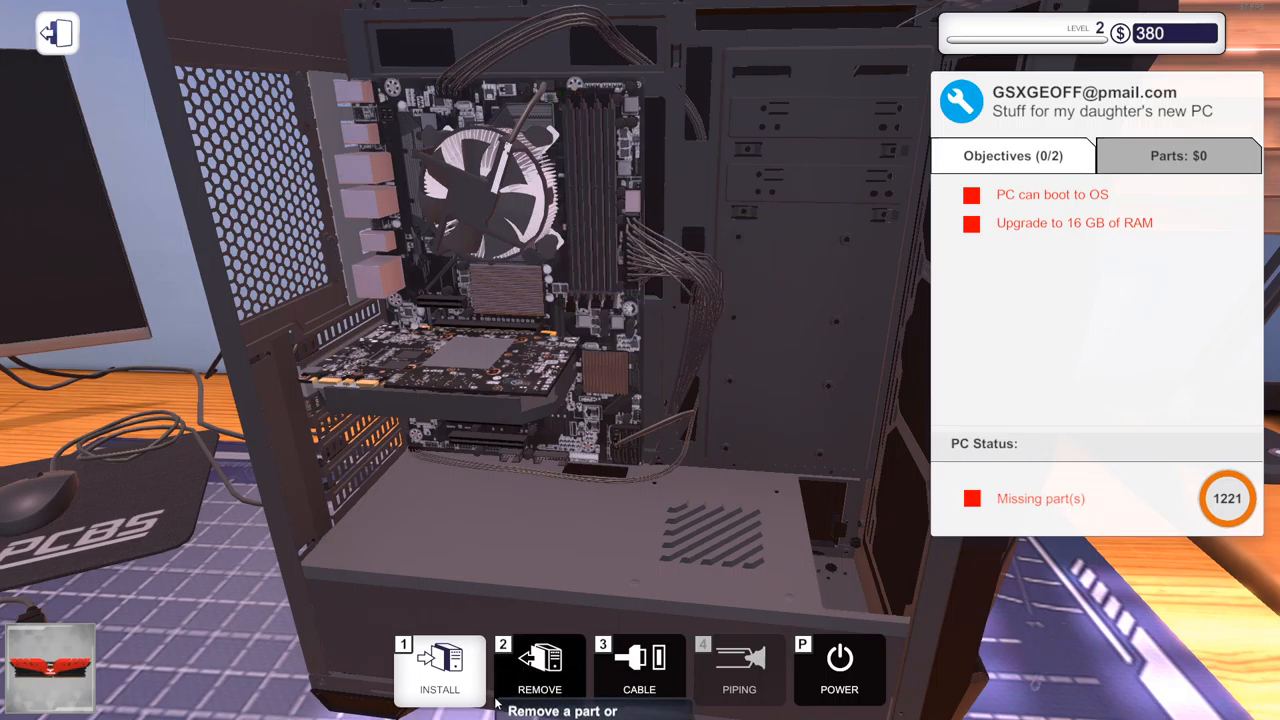
mouse_move(575, 275)
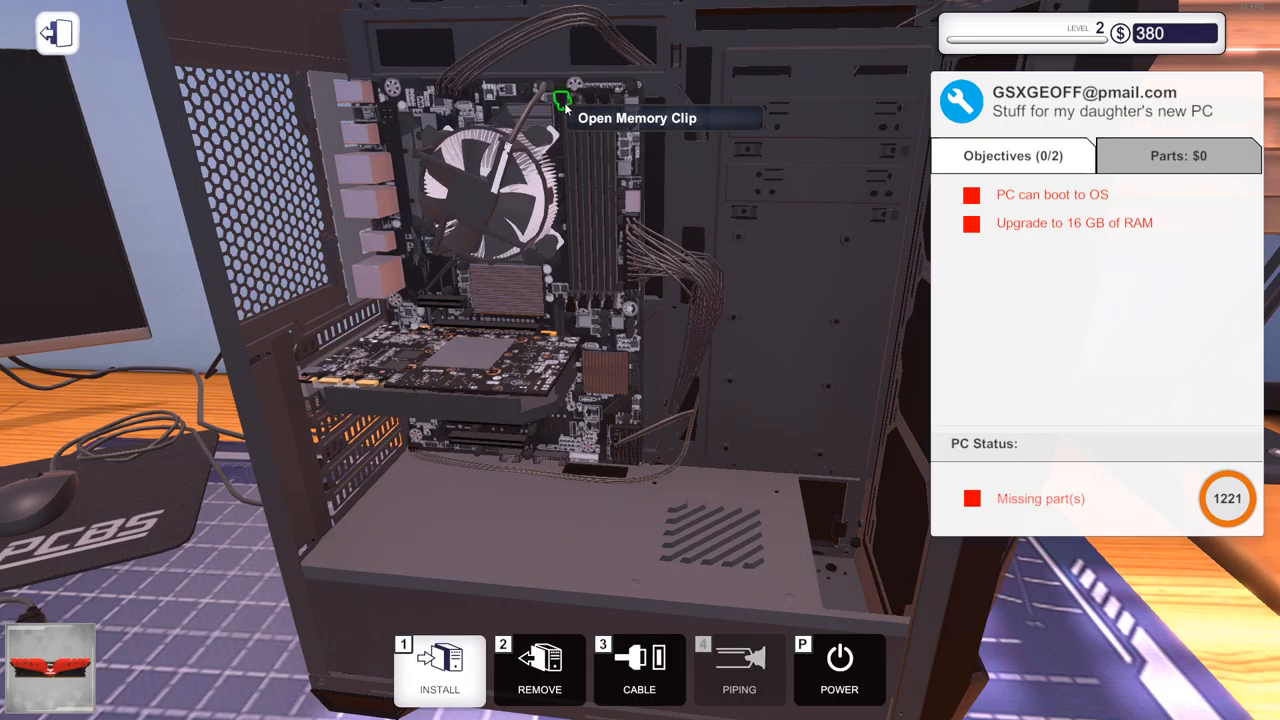
mouse_move(440, 670)
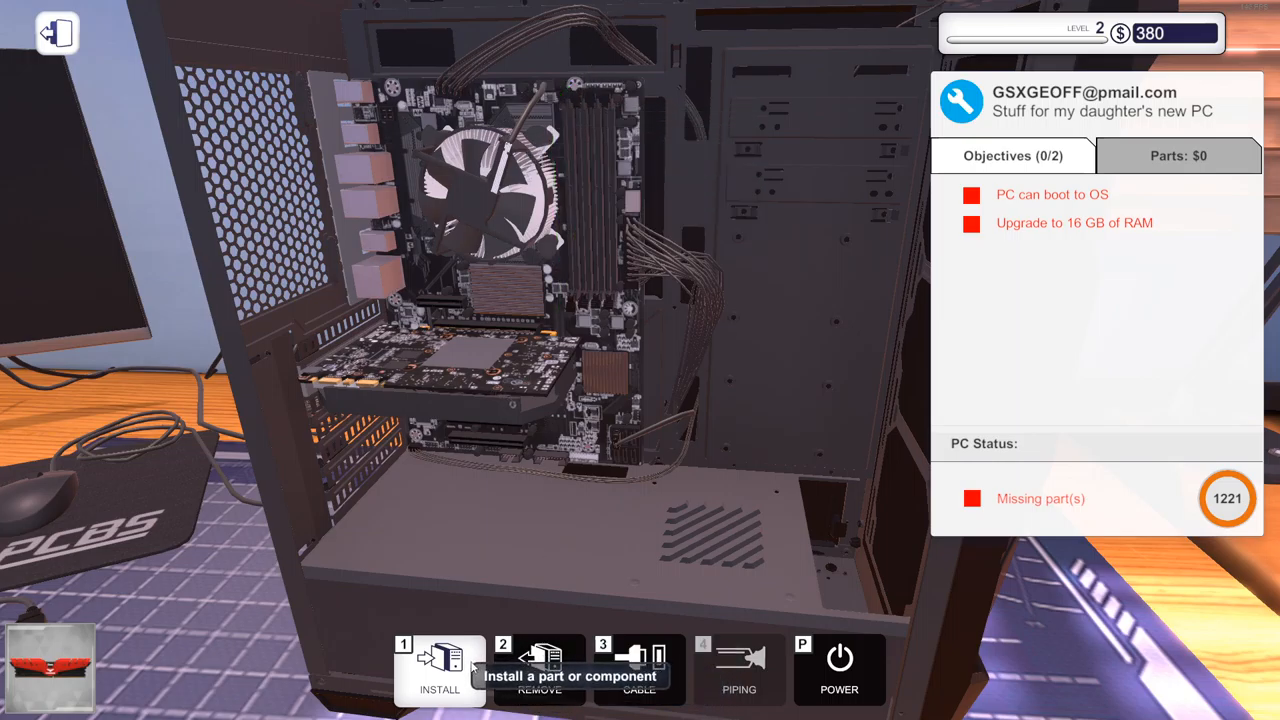
Step: Install the red 16 GB RAM sticks into the daughter's motherboard
click(440, 670)
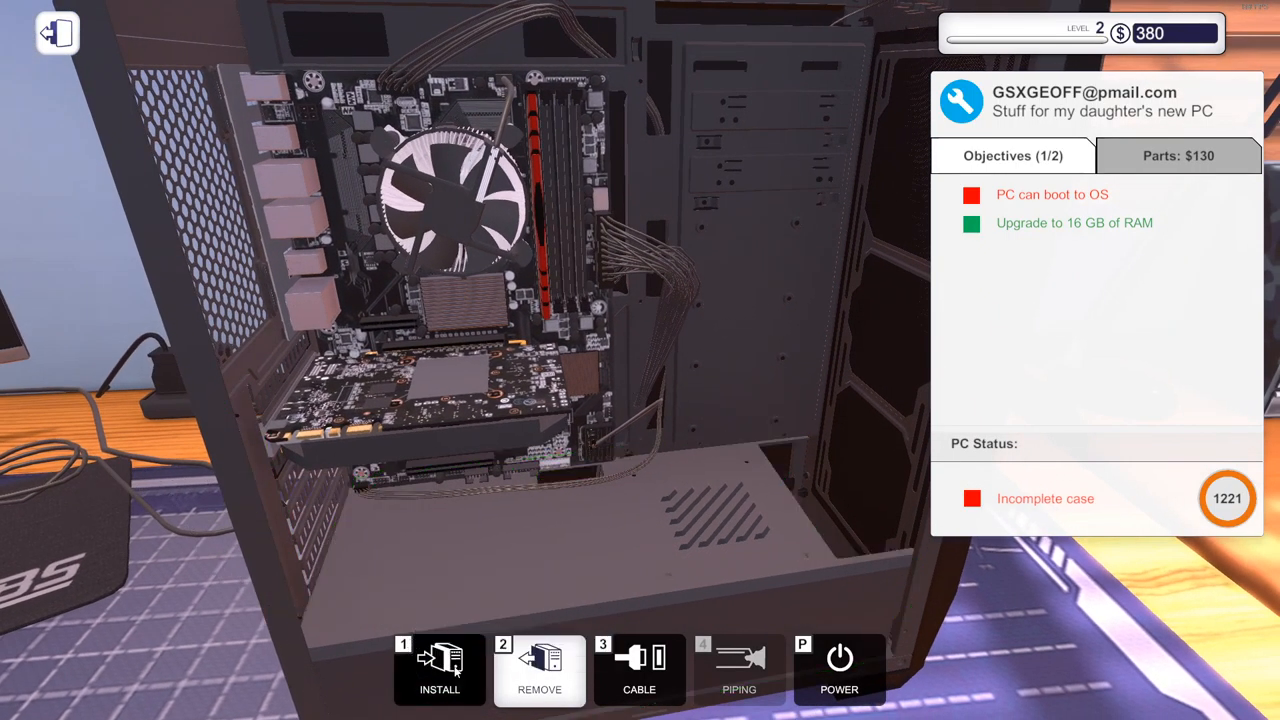
Step: Reinstall the side panel, connect the rear cable, and pick up the boxed PC
click(439, 669)
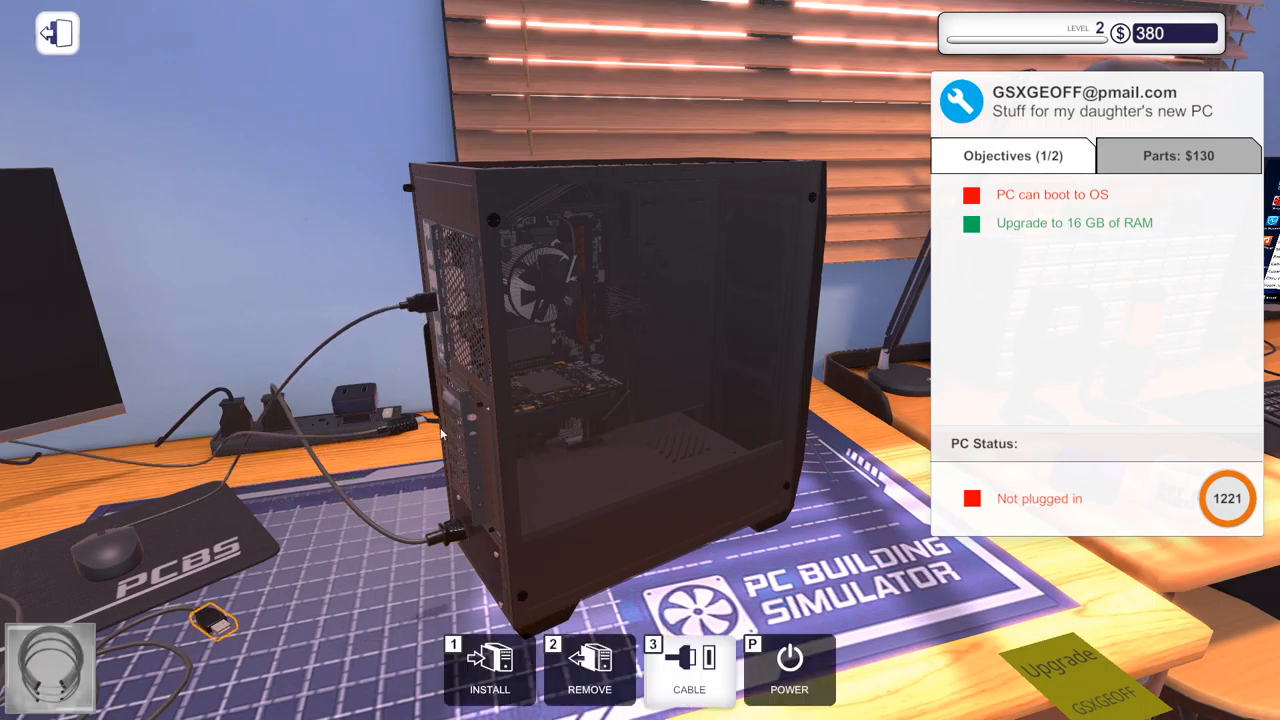
mouse_move(432, 285)
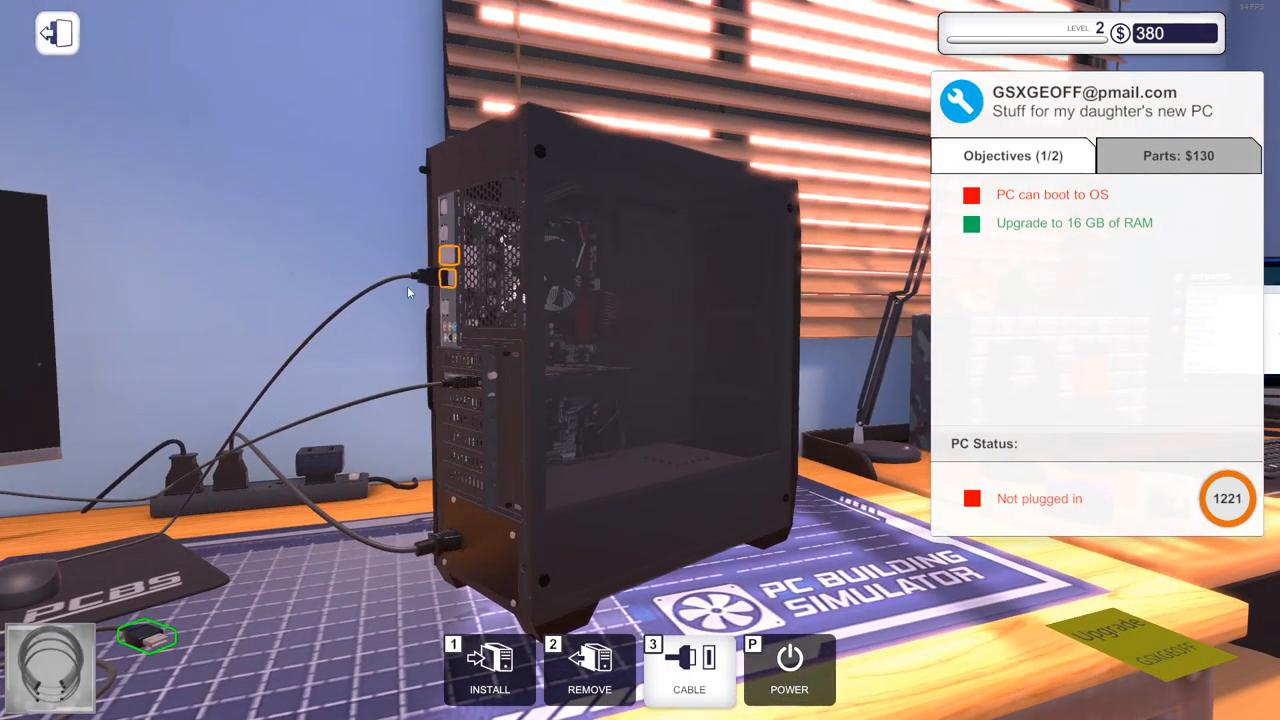
click(447, 257)
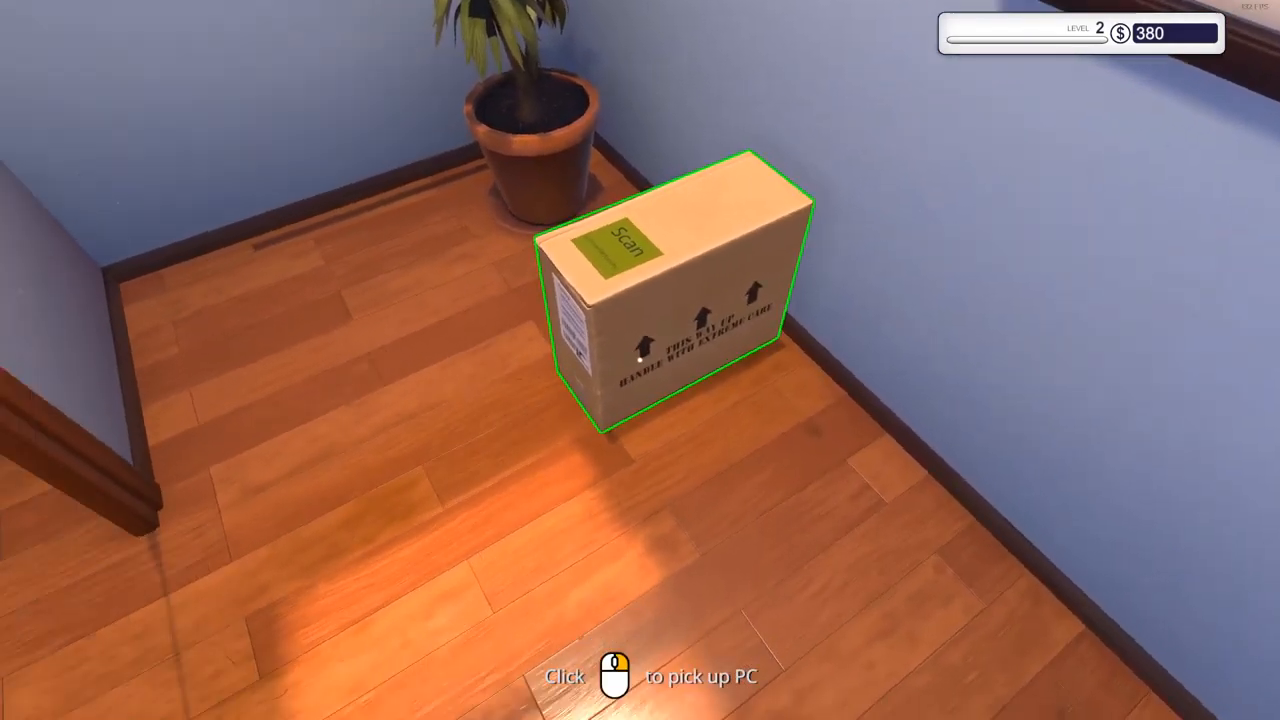
click(680, 300)
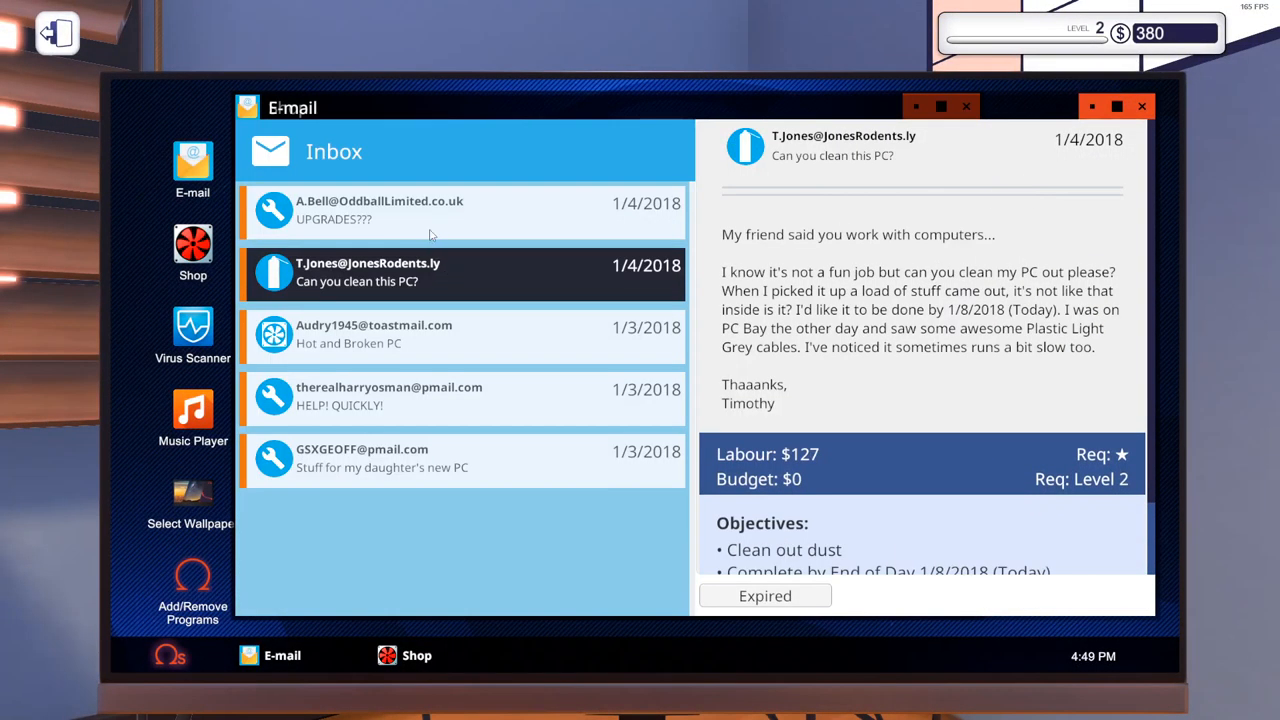
Step: Collect payment for the Hot and Broken PC and daughter's RAM upgrade jobs, reaching $975
click(380, 211)
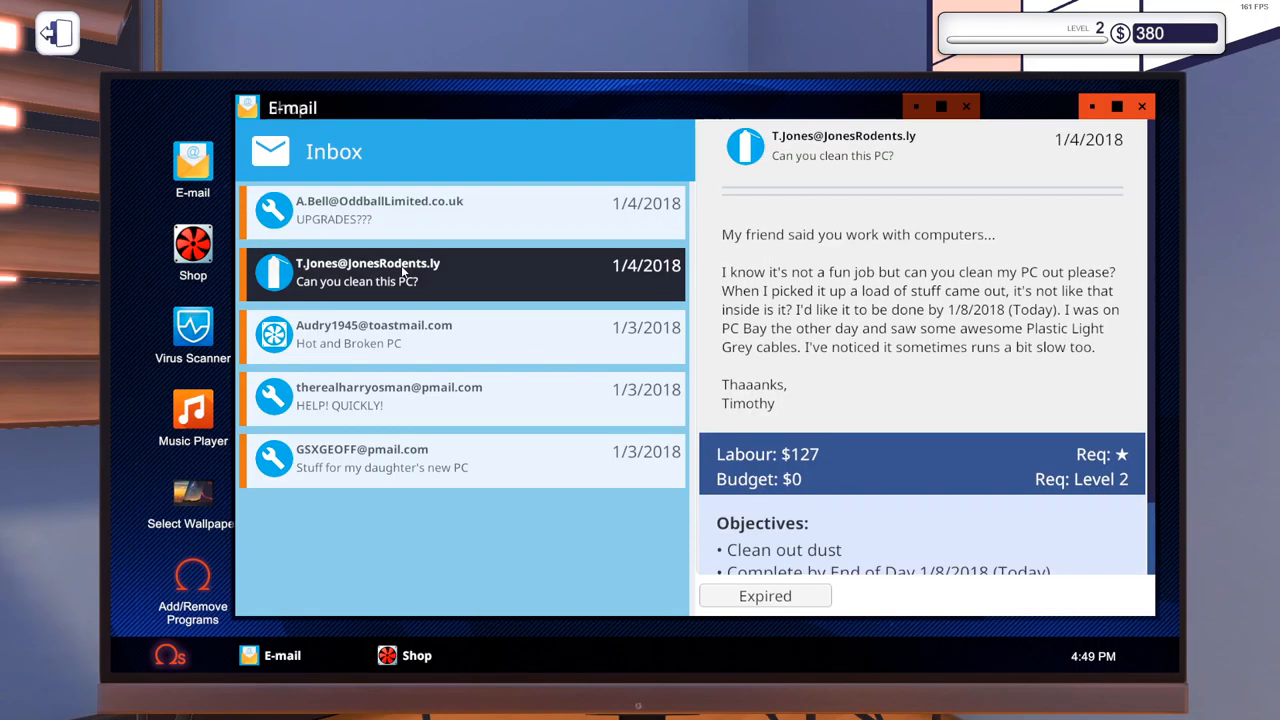
scroll(down, 3)
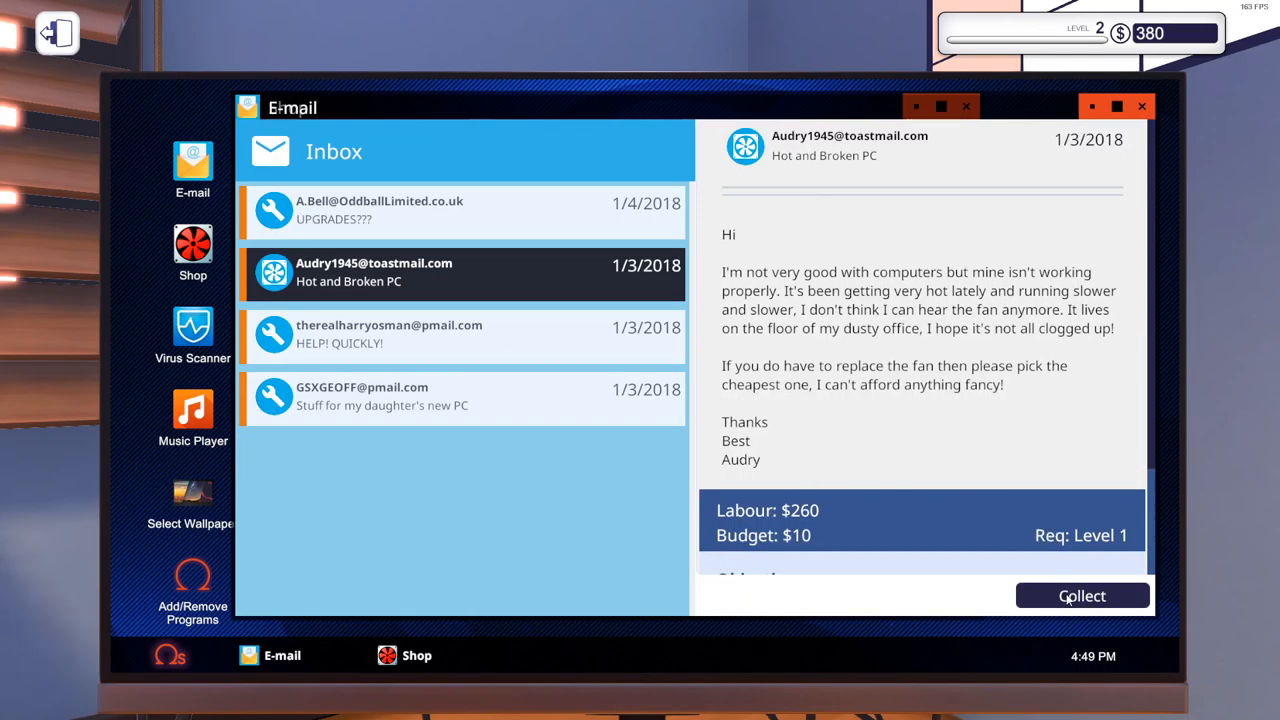
click(1081, 595)
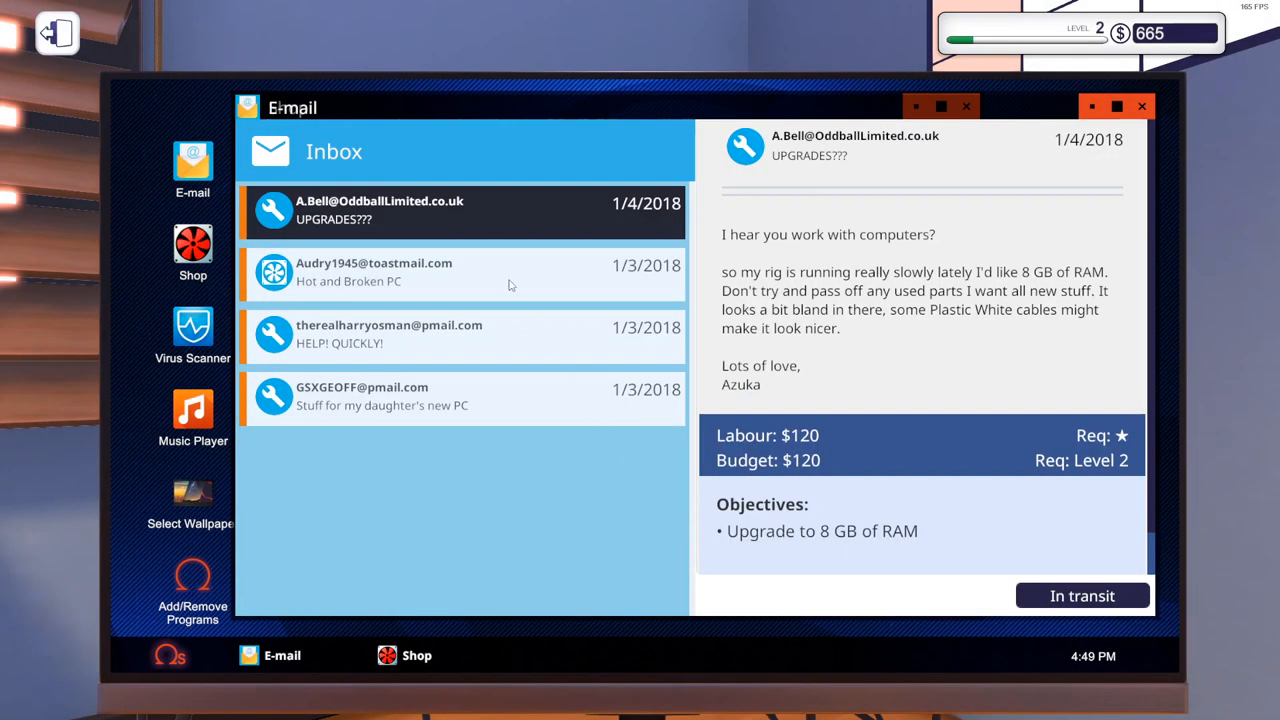
mouse_move(518, 337)
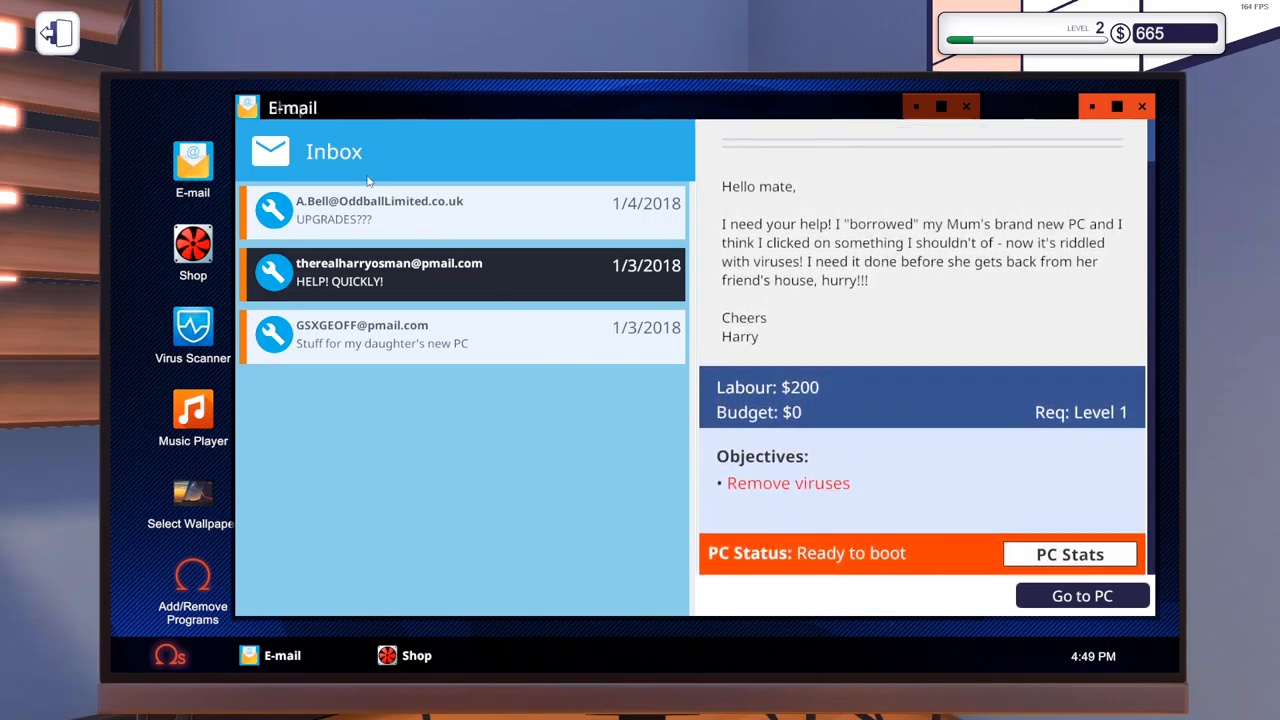
click(382, 335)
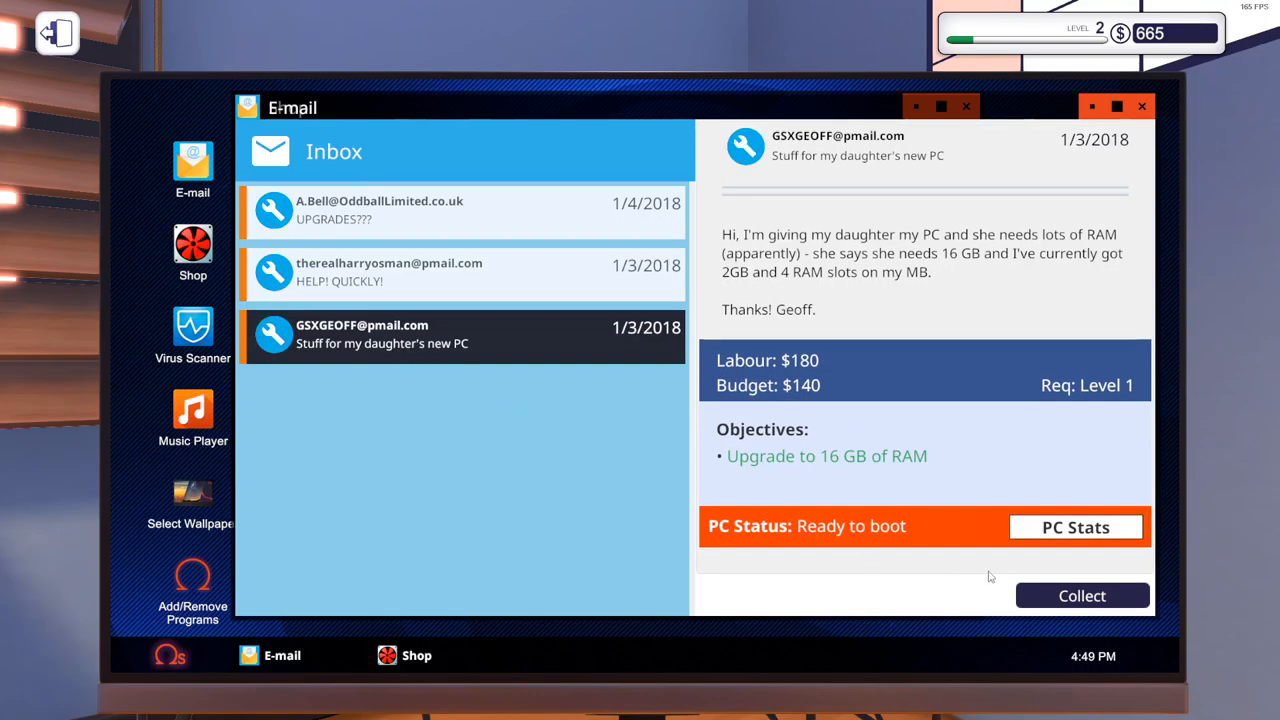
click(1082, 595)
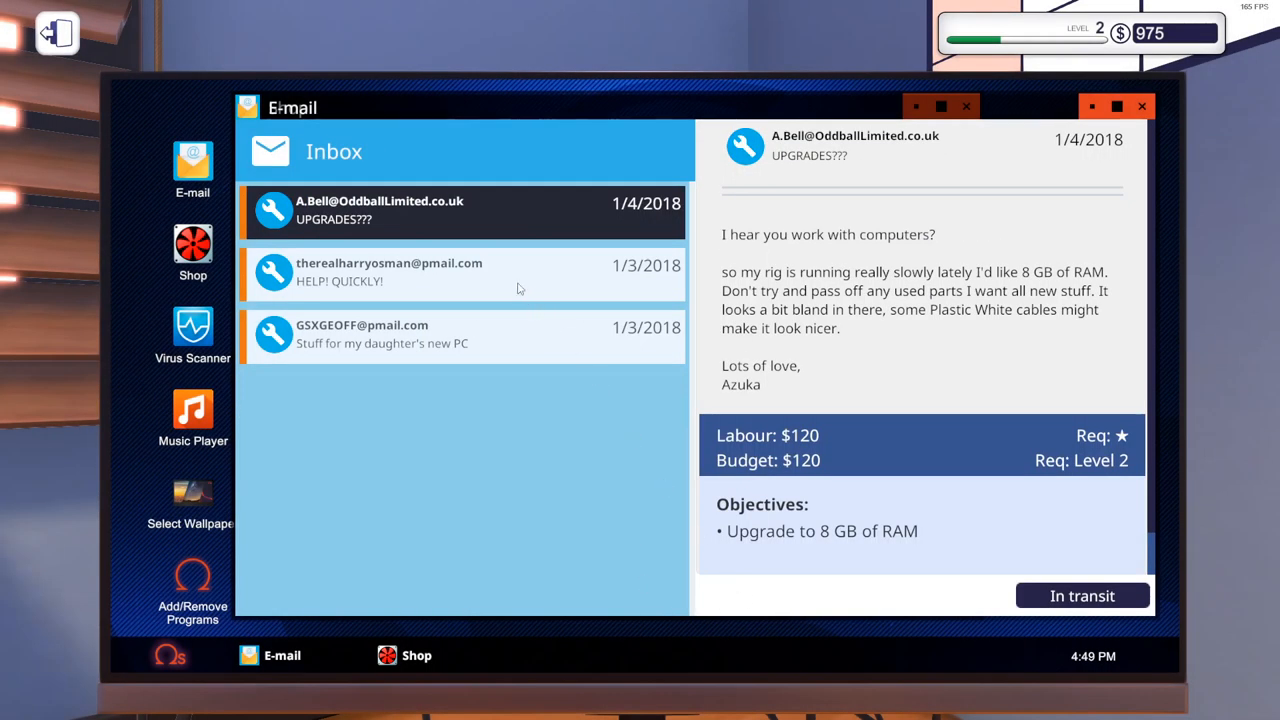
click(460, 335)
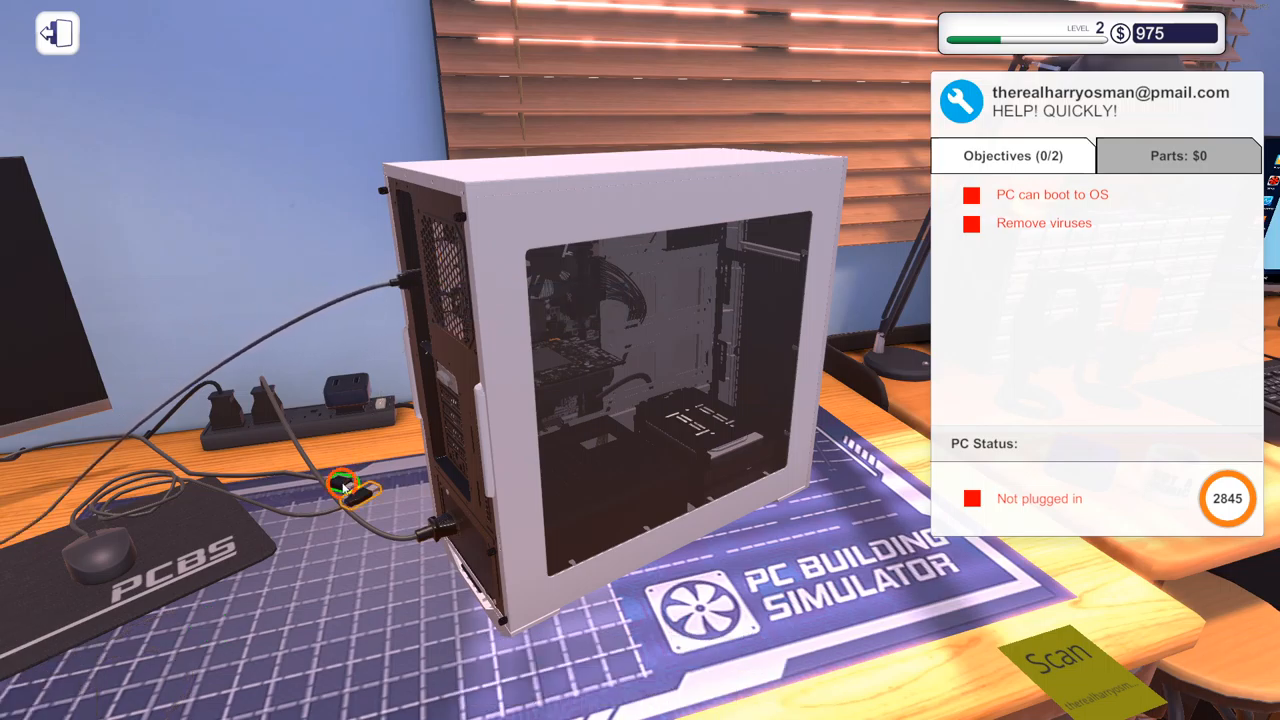
Step: Plug in the virus-infected PC's power cable and boot it to its OS
click(345, 485)
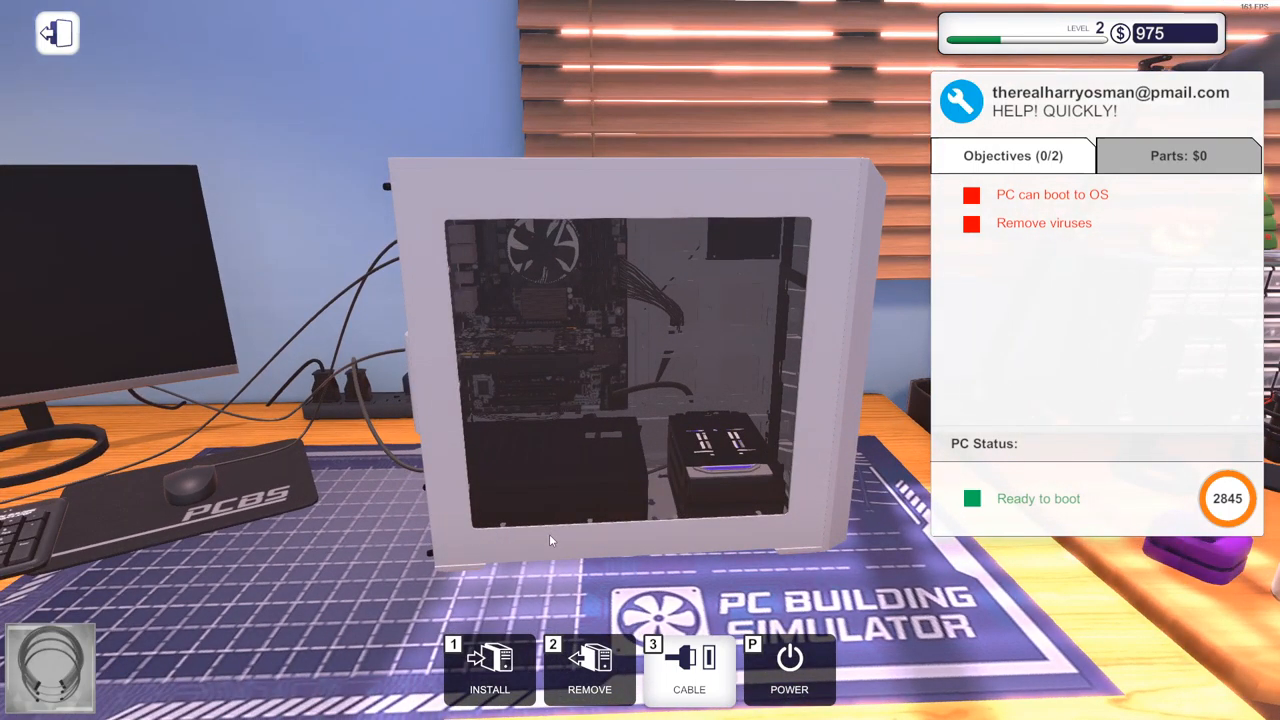
click(789, 670)
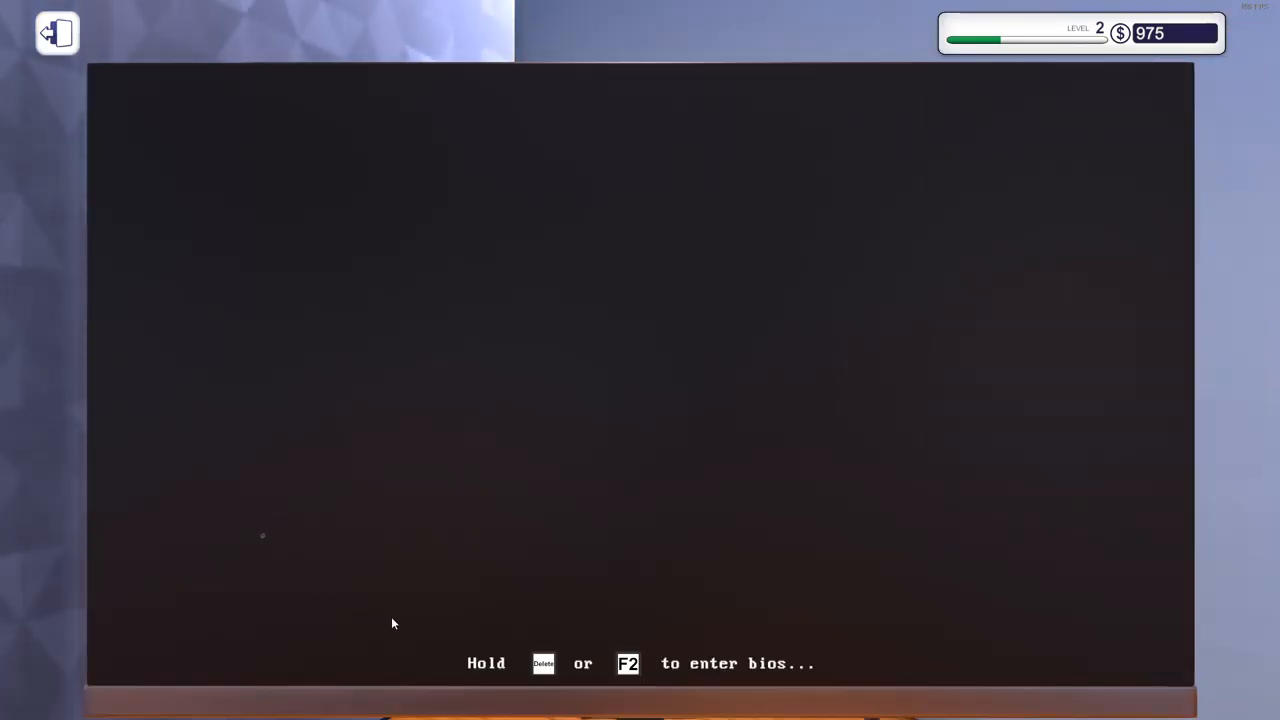
mouse_move(410, 656)
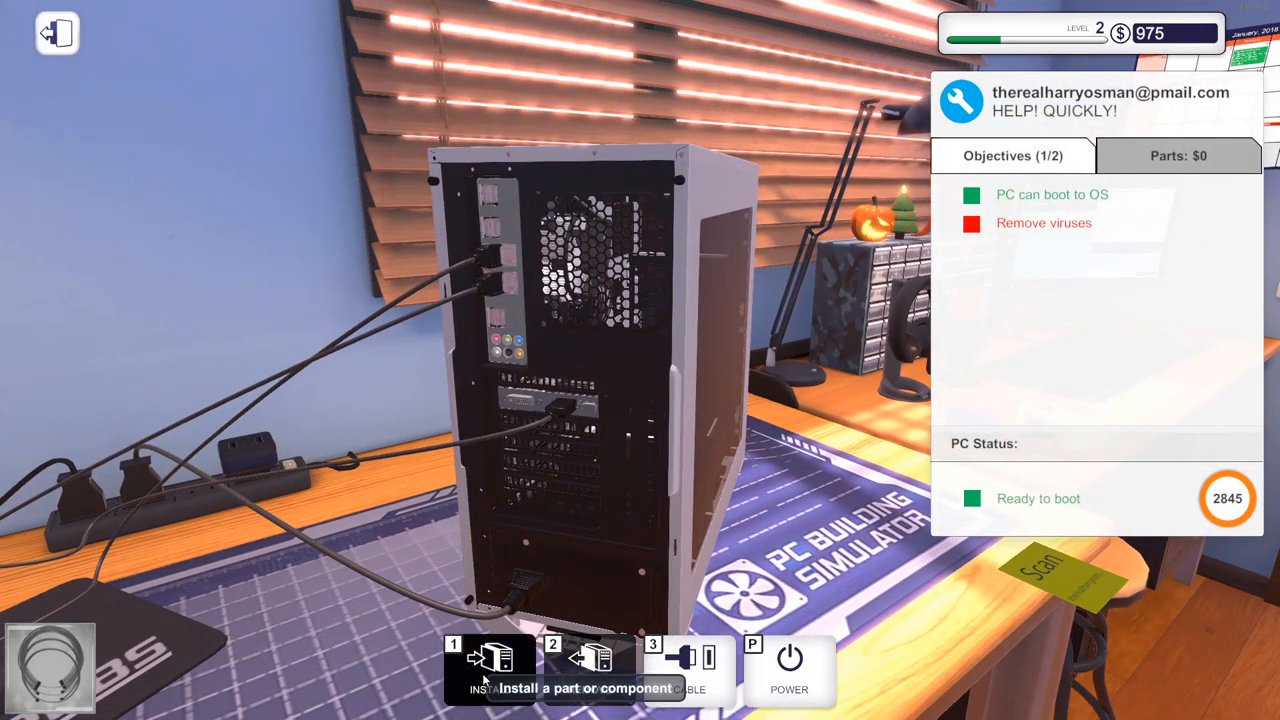
mouse_move(691, 668)
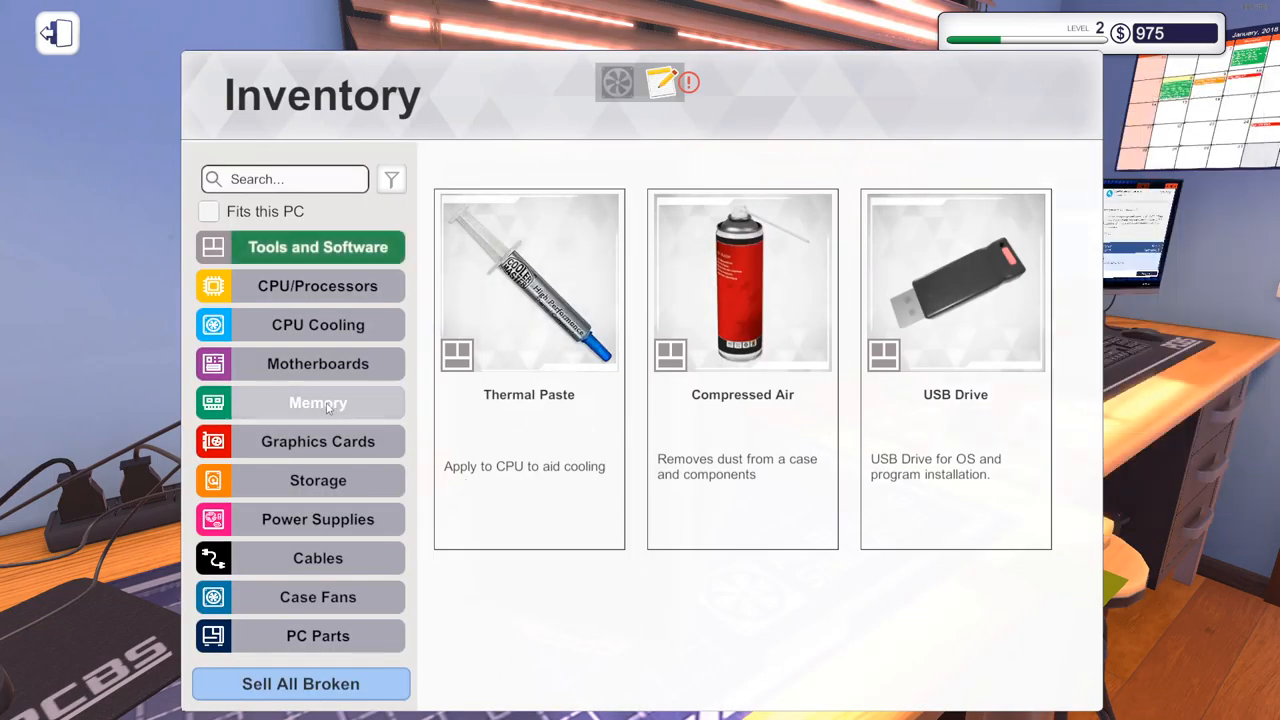
click(955, 283)
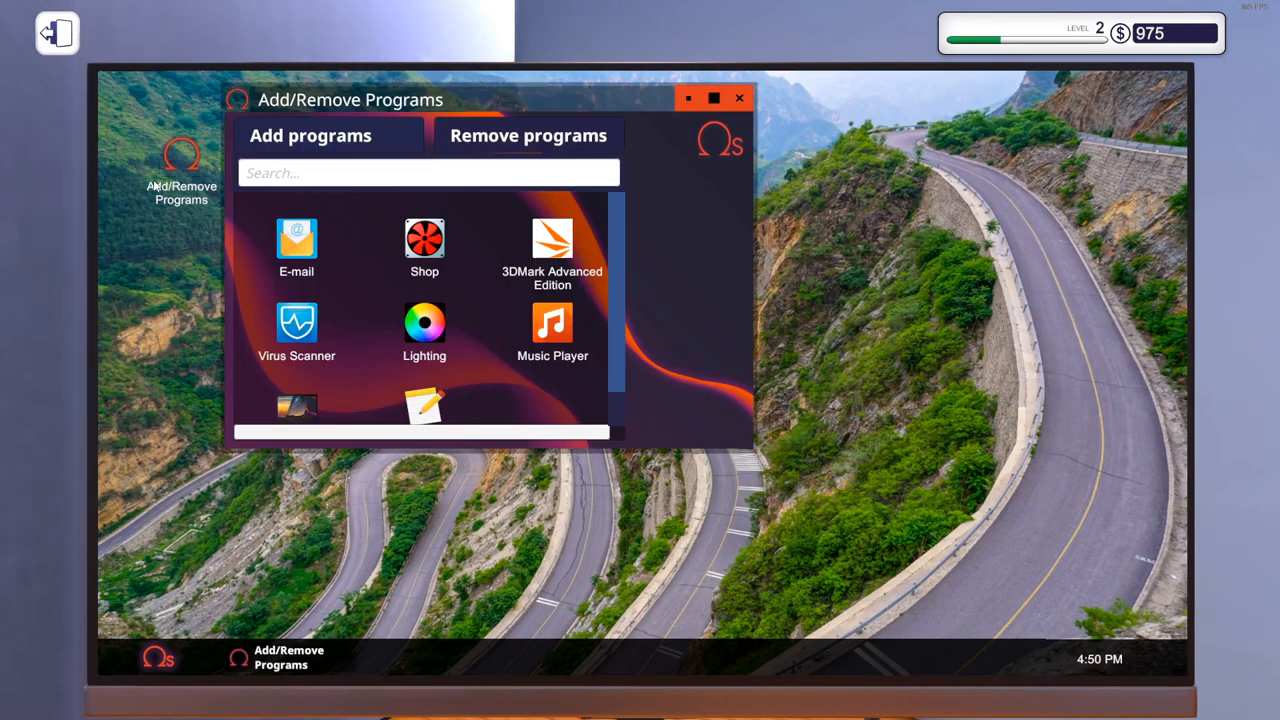
Step: Add Virus Scanner on the infected PC, restart it, and launch the scanner
scroll(down, 3)
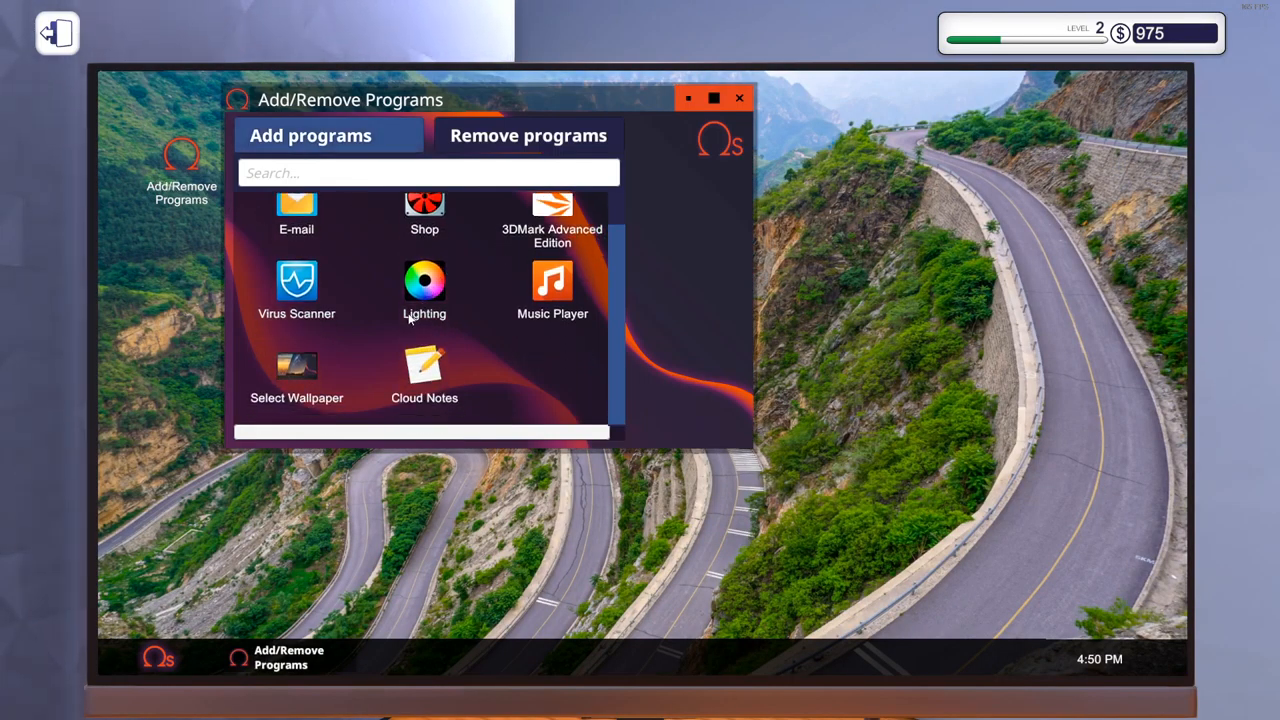
click(296, 290)
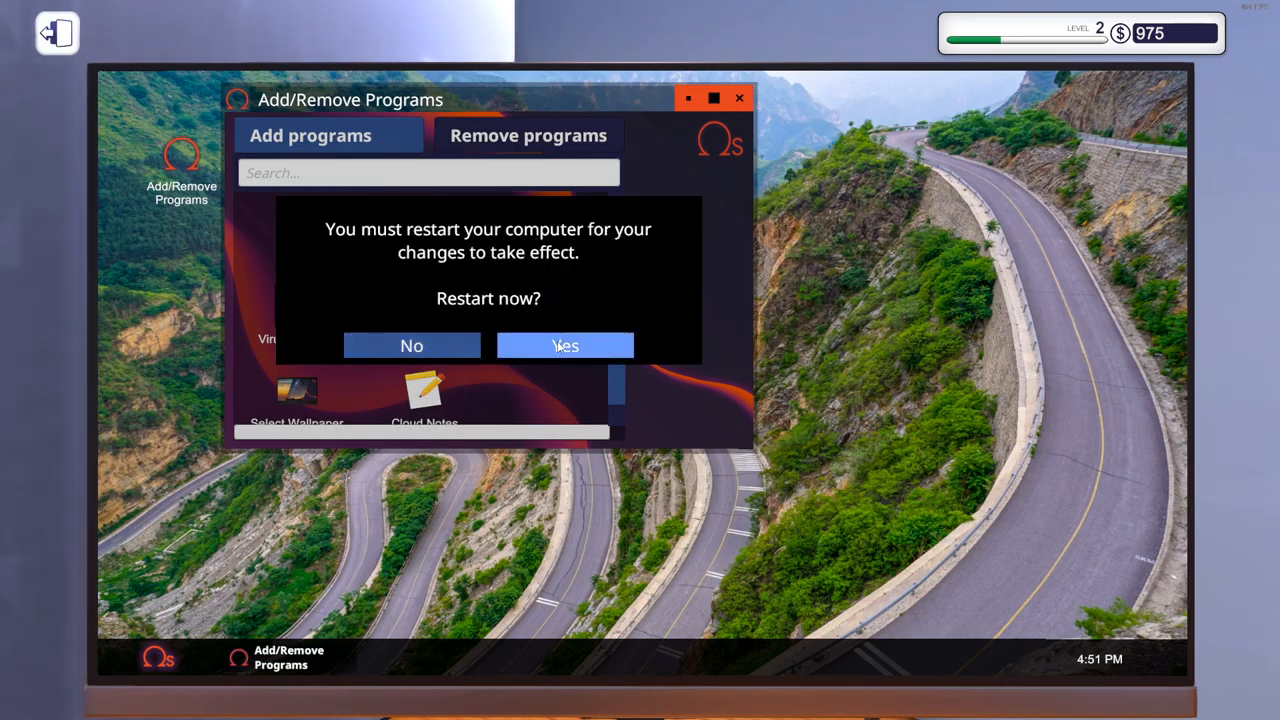
click(565, 345)
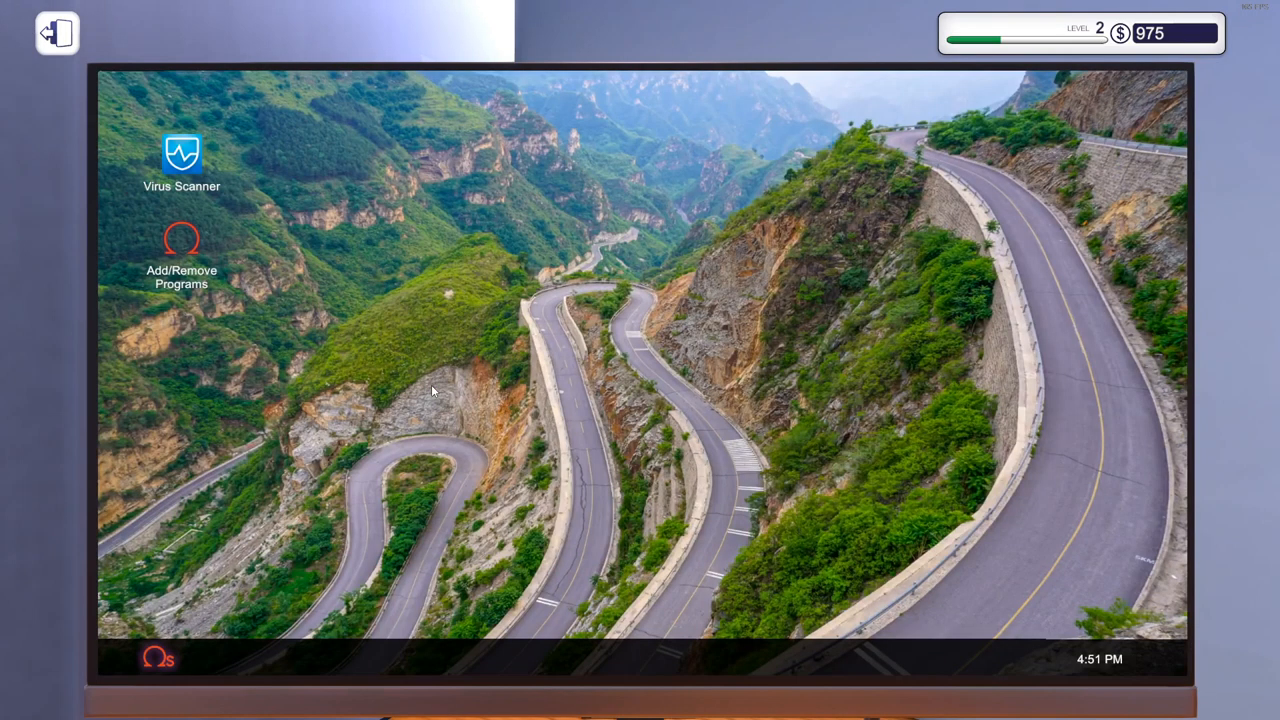
mouse_move(240, 137)
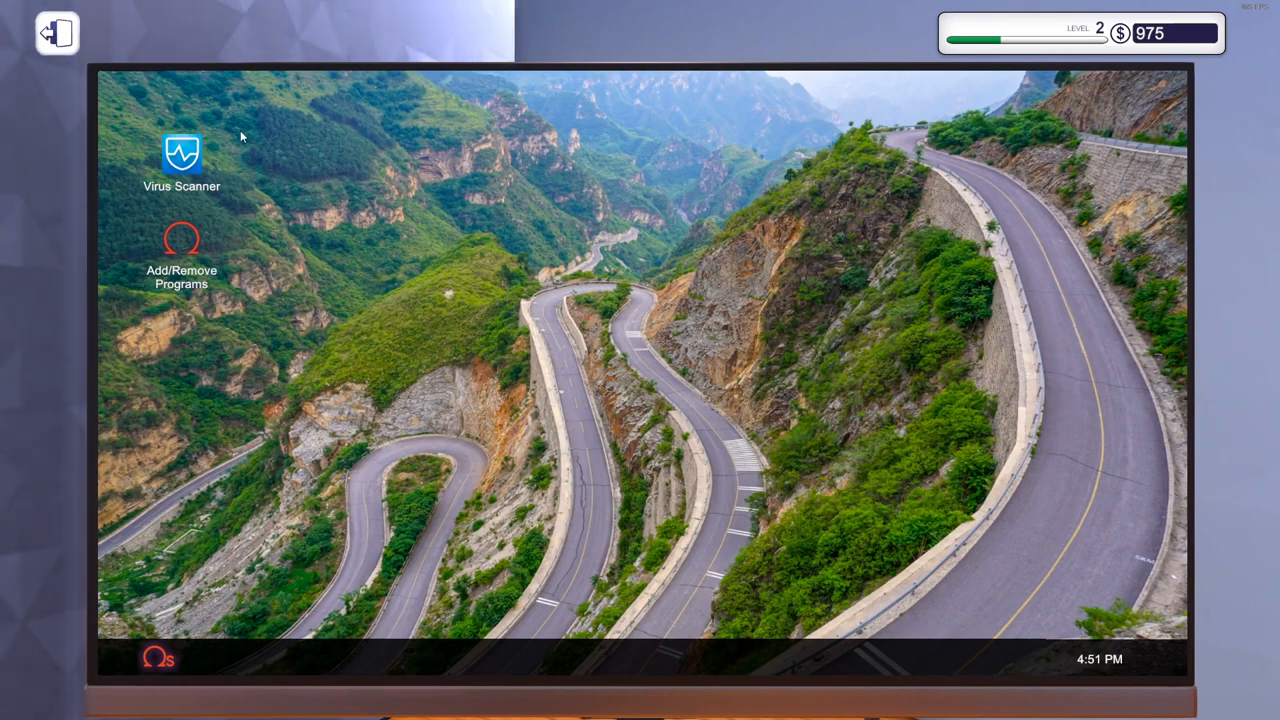
double_click(181, 155)
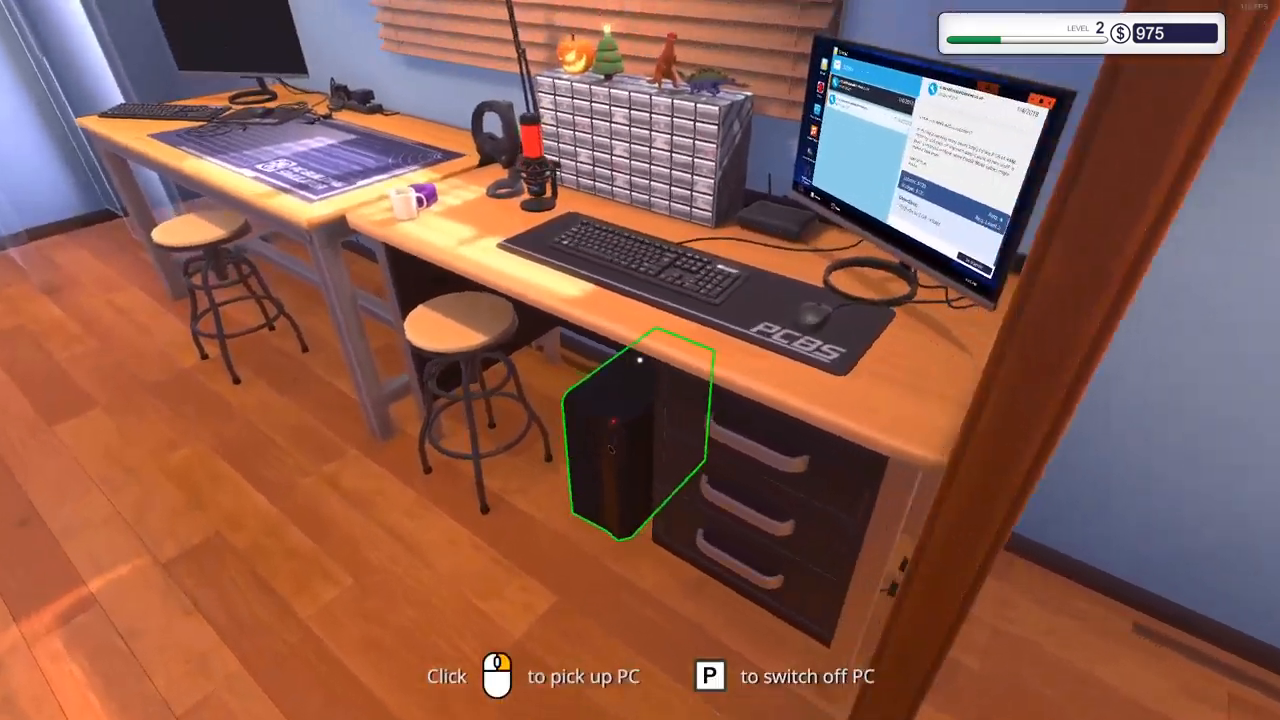
Step: Pick up your own PC and sell the used Mortoni 2 GB RAM, reaching $997
click(615, 450)
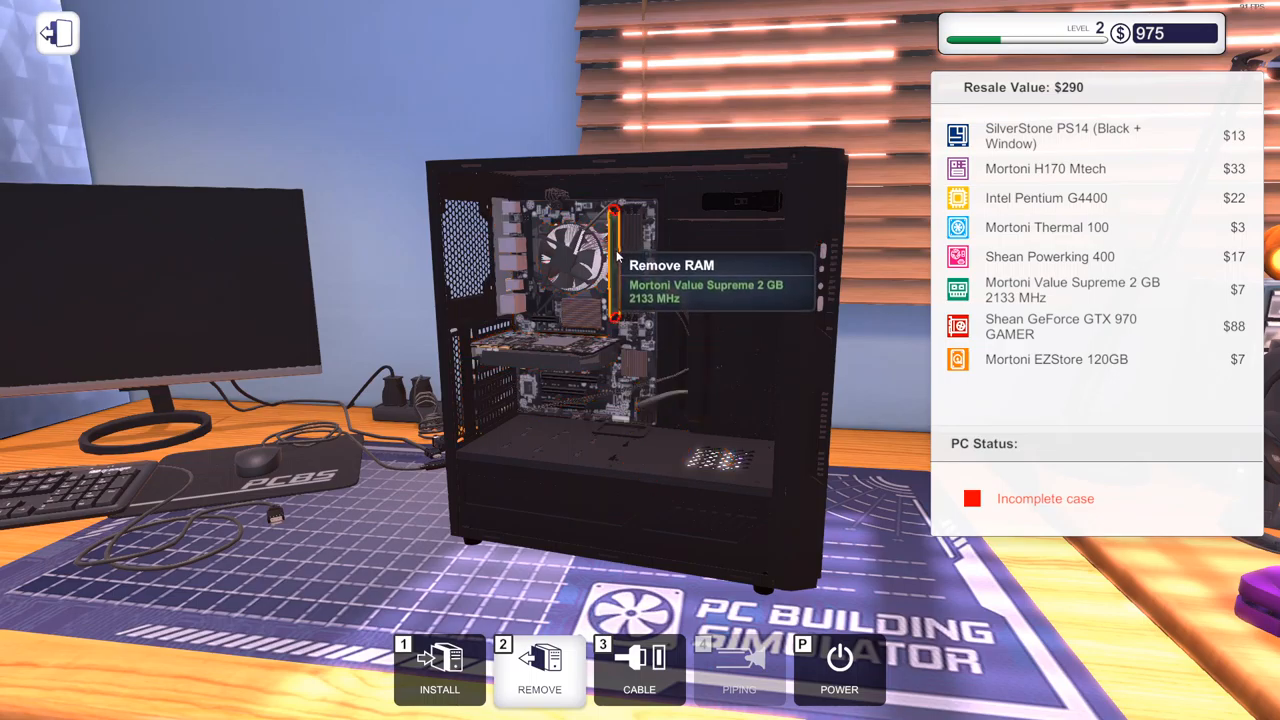
mouse_move(608, 215)
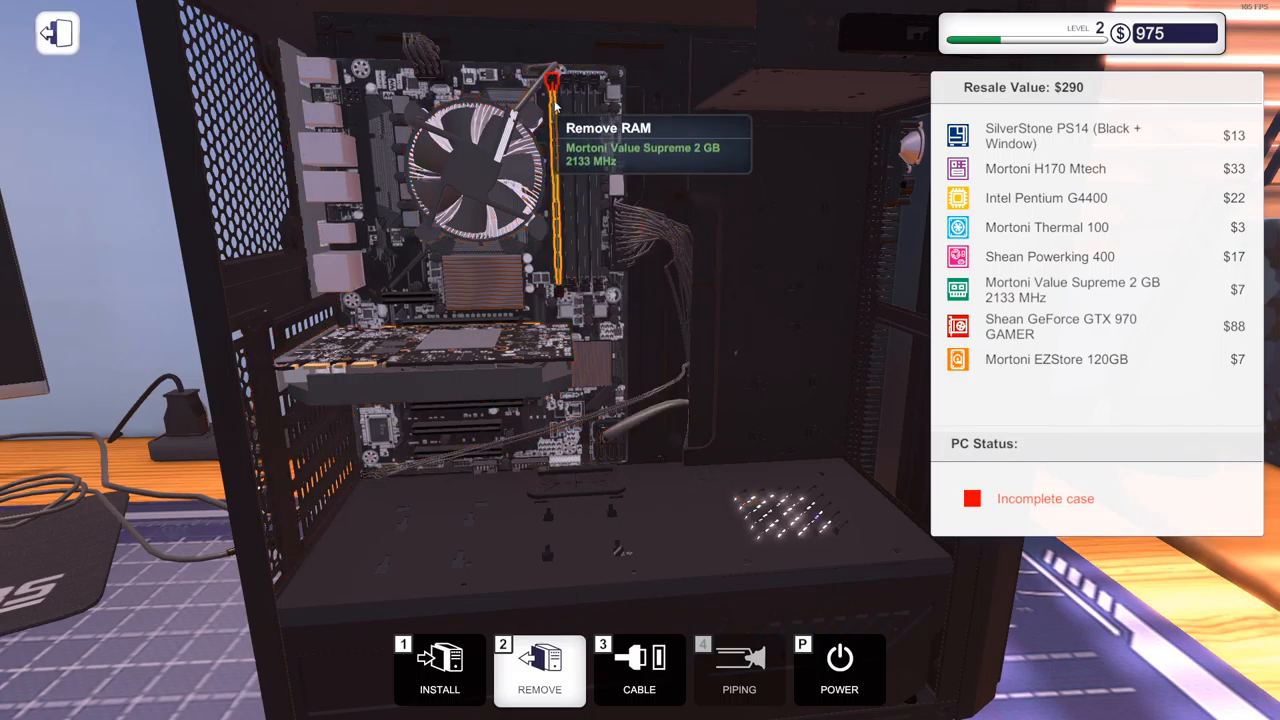
mouse_move(540, 110)
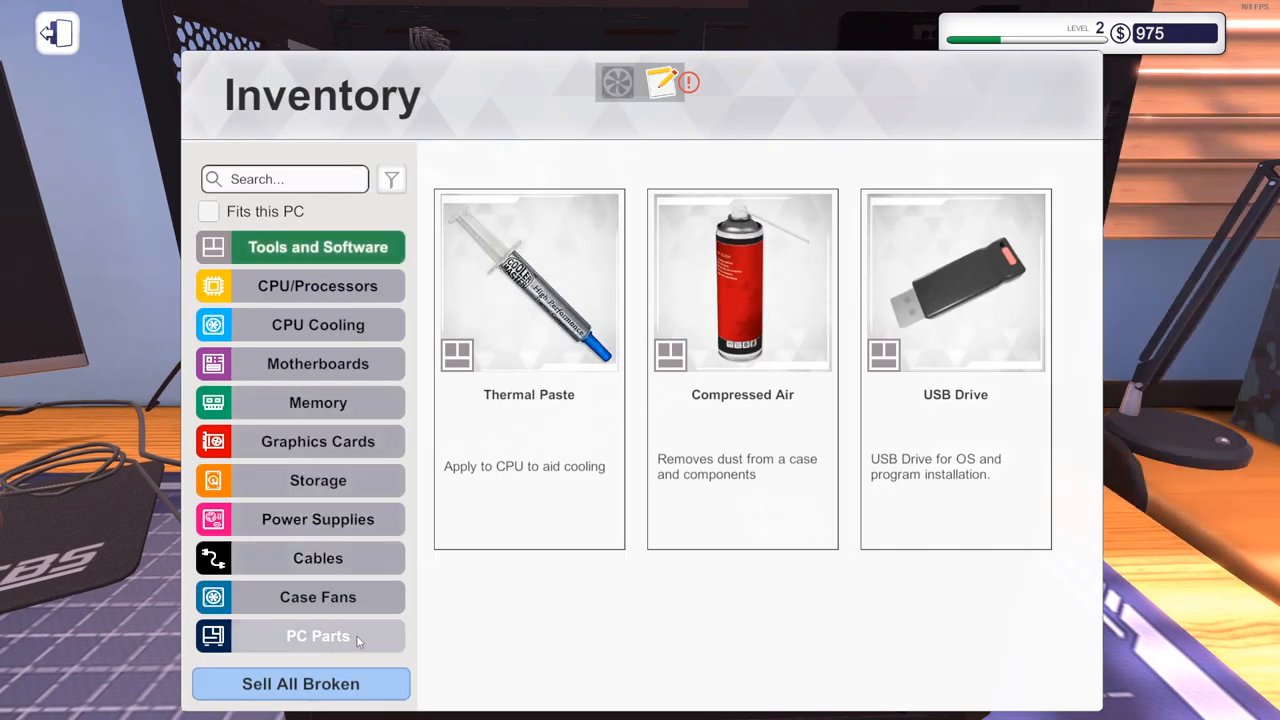
click(317, 596)
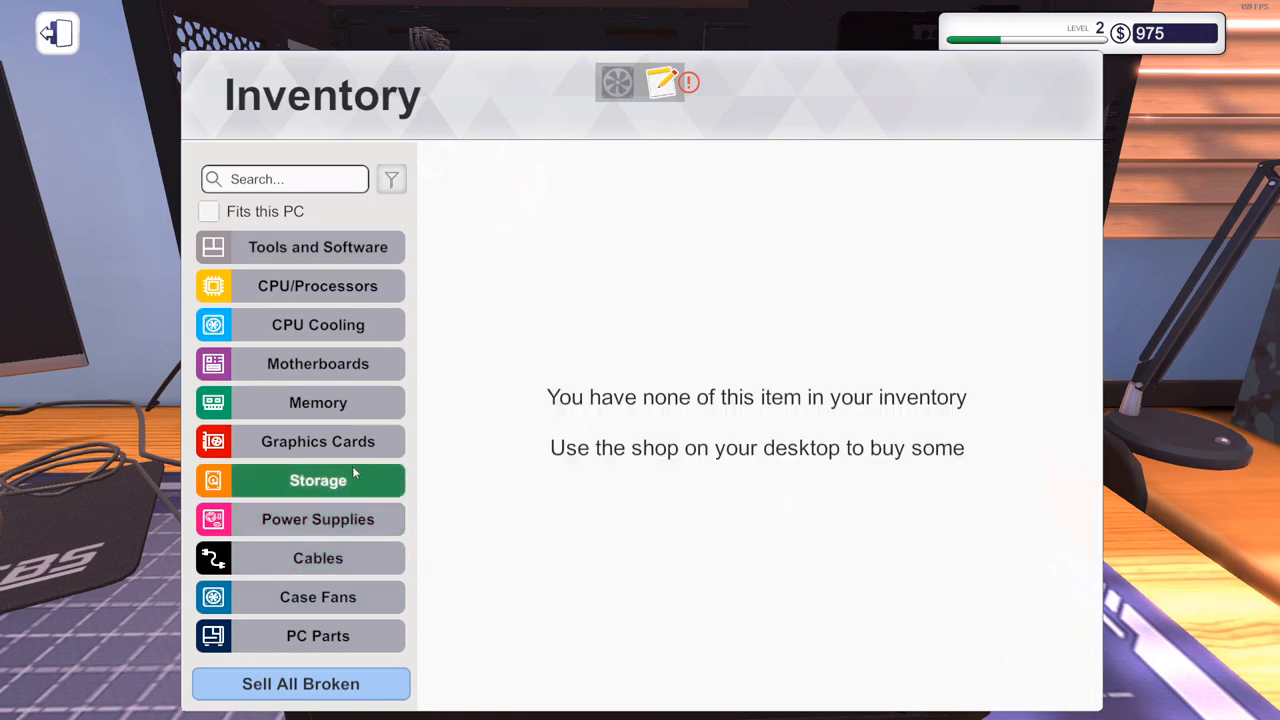
click(318, 441)
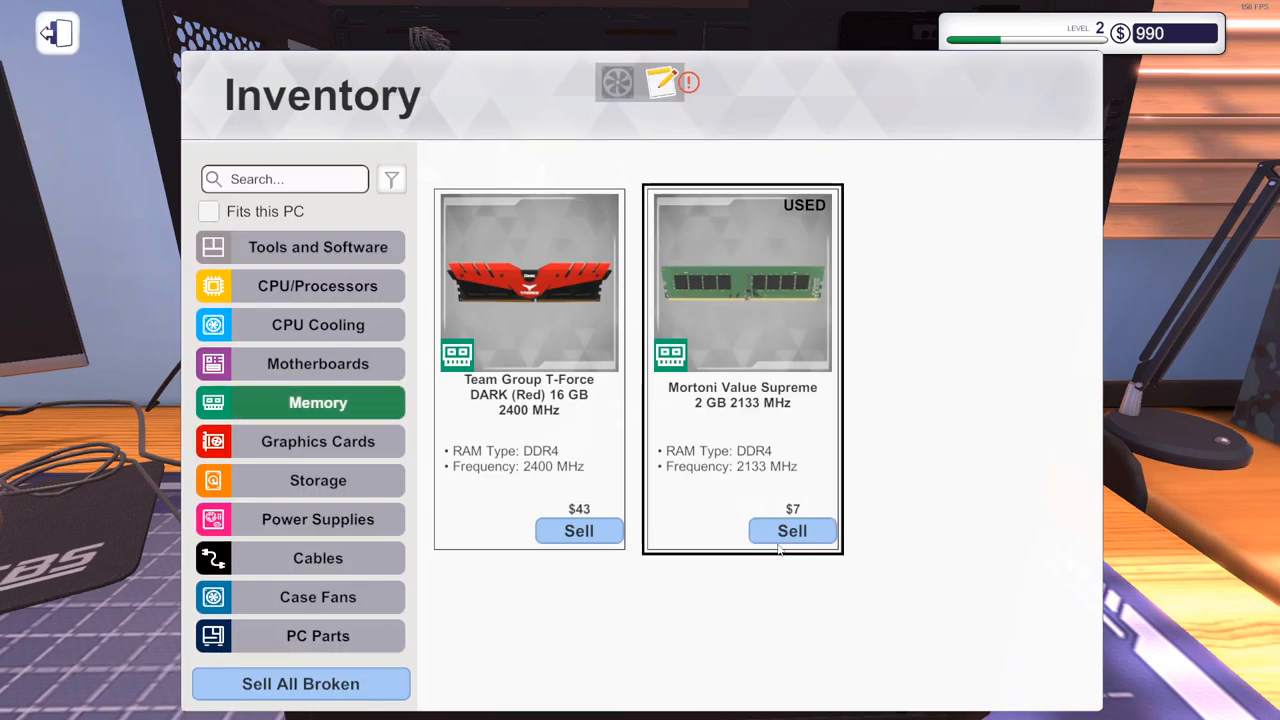
click(792, 530)
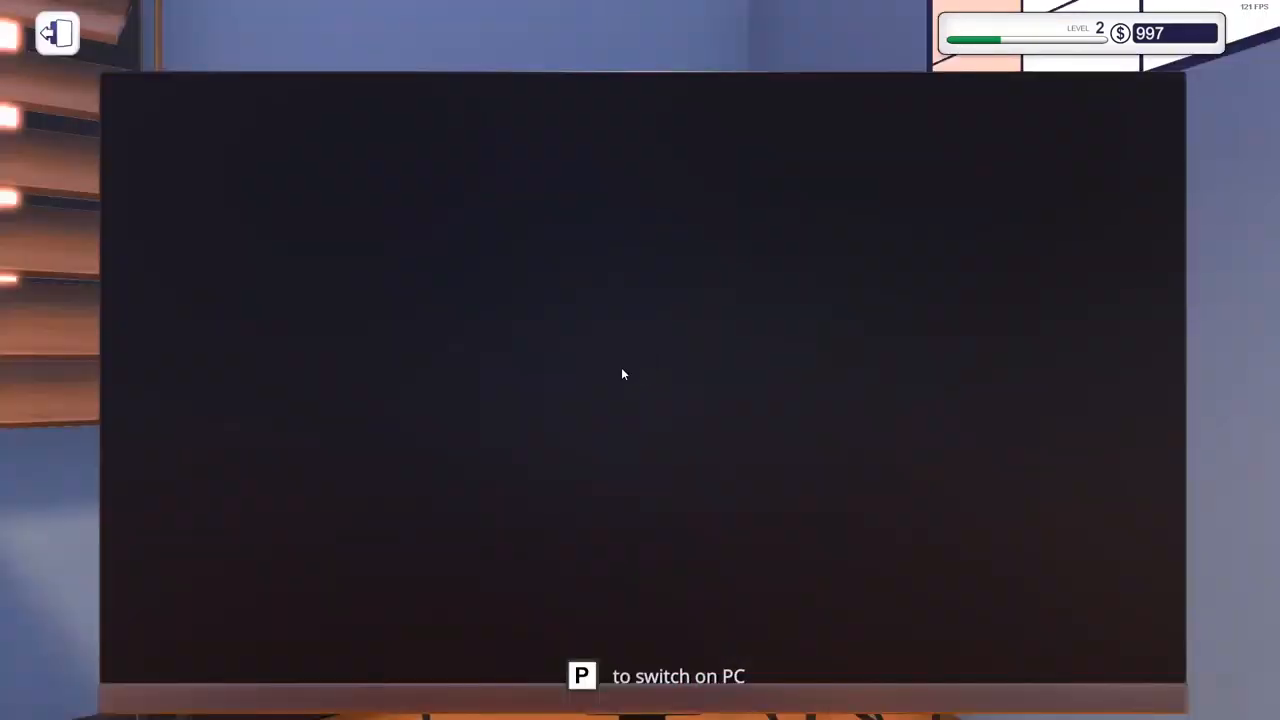
Step: Power on the PC and sort the shop's graphics cards by price ascending
key(p)
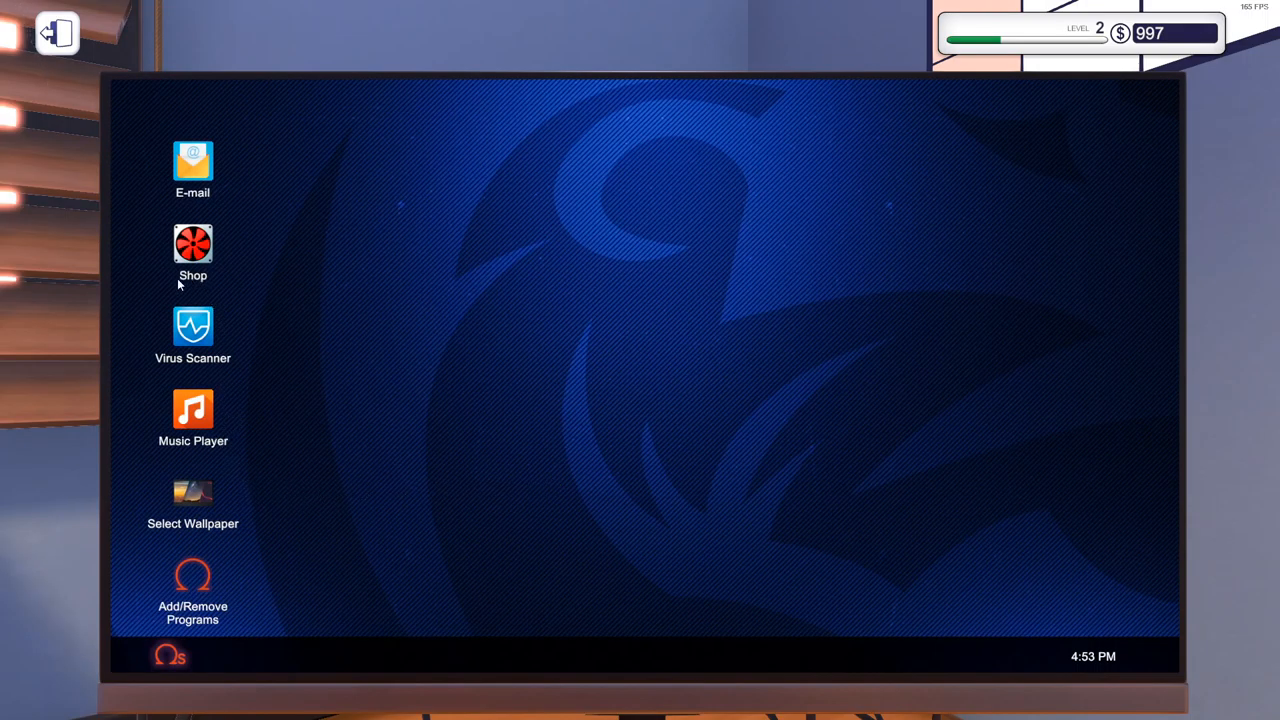
mouse_move(197, 255)
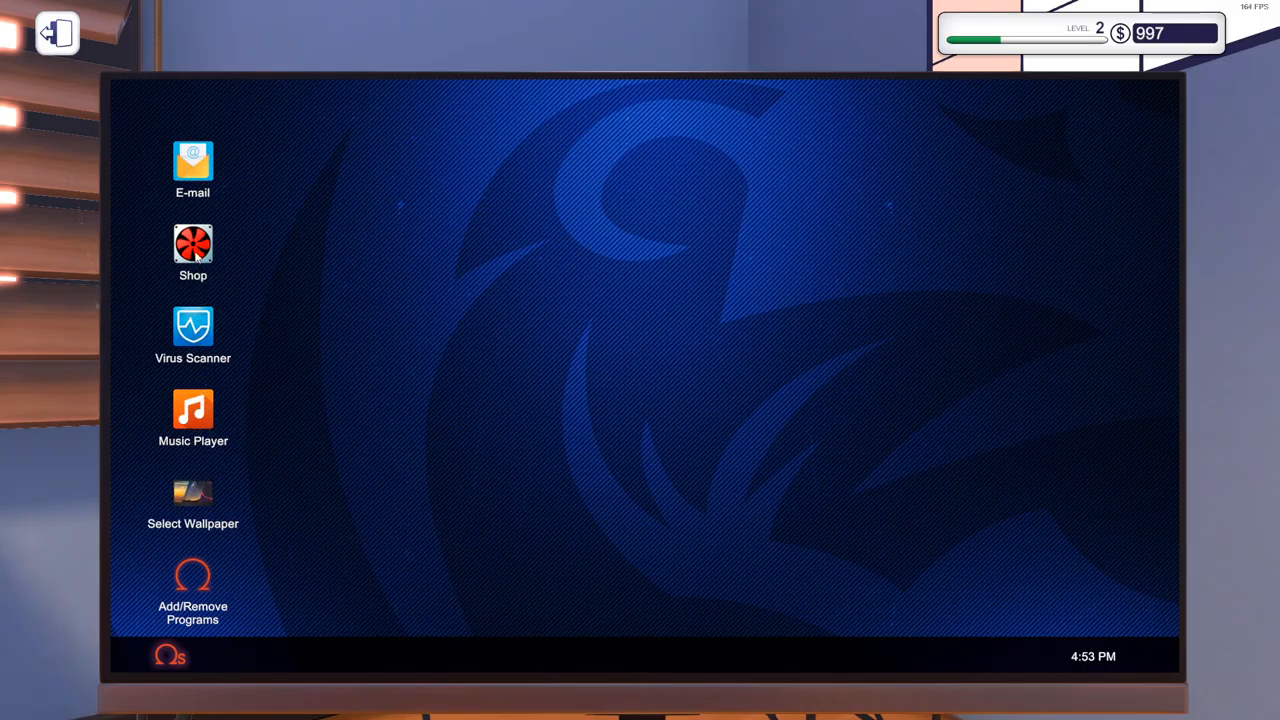
click(192, 245)
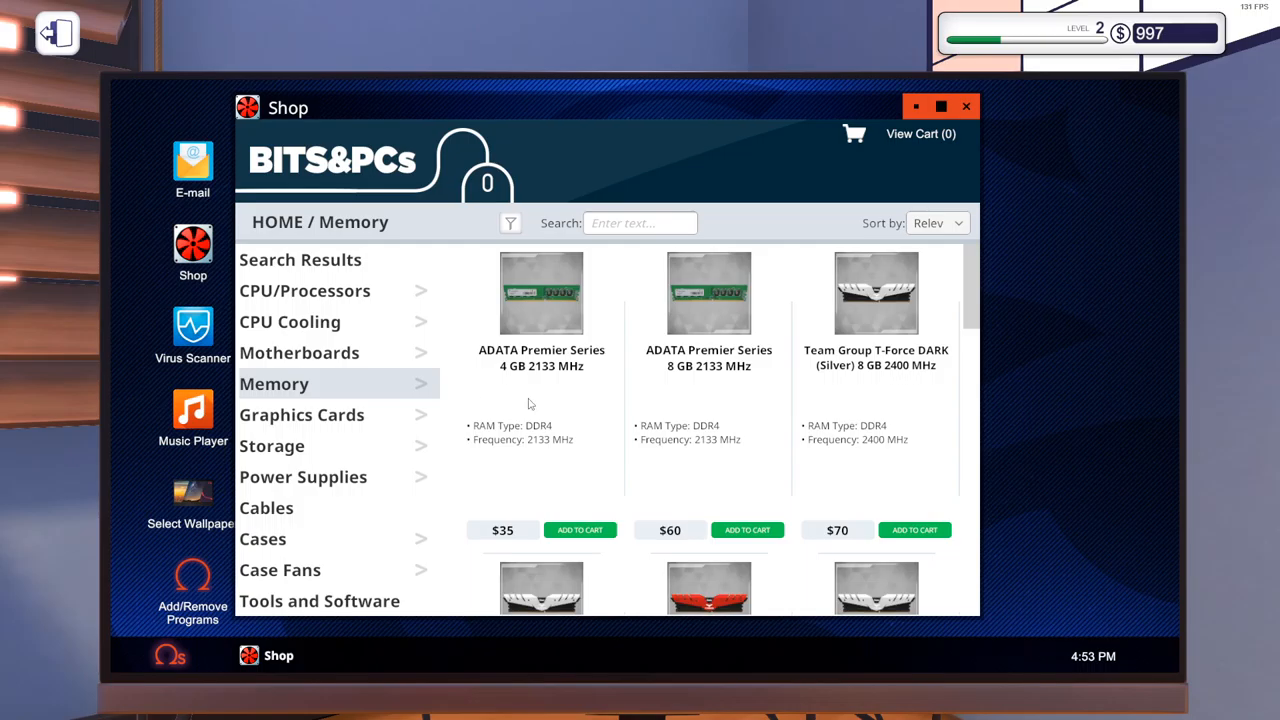
click(301, 414)
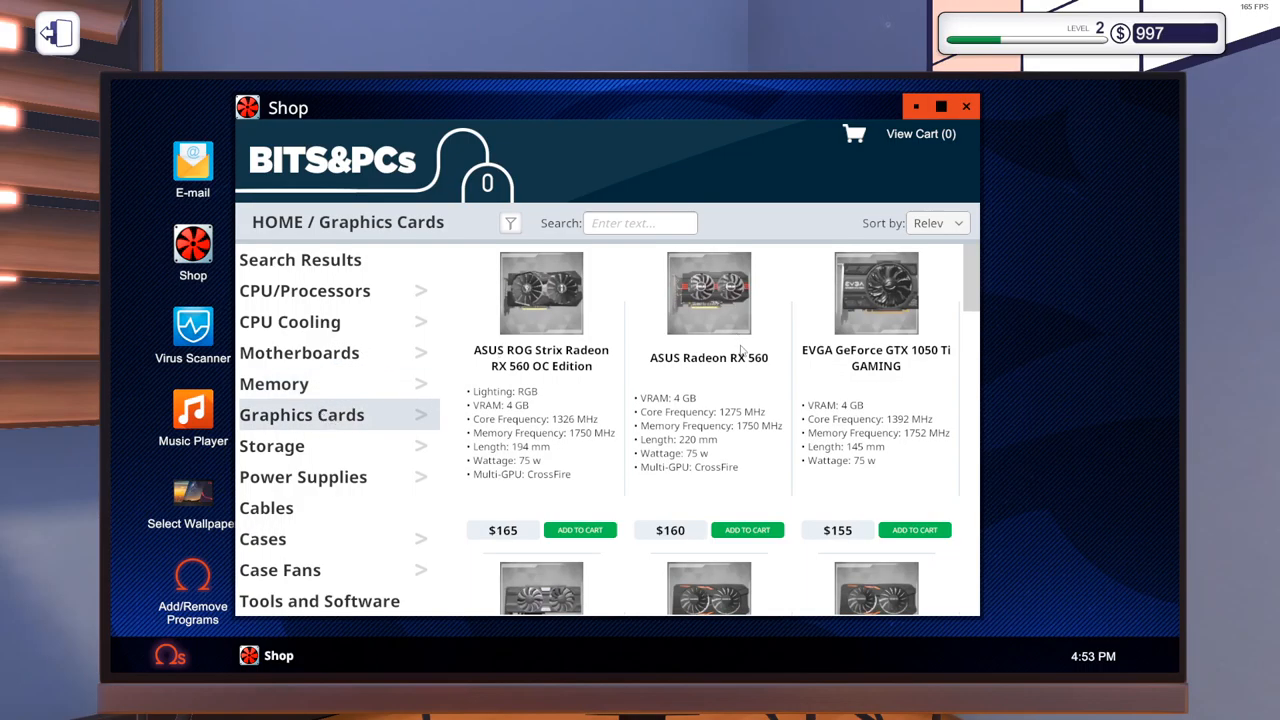
scroll(down, 3)
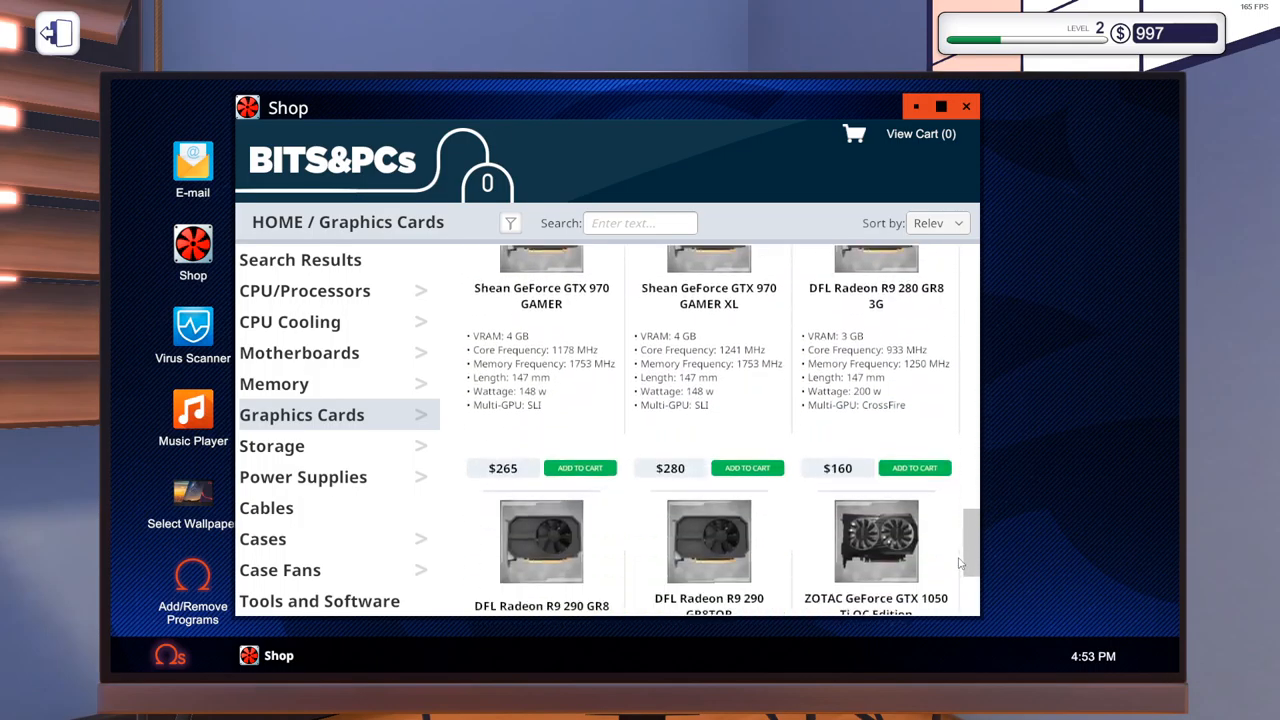
scroll(down, 3)
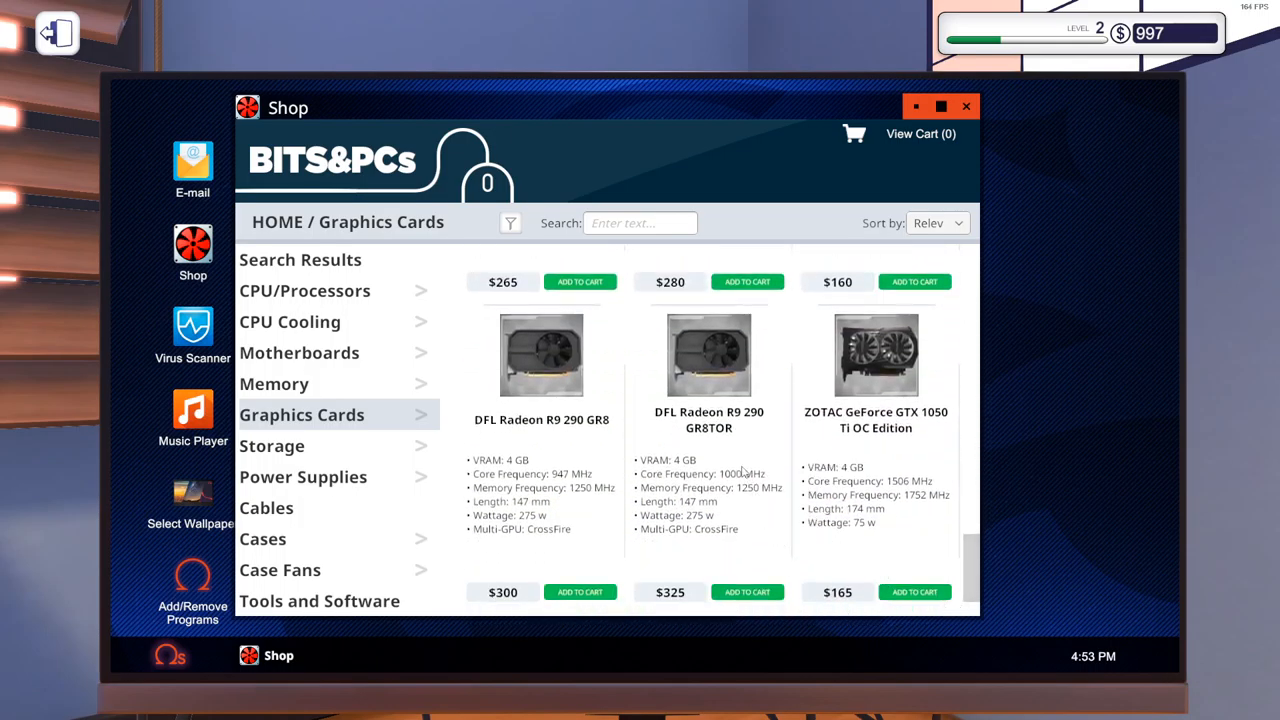
scroll(down, 3)
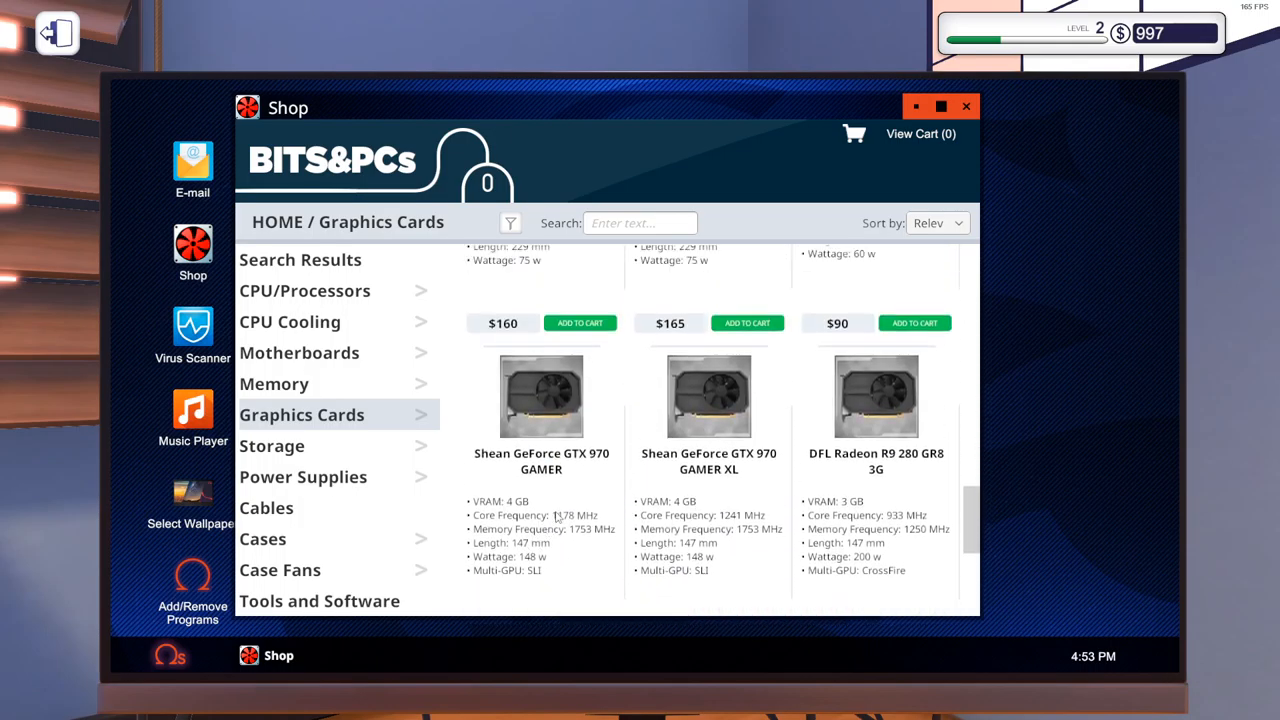
scroll(down, 3)
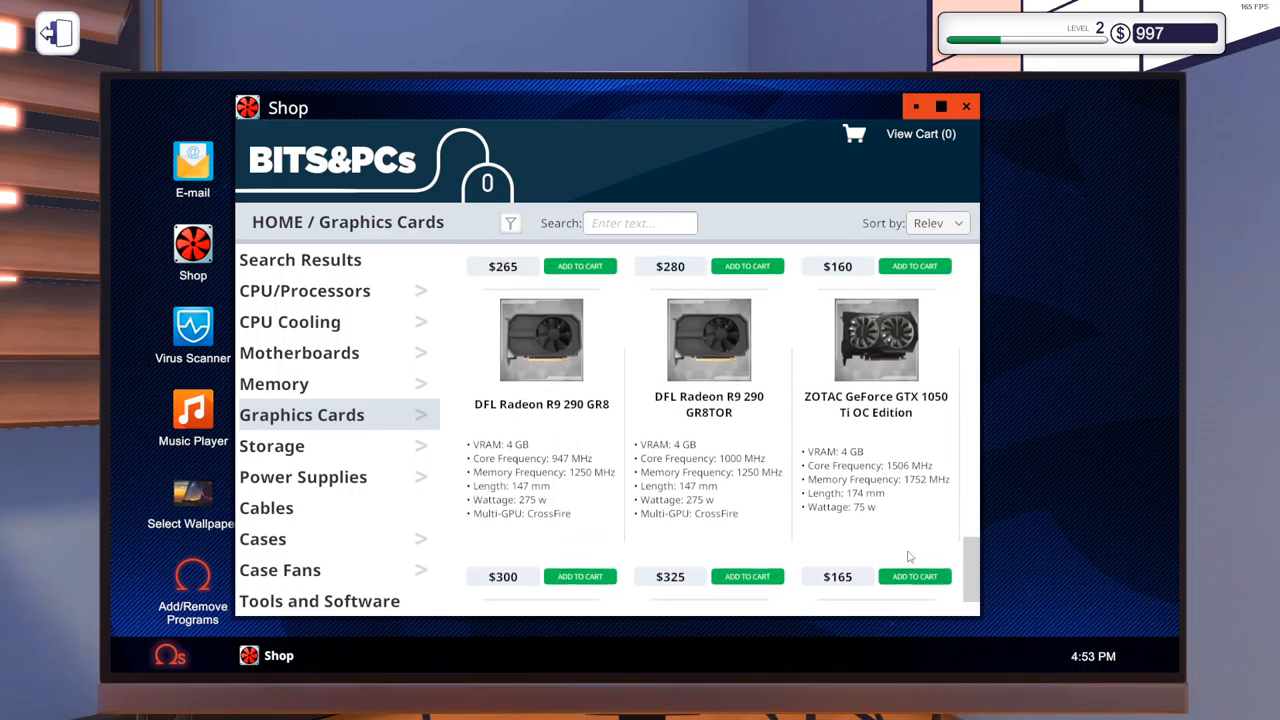
click(937, 222)
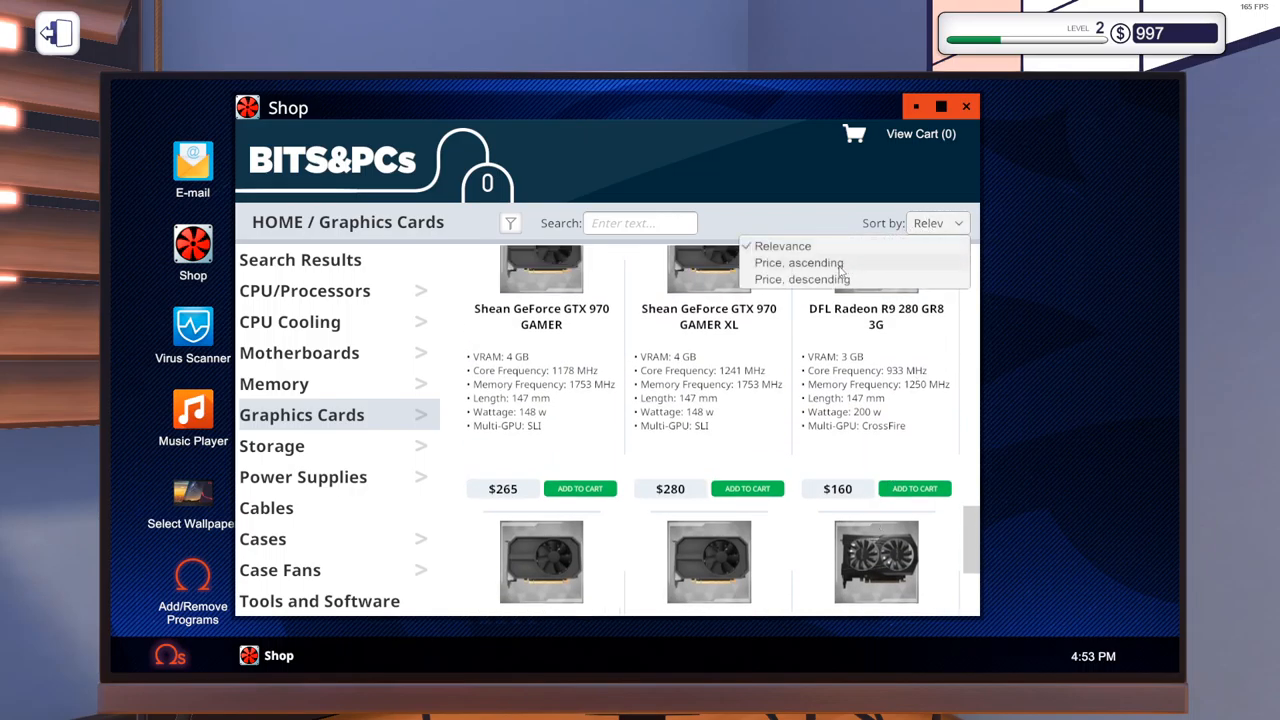
click(798, 262)
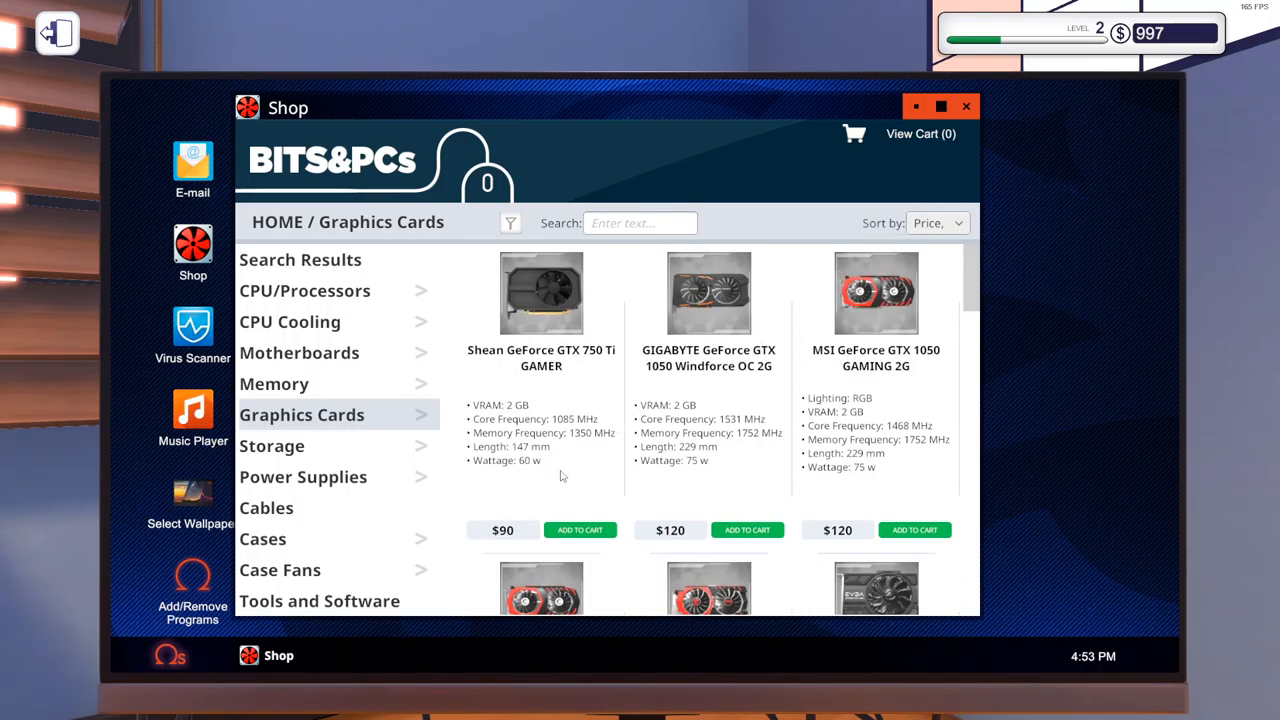
Step: Add the EVGA GeForce GTX 1050 Ti FTW GAMING to the cart
scroll(down, 3)
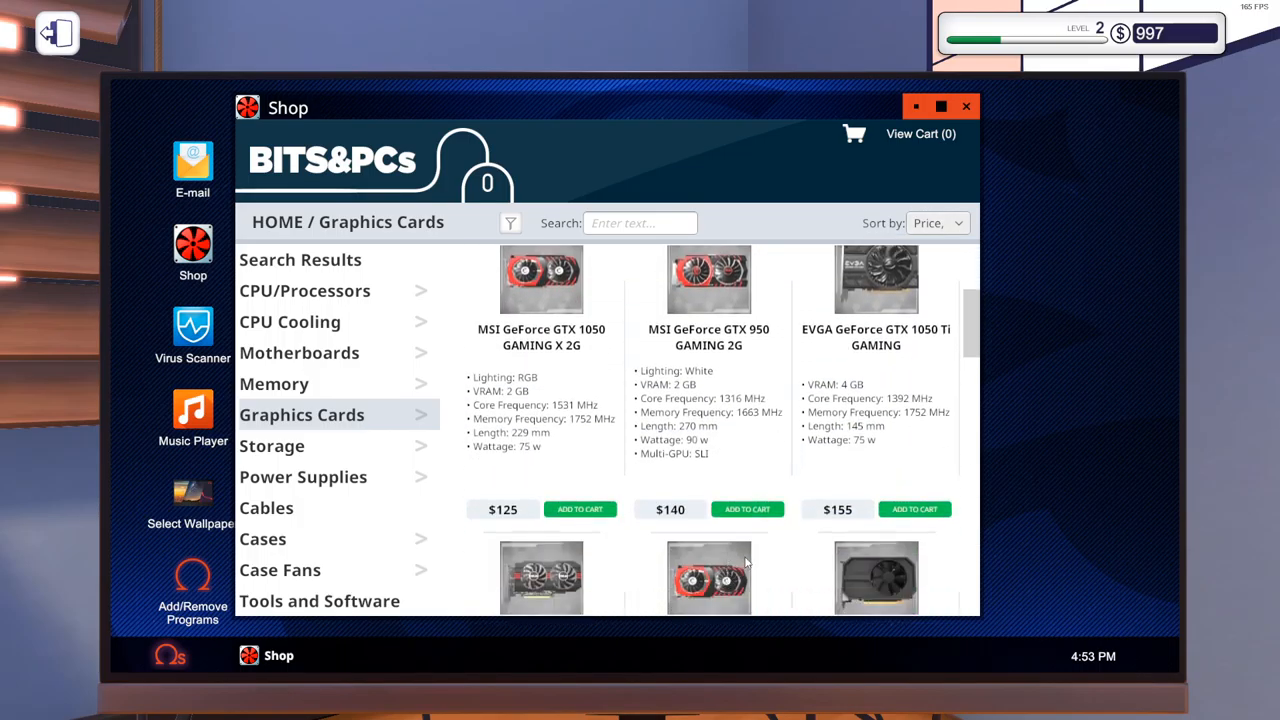
scroll(down, 3)
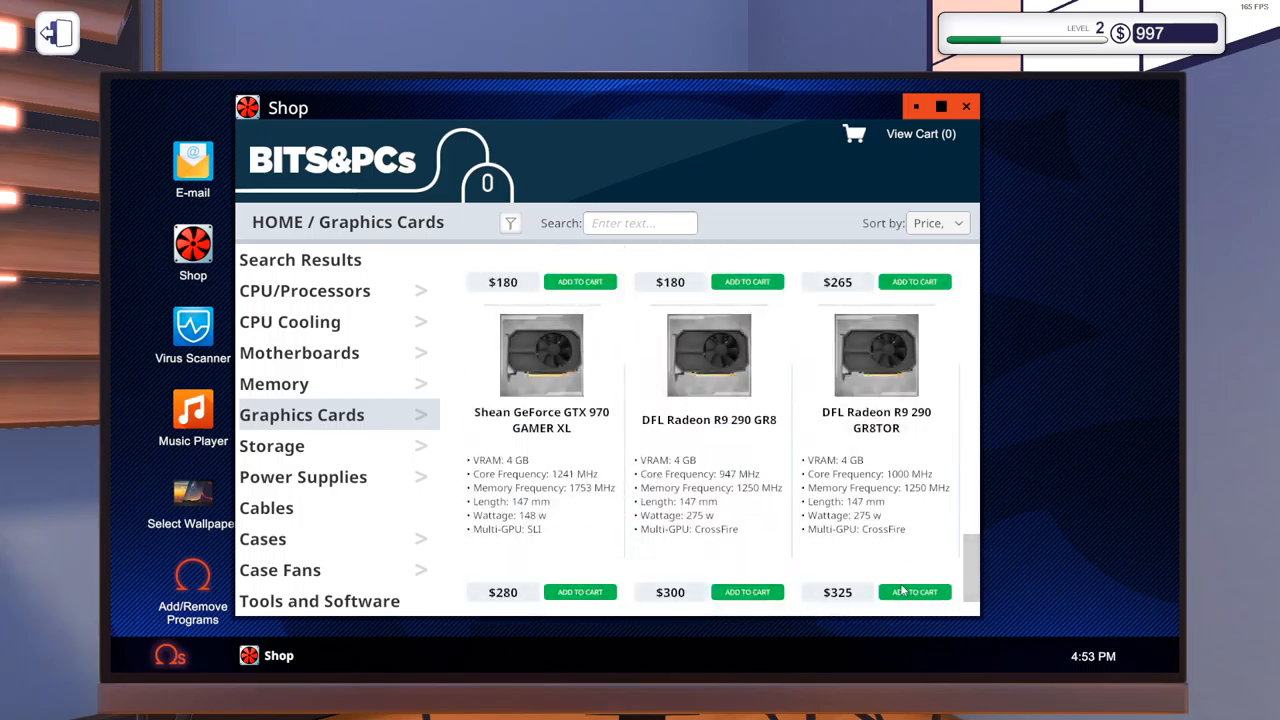
mouse_move(555, 567)
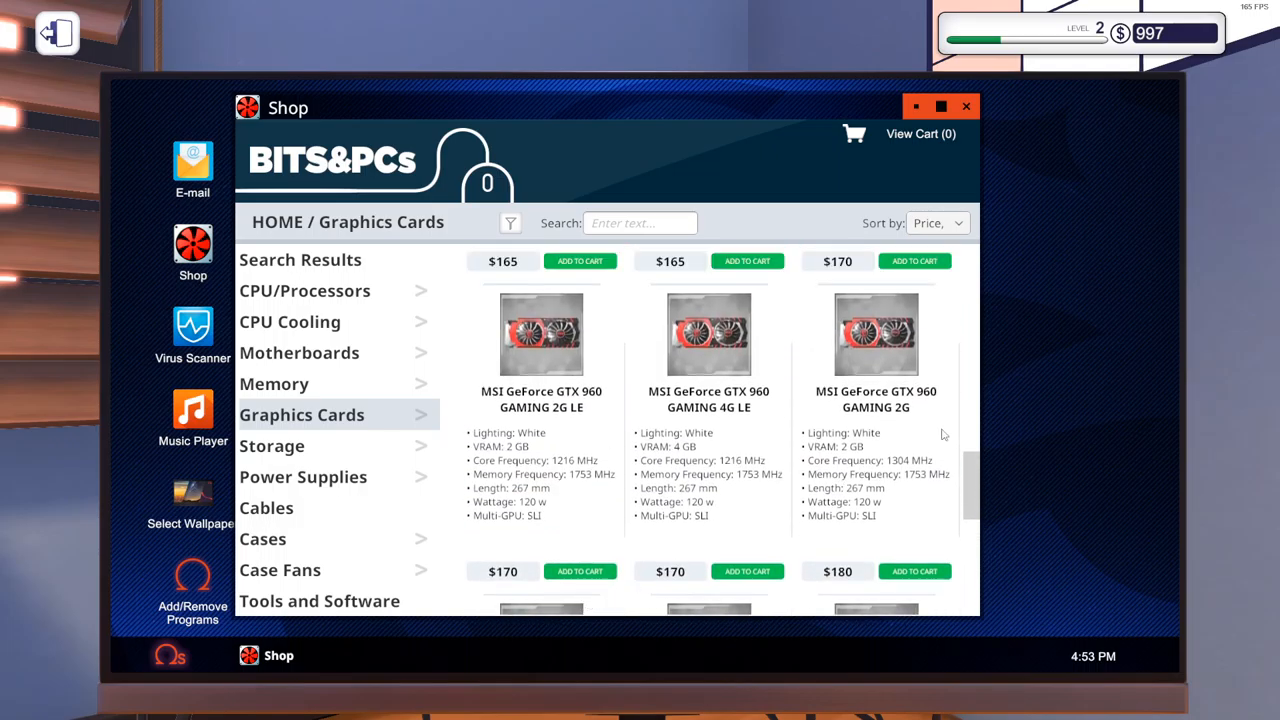
scroll(down, 3)
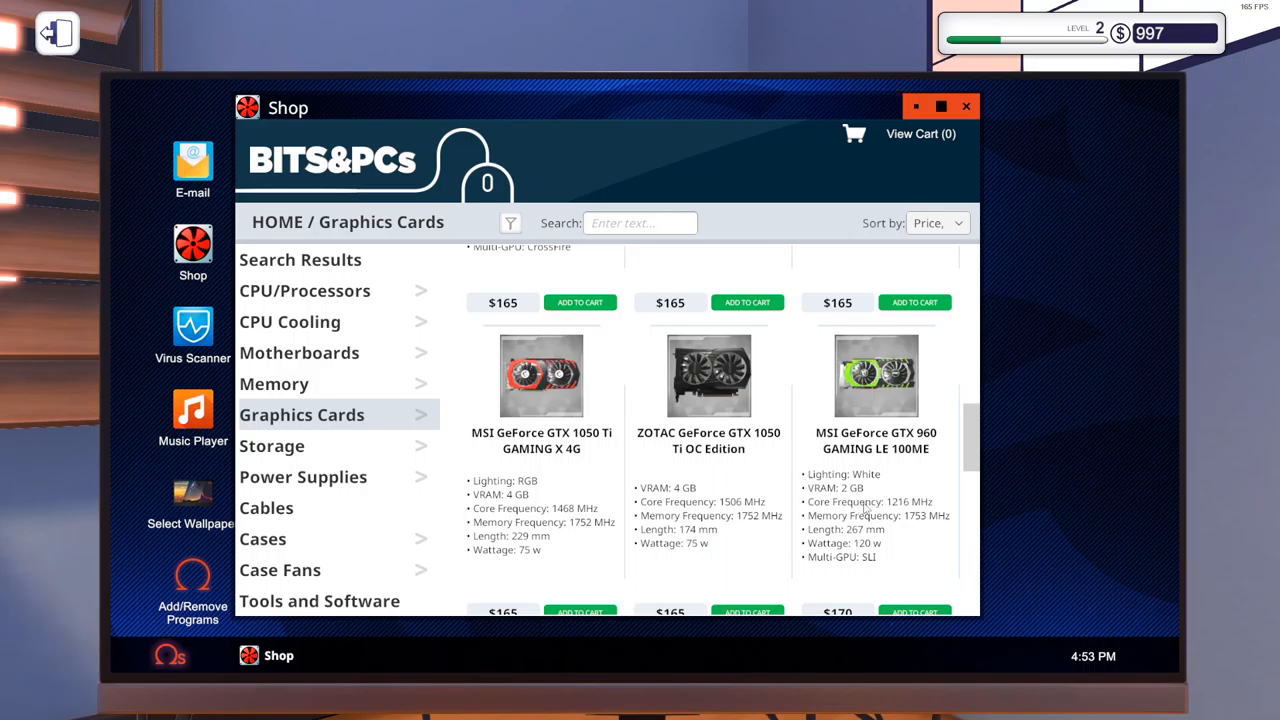
scroll(down, 3)
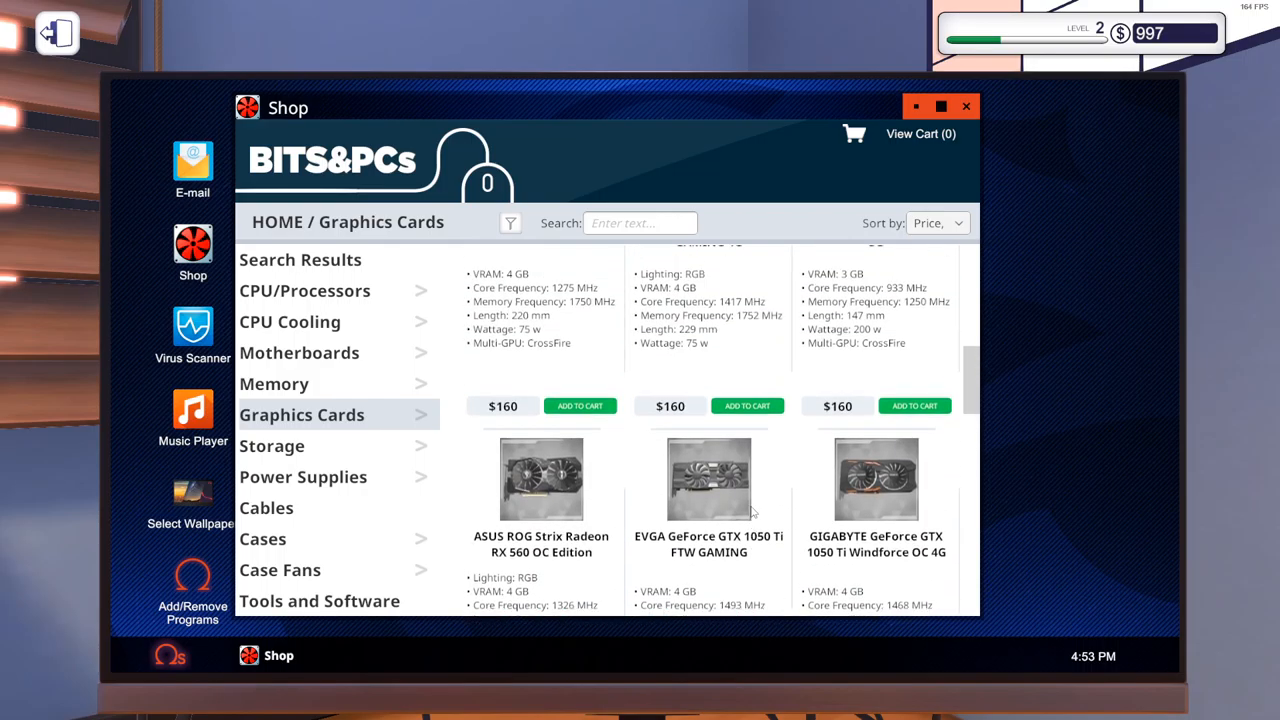
scroll(down, 3)
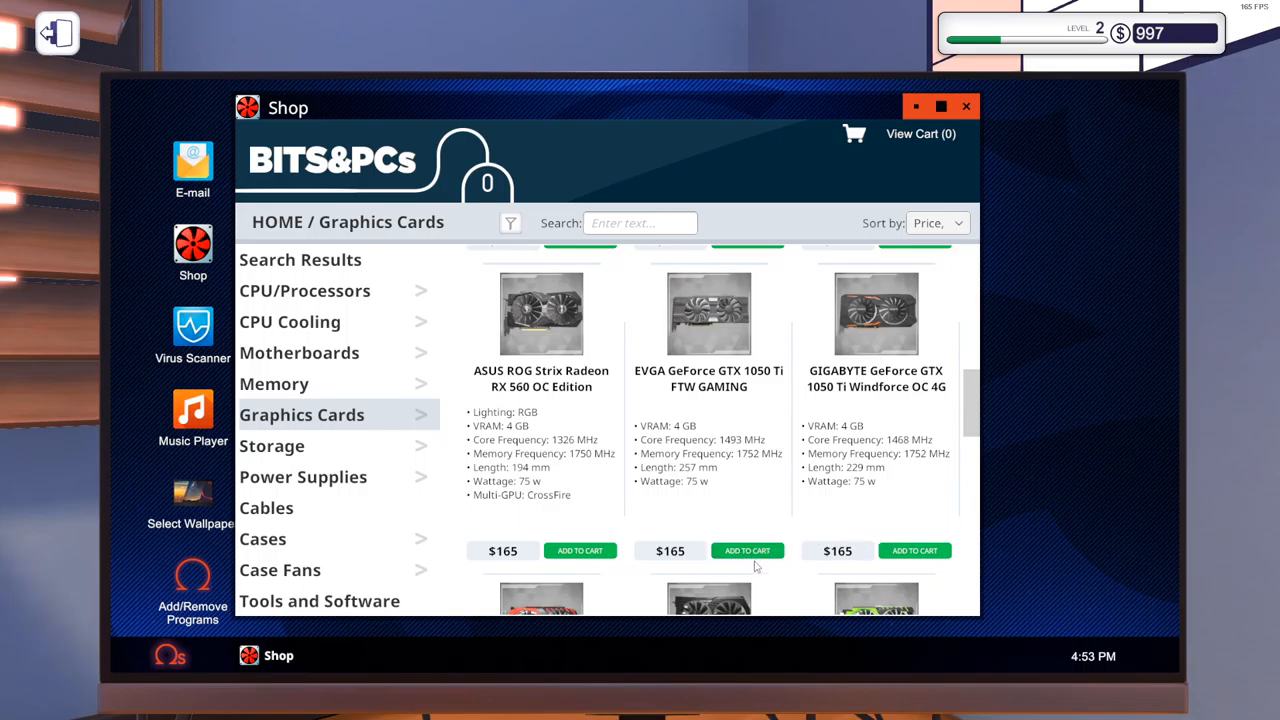
click(747, 550)
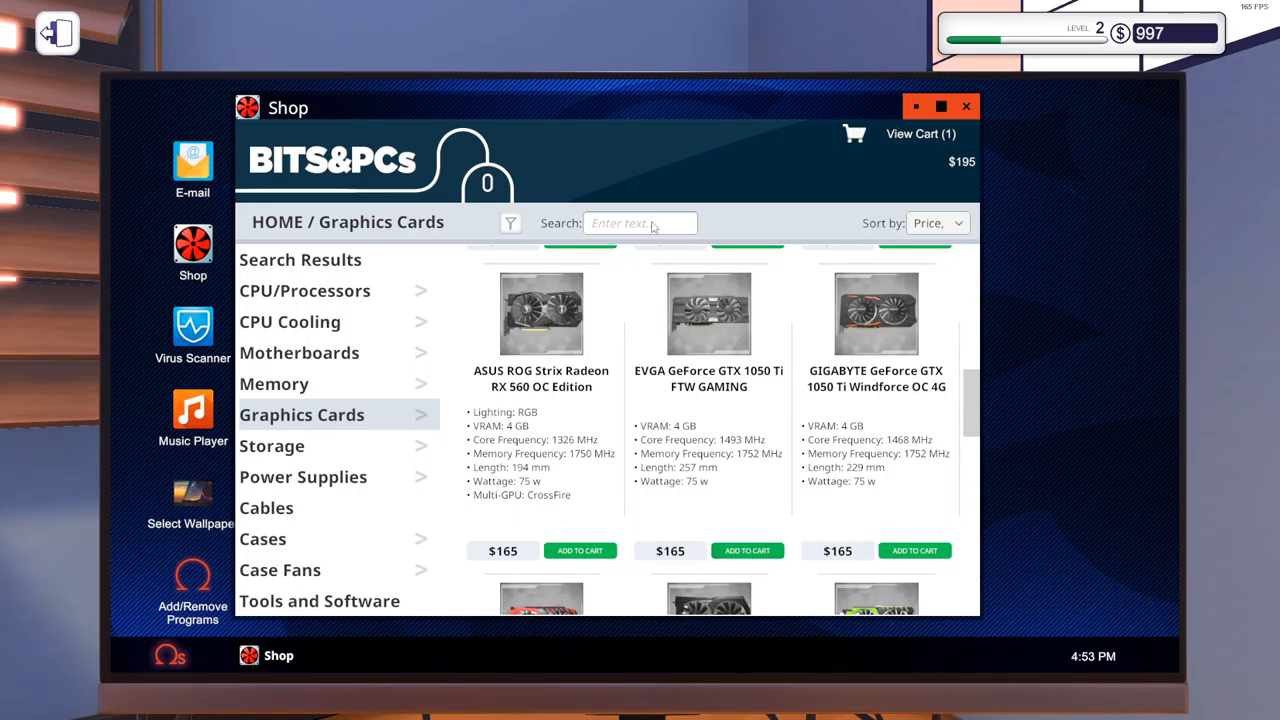
Step: Add the Team Group T-Force DARK (Silver) 8 GB memory and proceed to payment
click(274, 383)
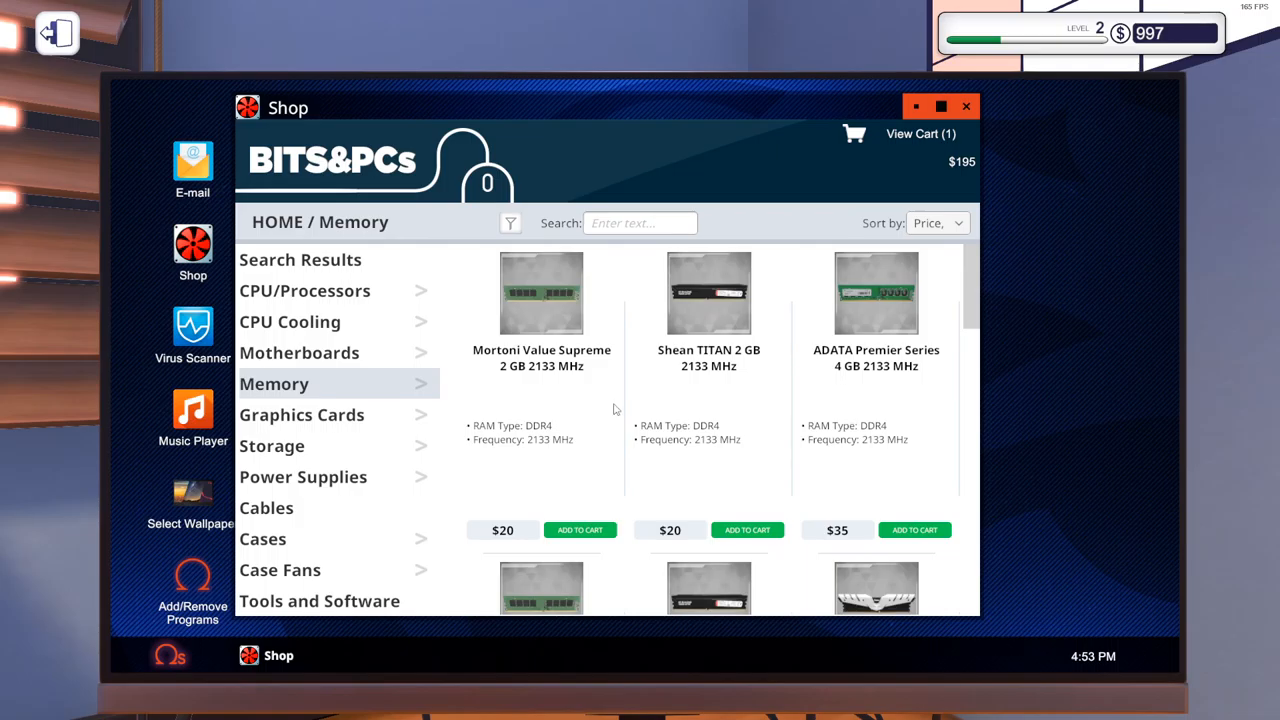
scroll(down, 3)
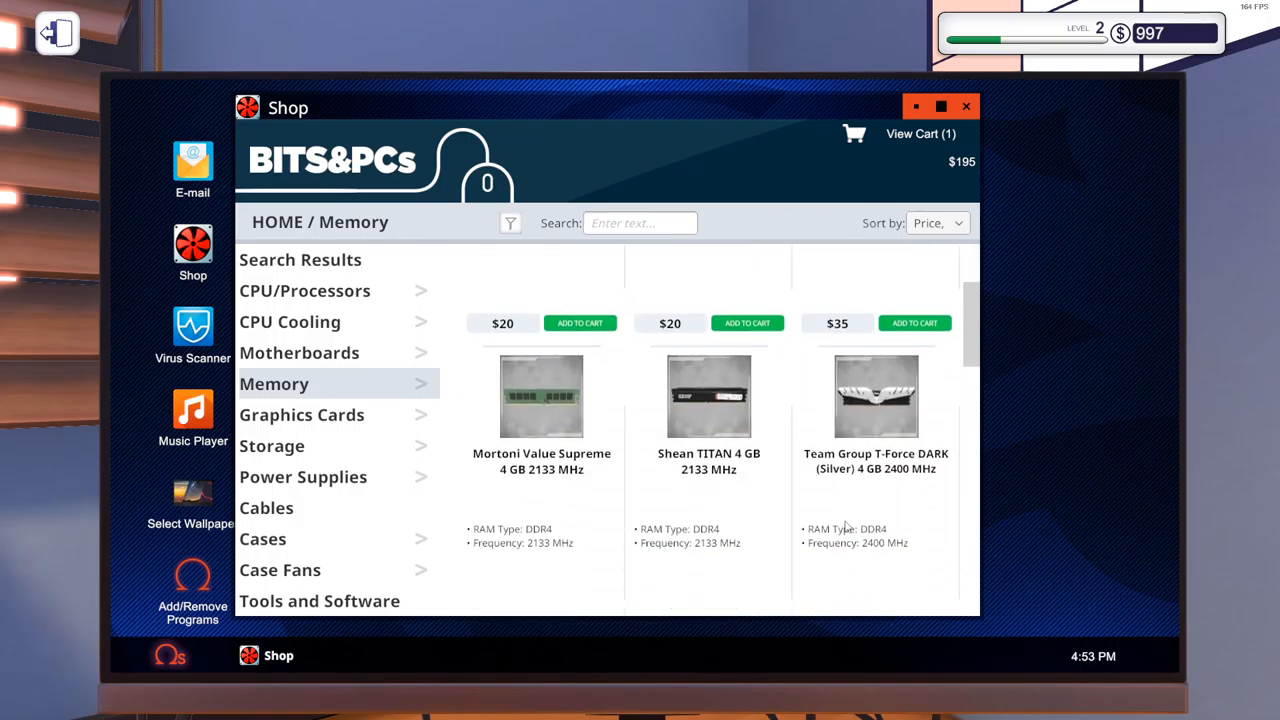
scroll(down, 3)
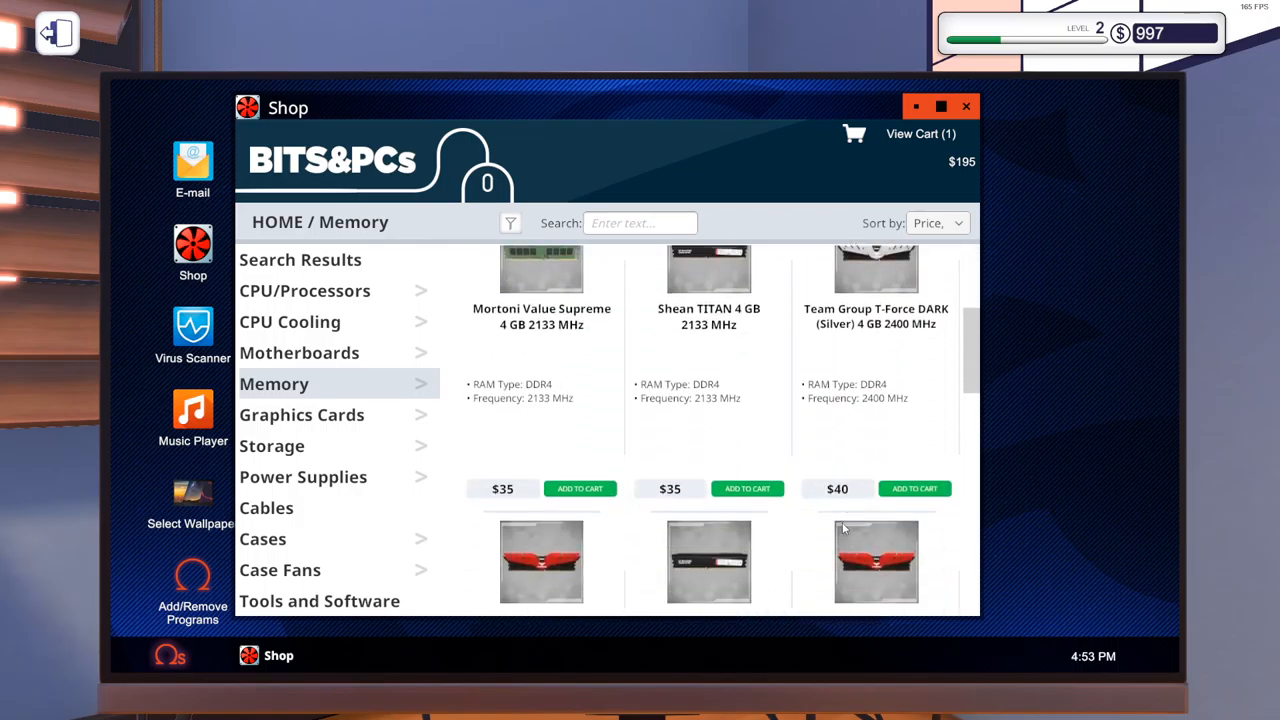
scroll(down, 3)
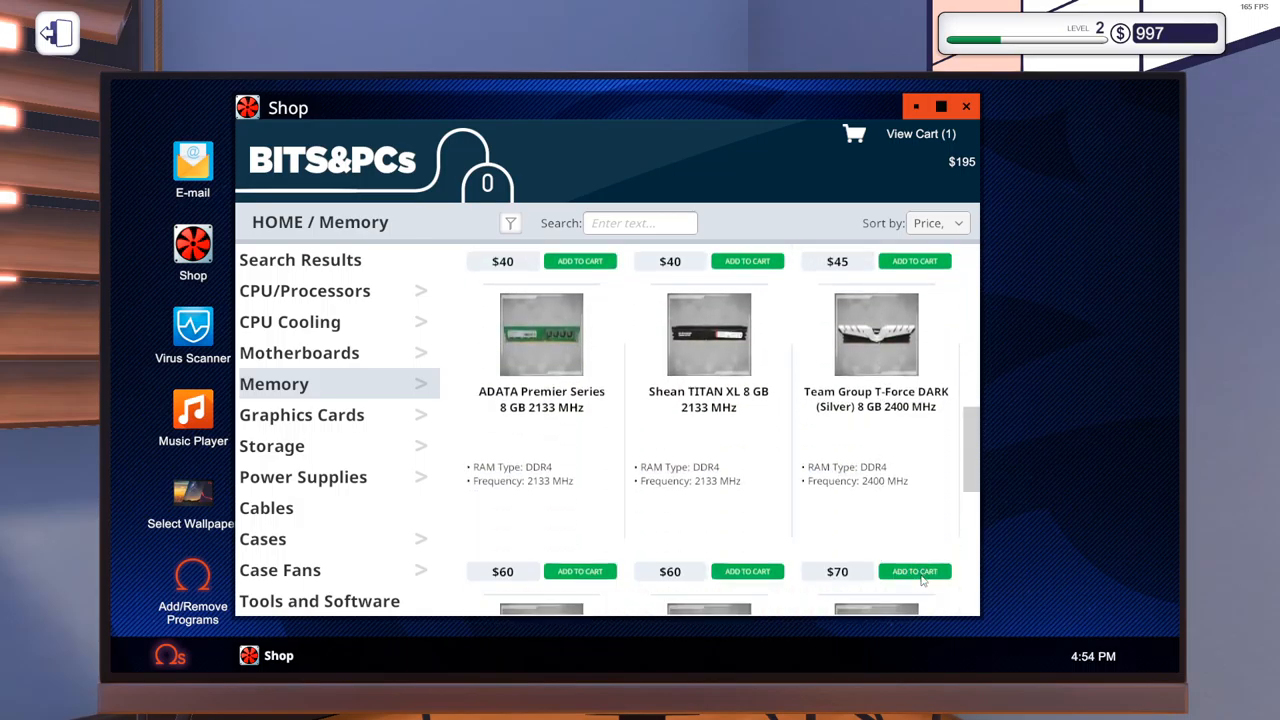
mouse_move(565, 585)
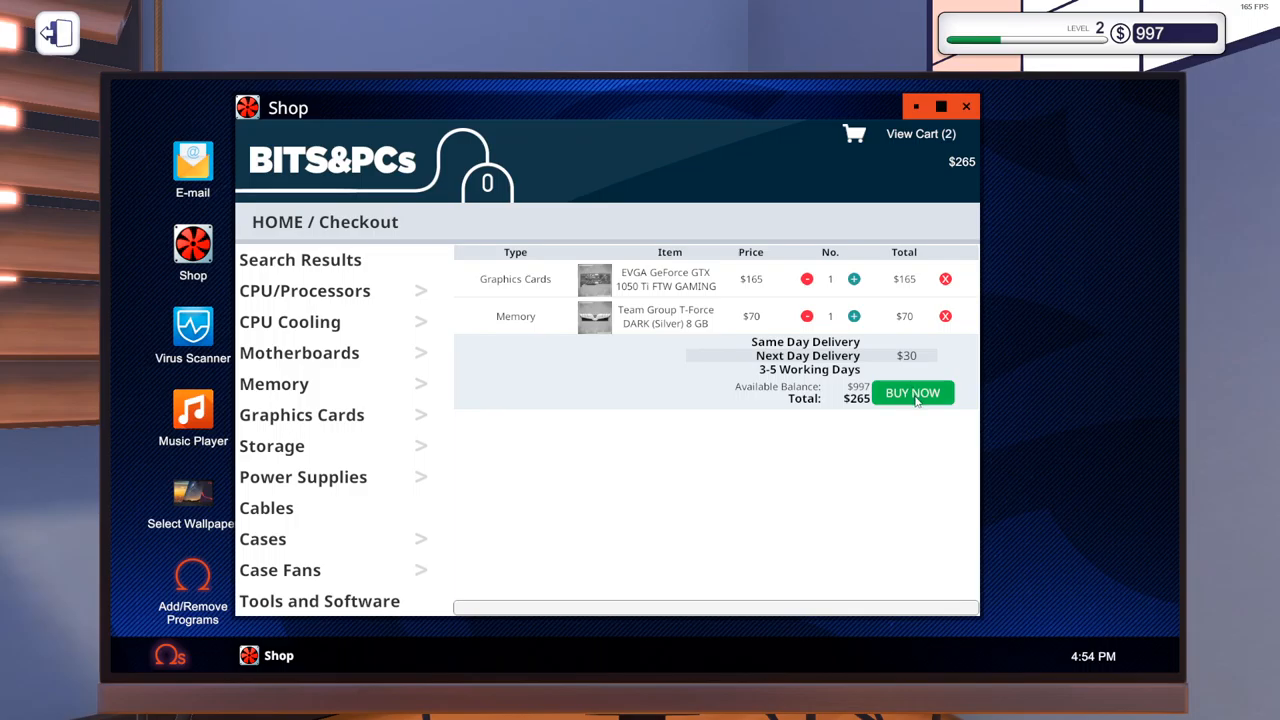
click(911, 392)
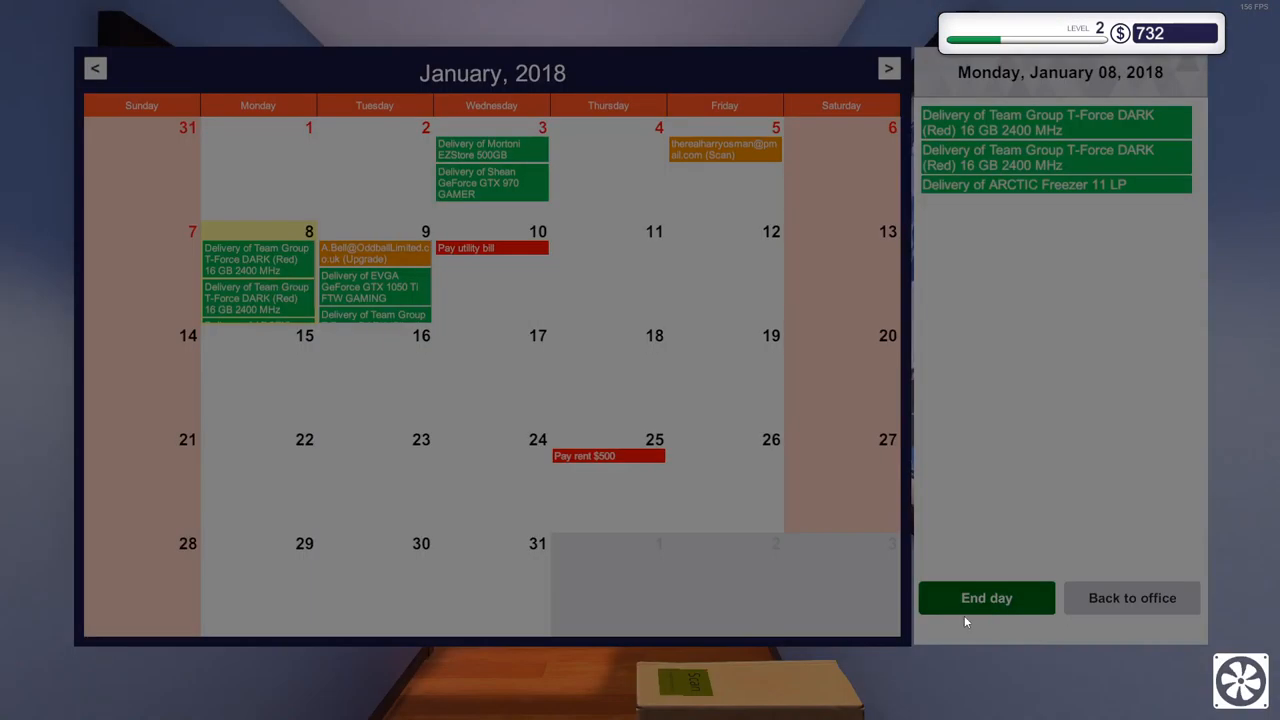
Step: End the day and start work on Tuesday, January 9
click(986, 597)
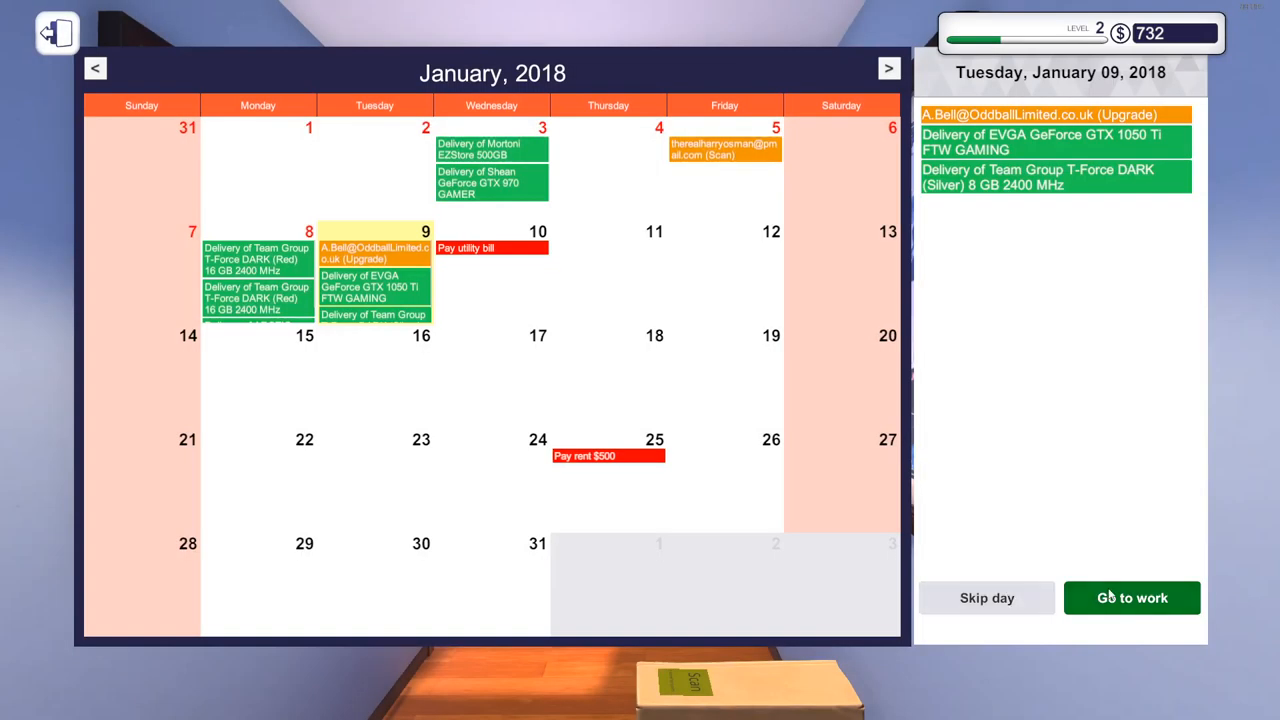
click(1131, 597)
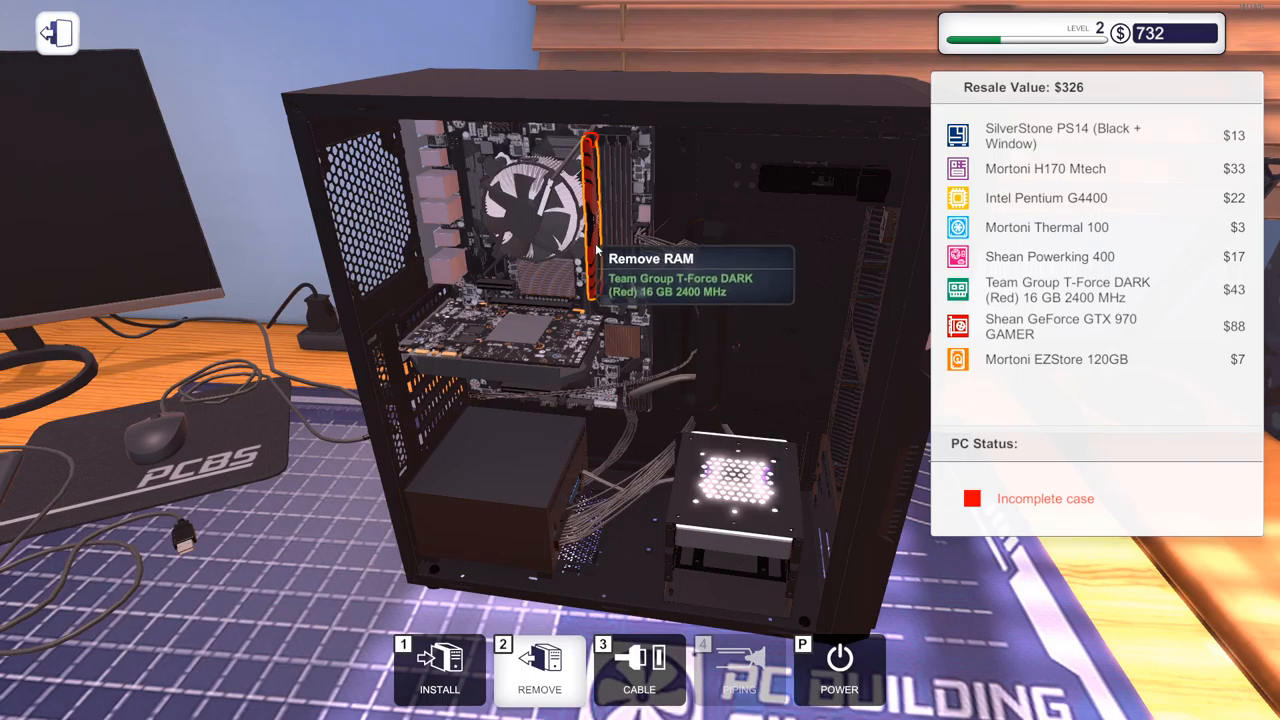
mouse_move(477, 424)
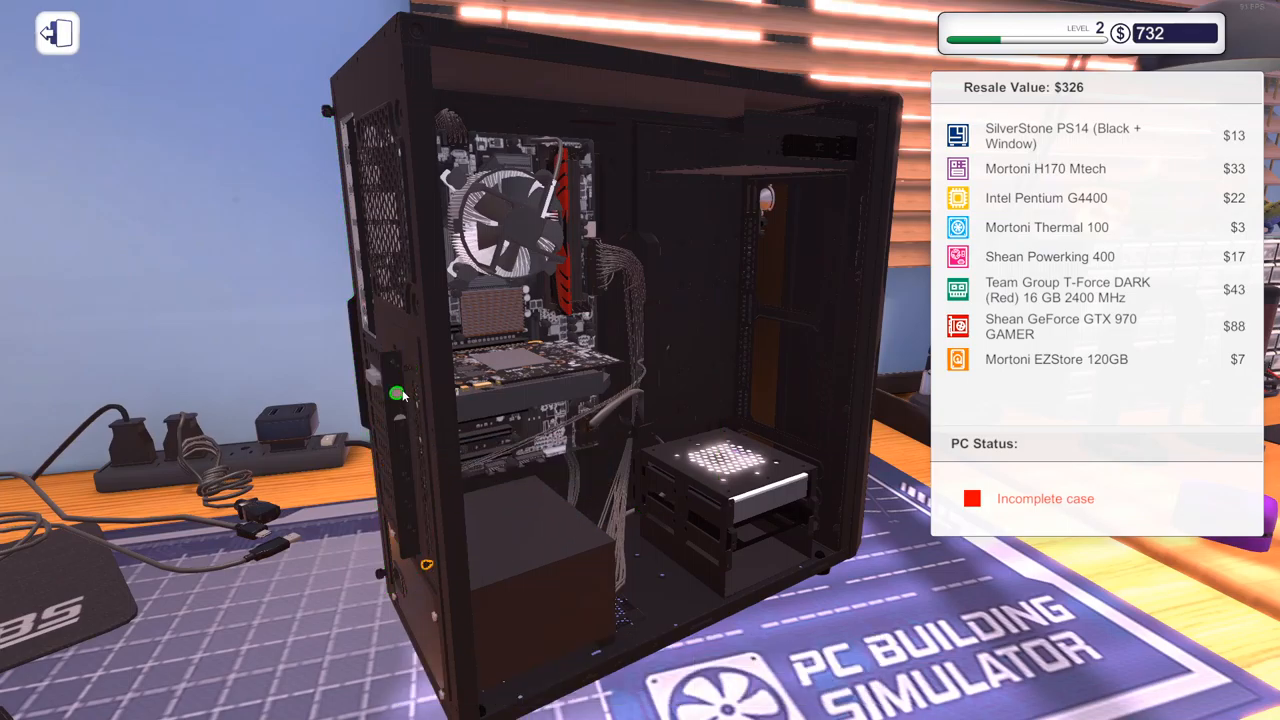
mouse_move(424, 563)
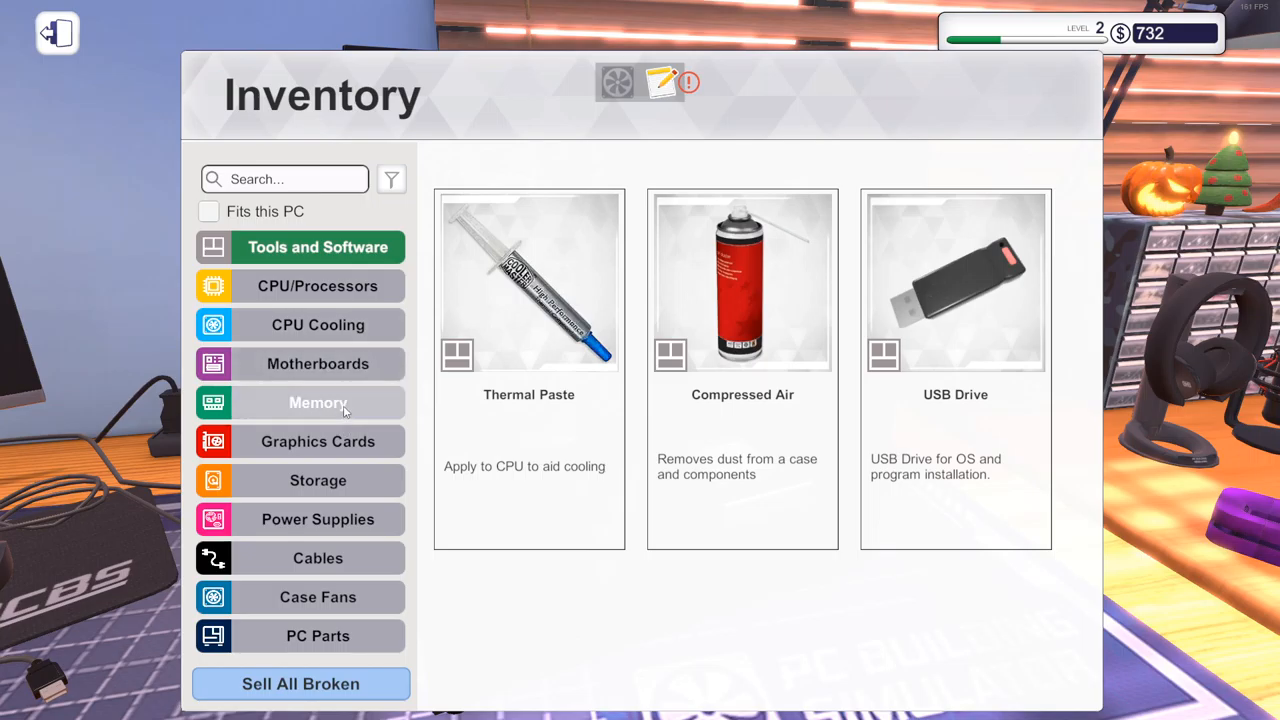
Step: Sell the used Shean GeForce GTX 970 GAMER from inventory for $88
click(317, 441)
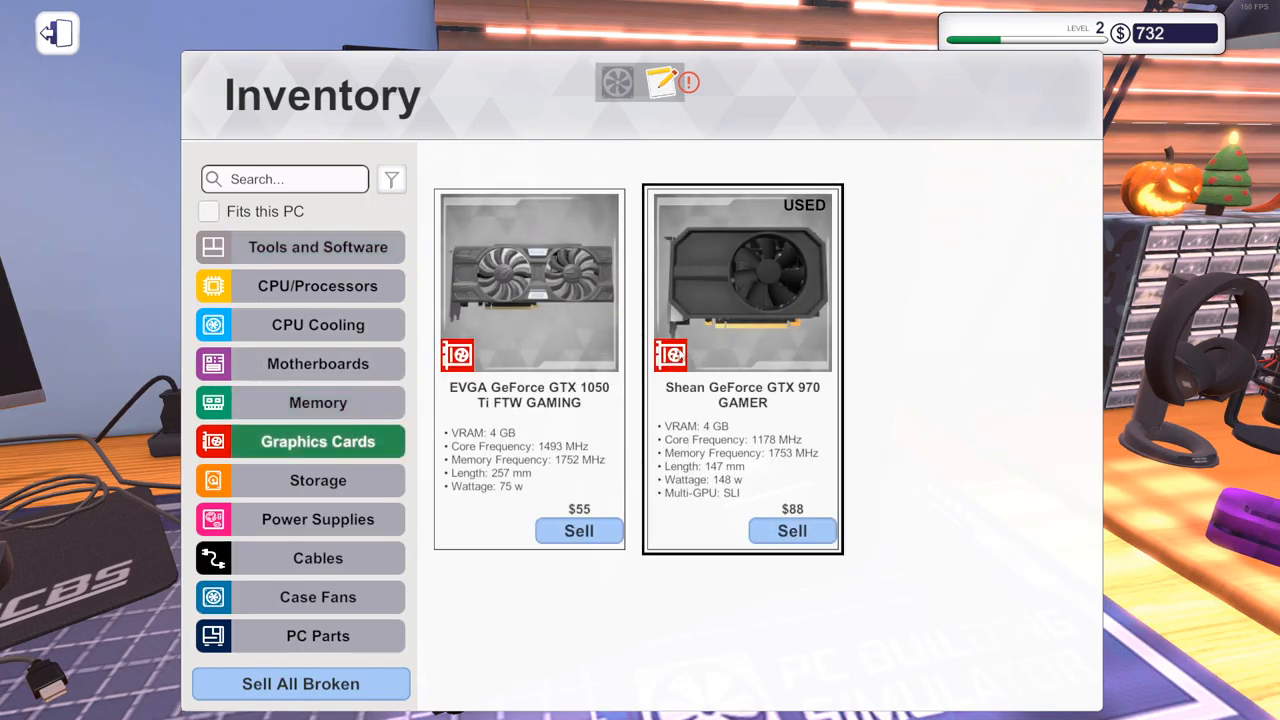
click(791, 531)
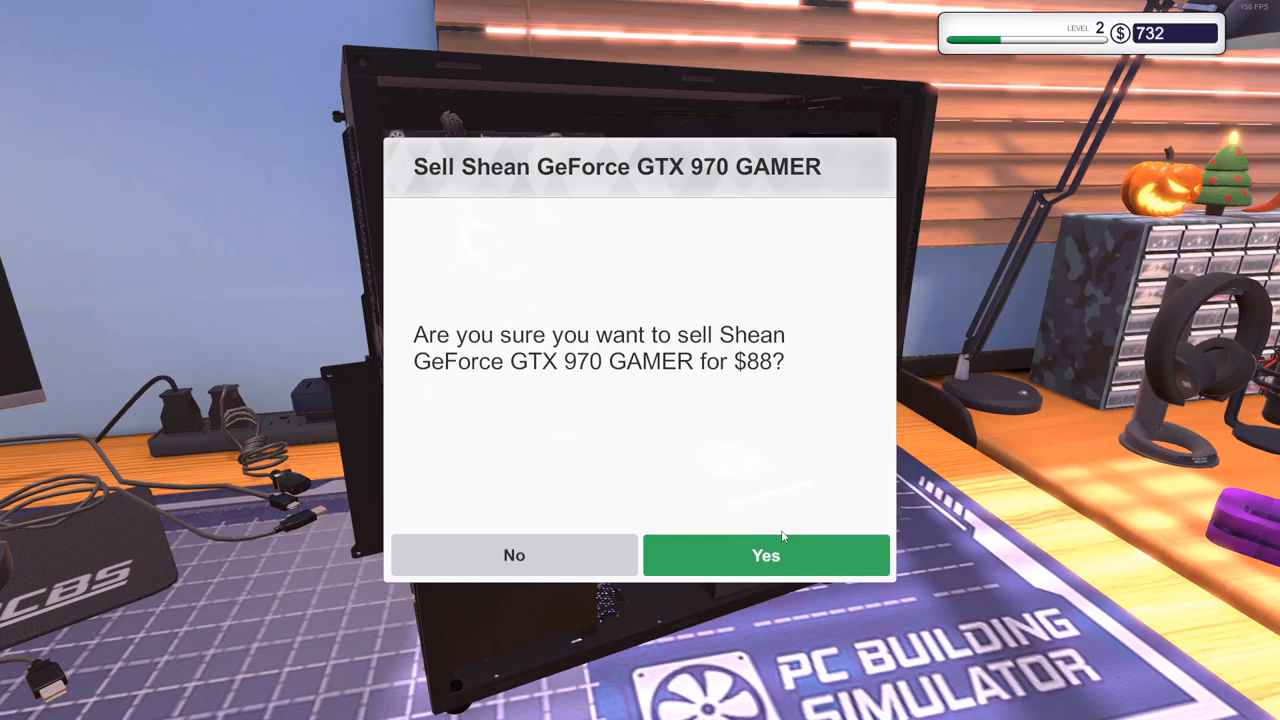
click(766, 555)
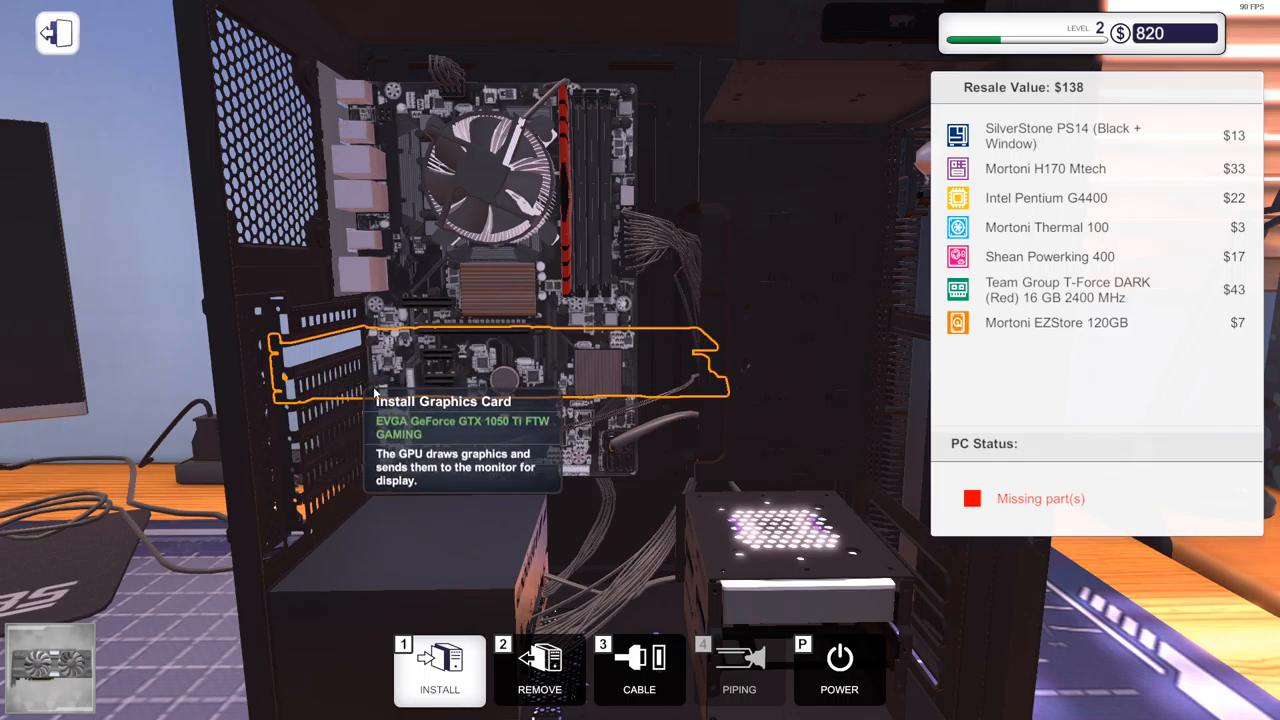
mouse_move(427, 353)
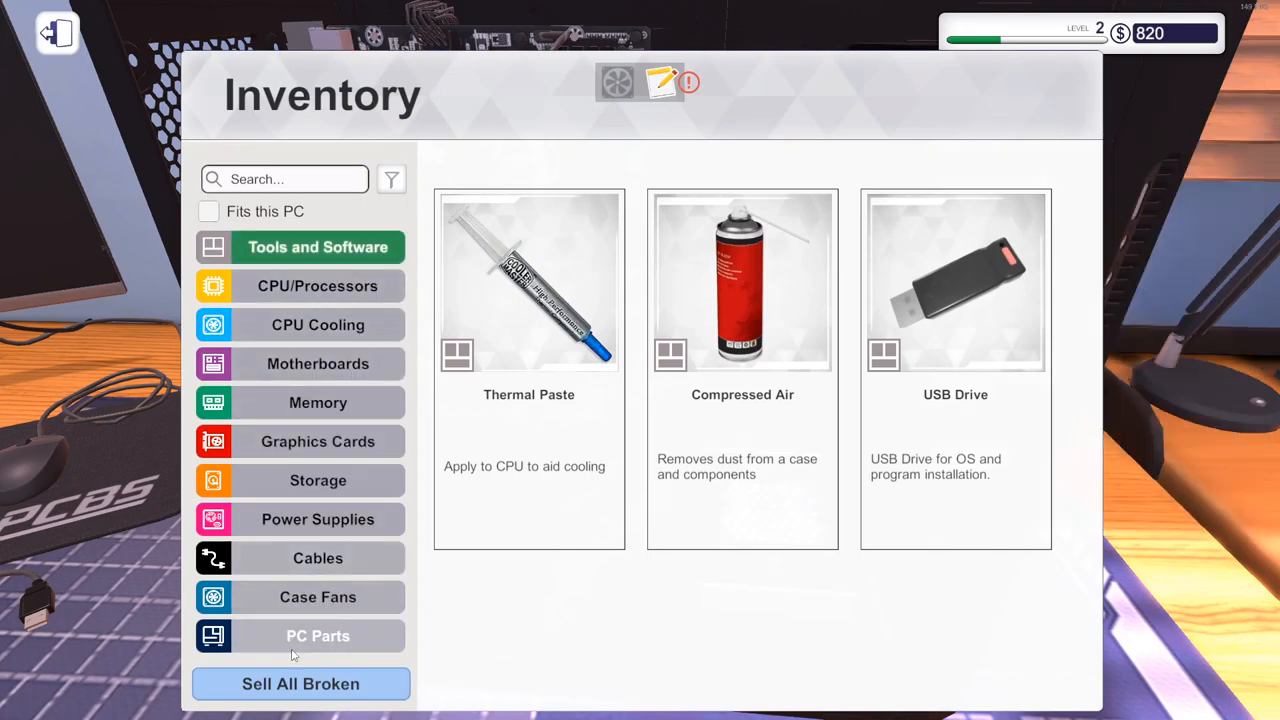
Step: Select the GTX 1050 Ti for installation and remove a PCI cover from the case back
click(318, 363)
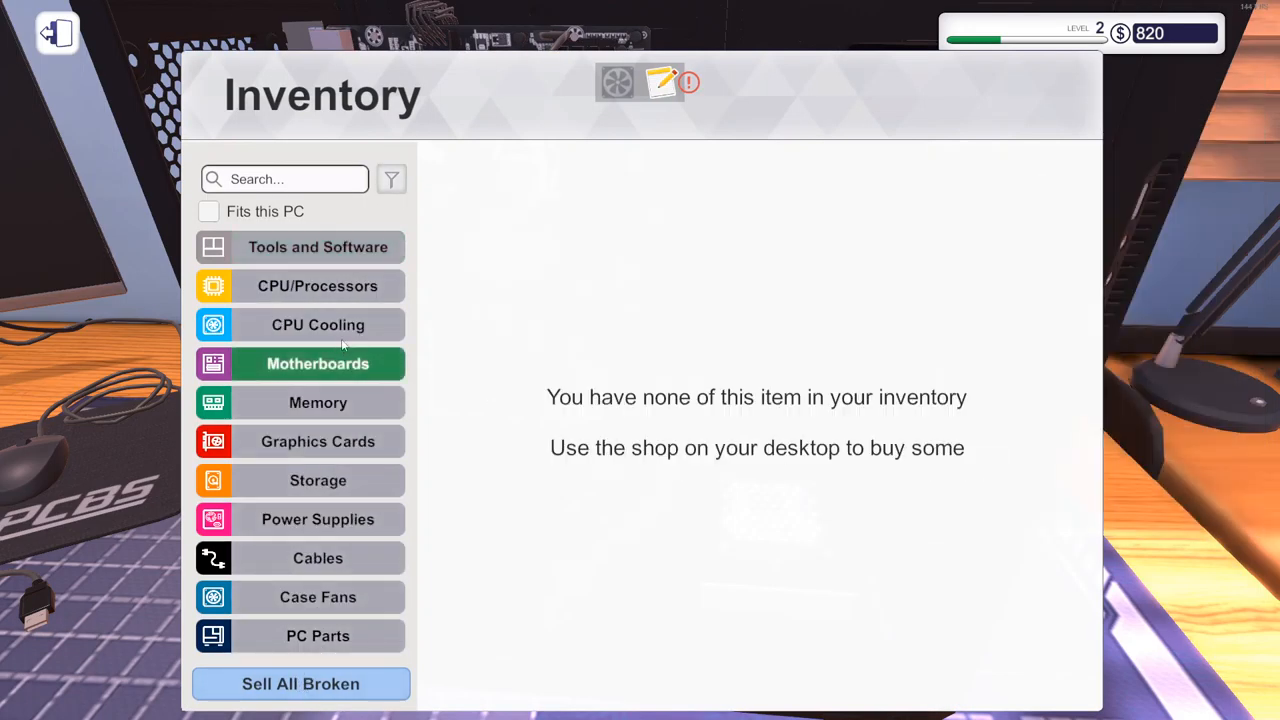
click(318, 324)
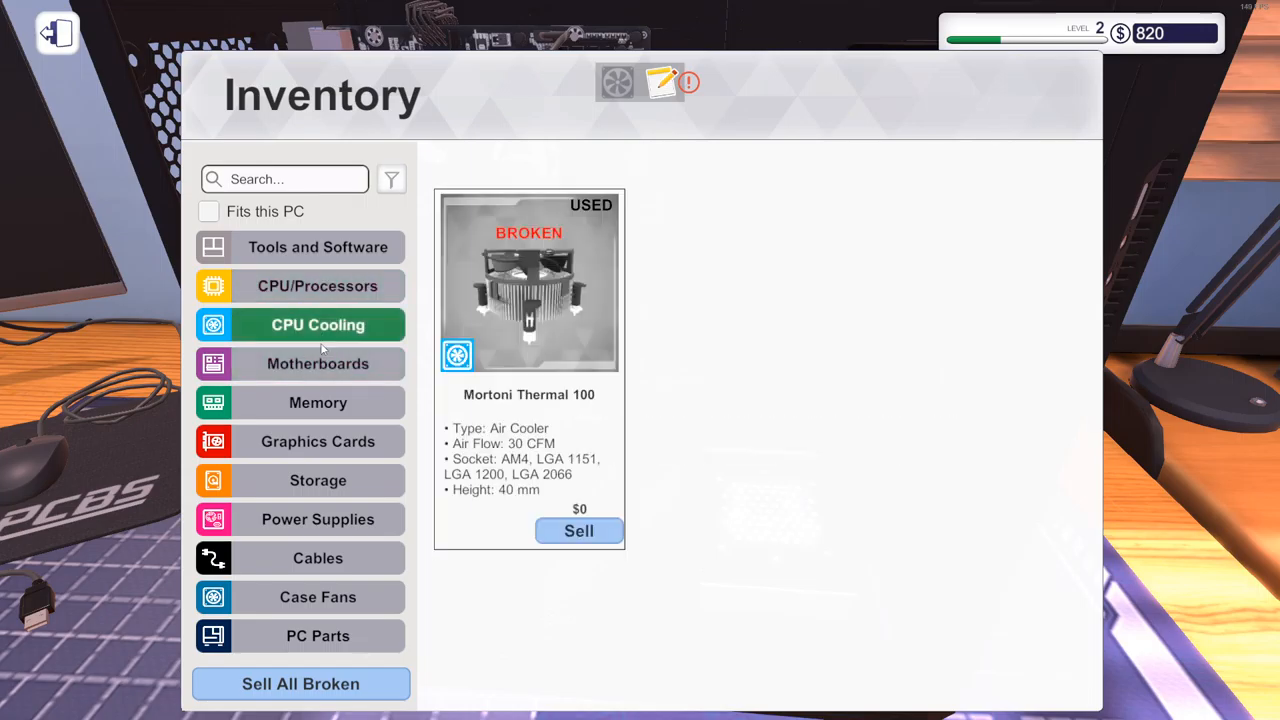
click(318, 441)
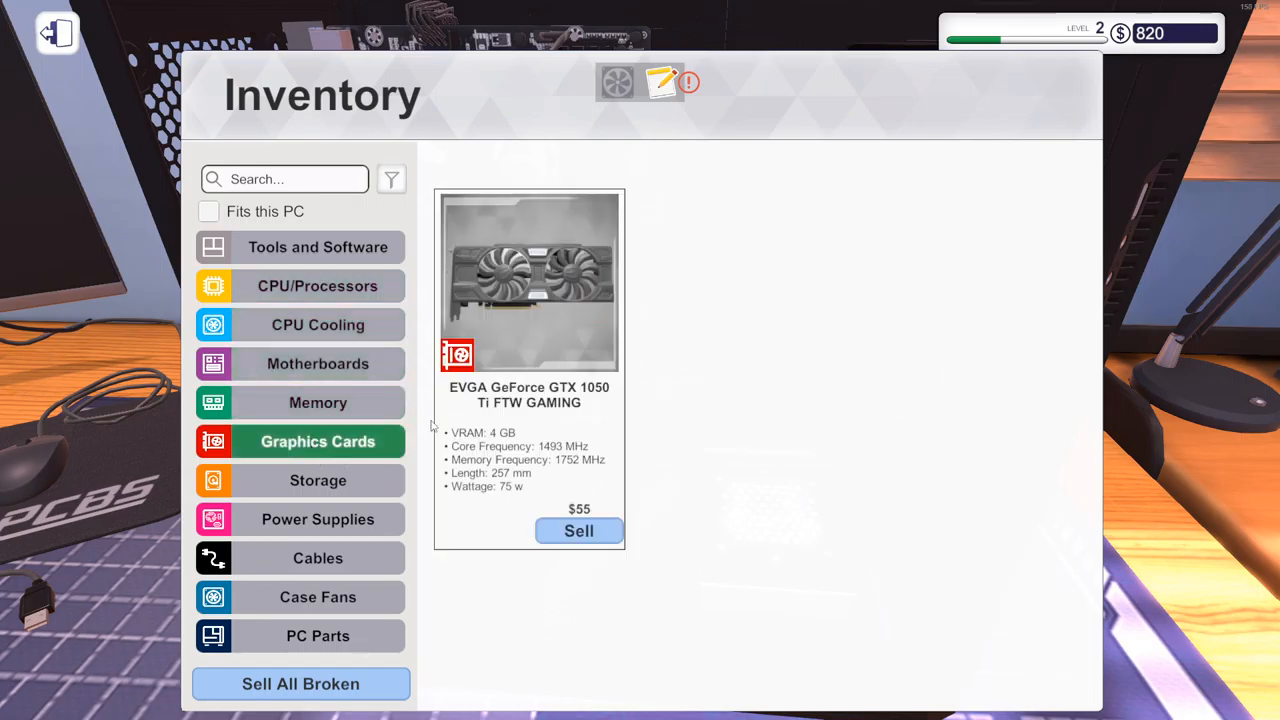
click(56, 33)
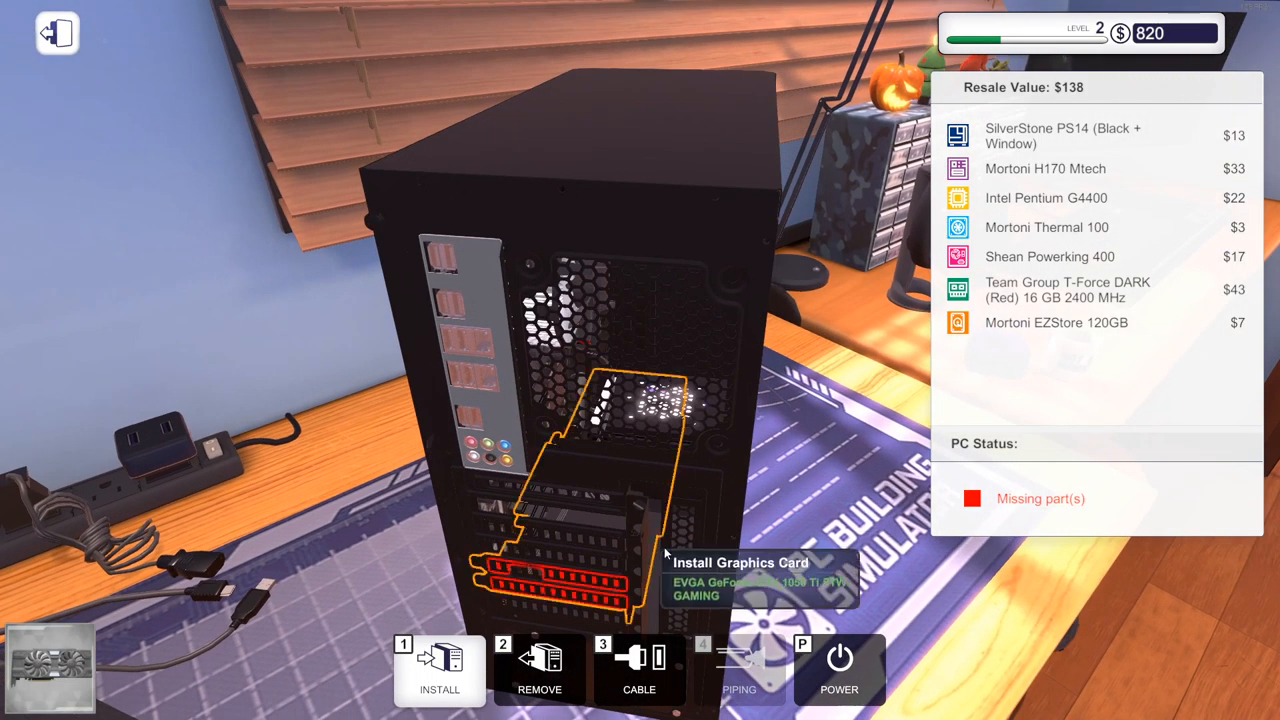
mouse_move(570, 545)
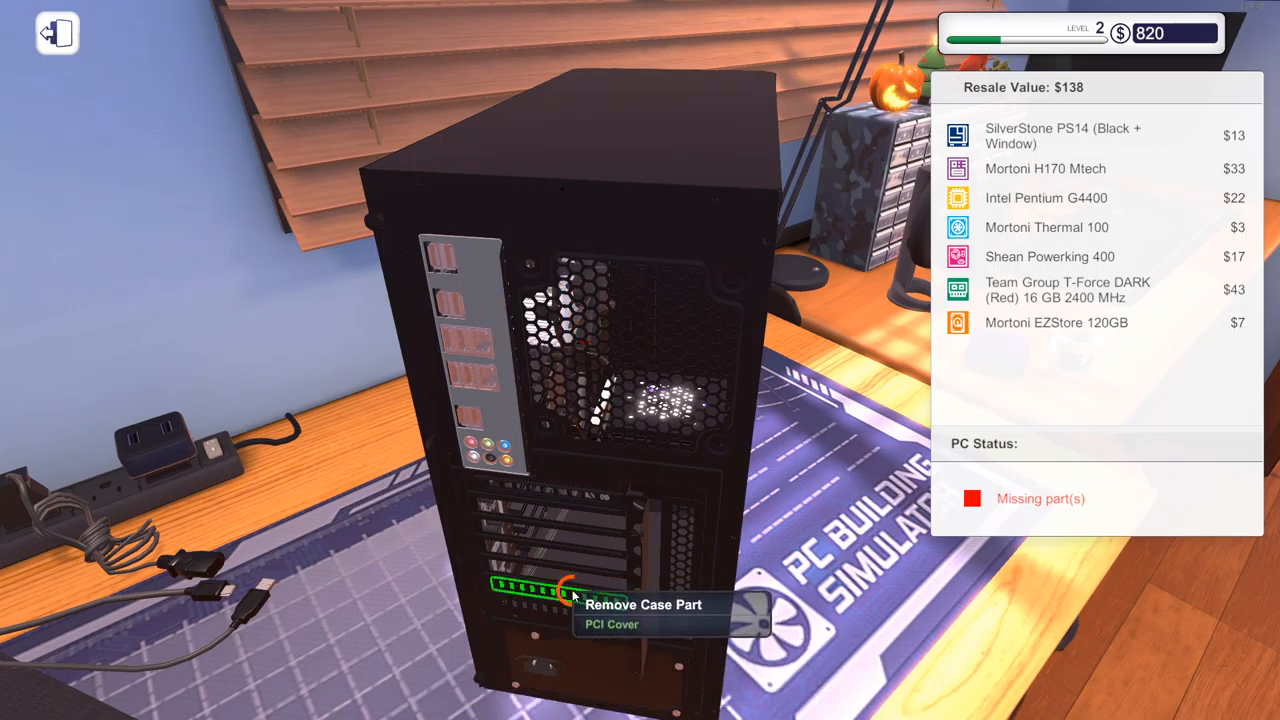
click(545, 587)
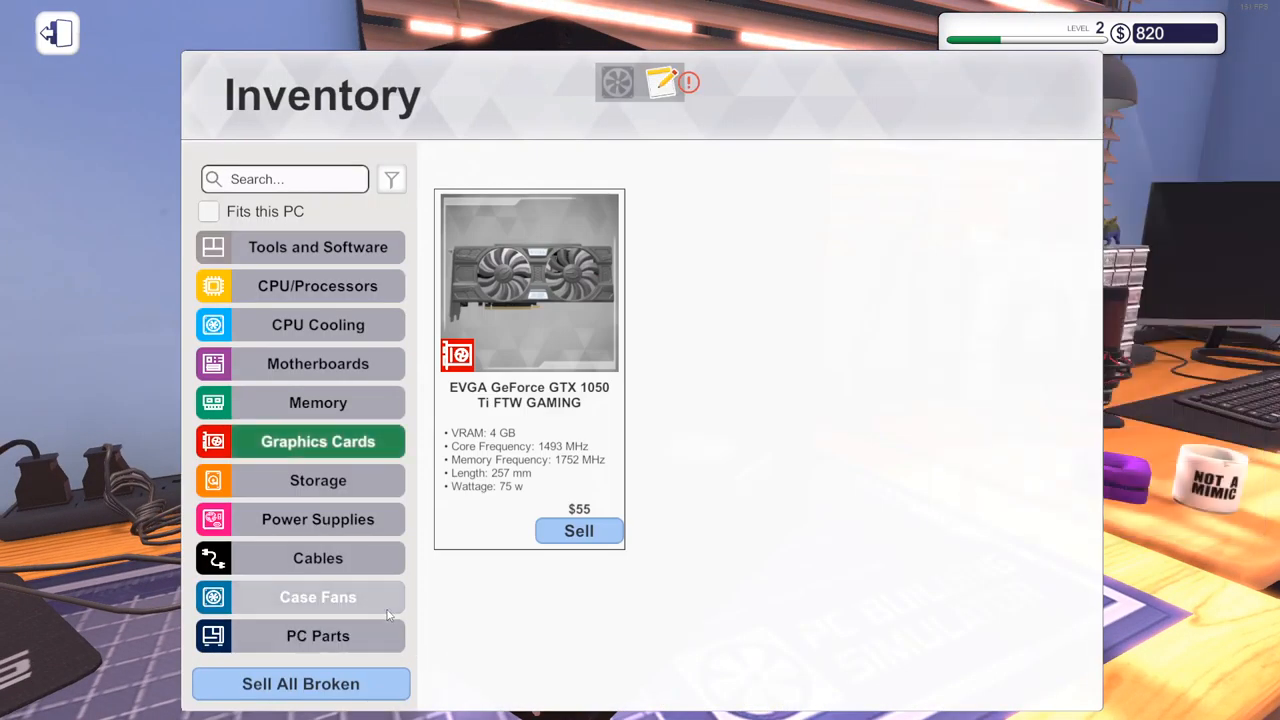
Step: Review the CPU coolers, graphics cards and spare case parts in inventory
click(317, 324)
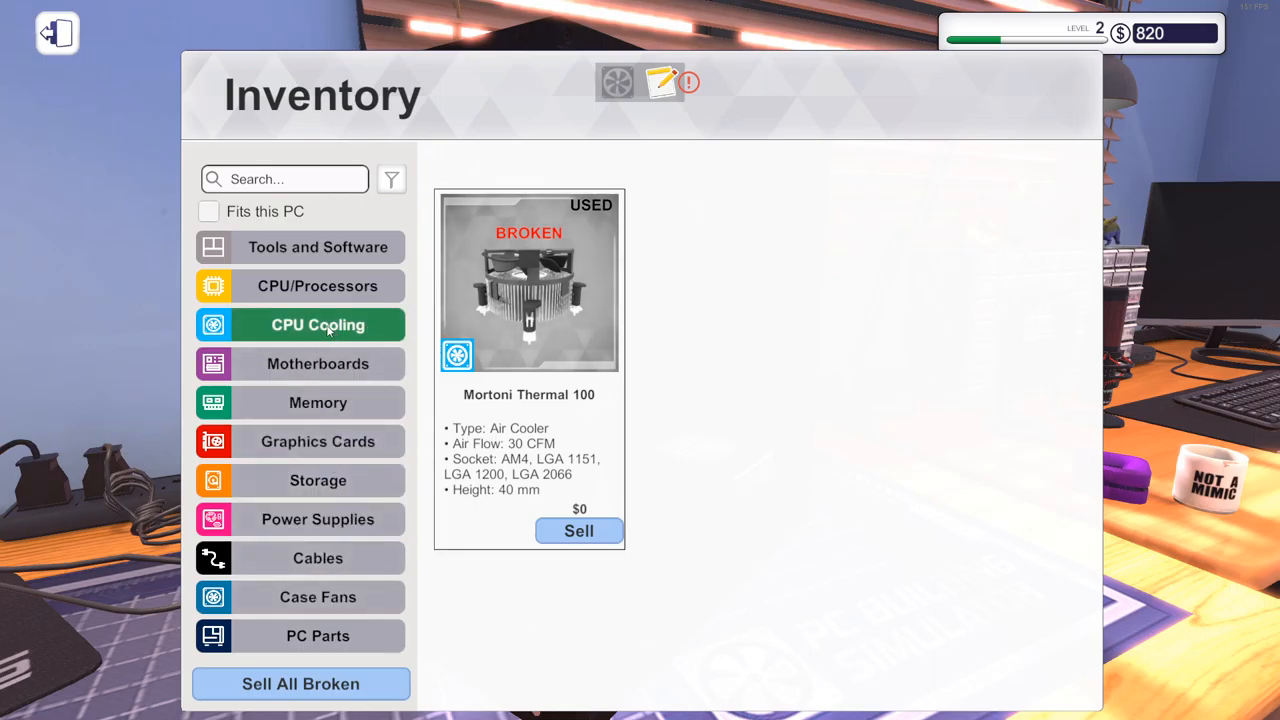
click(317, 402)
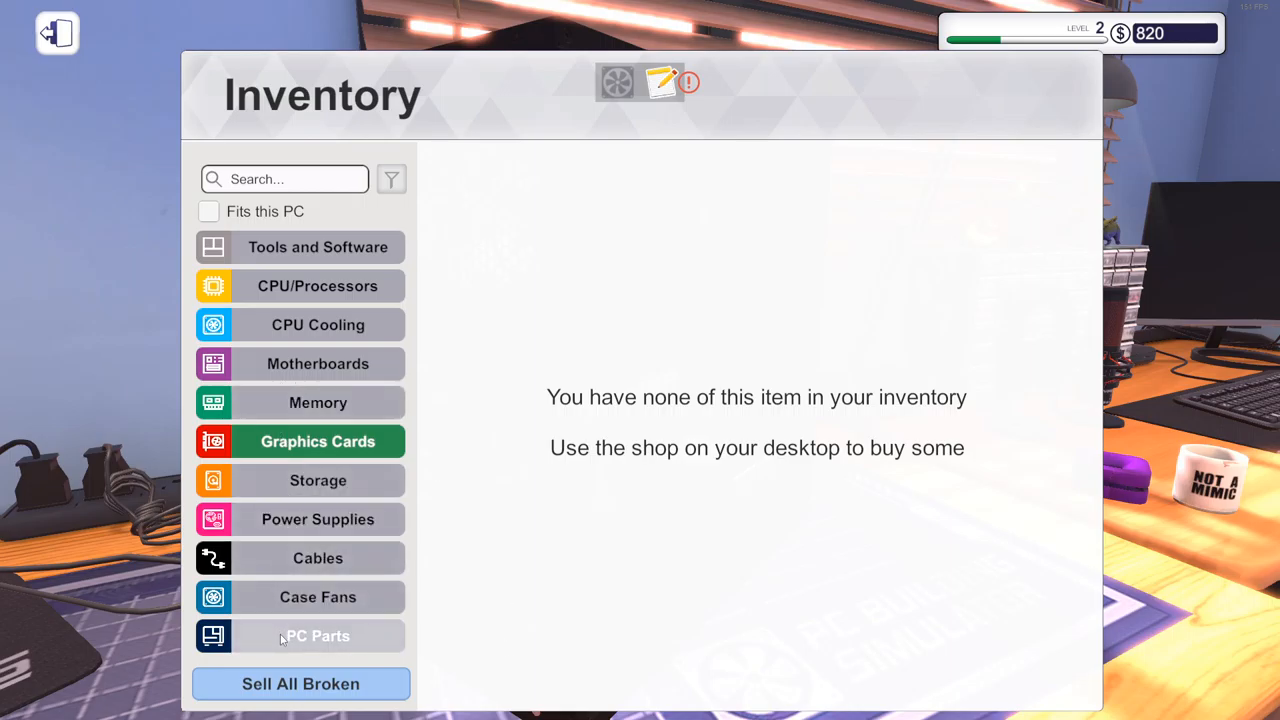
click(317, 635)
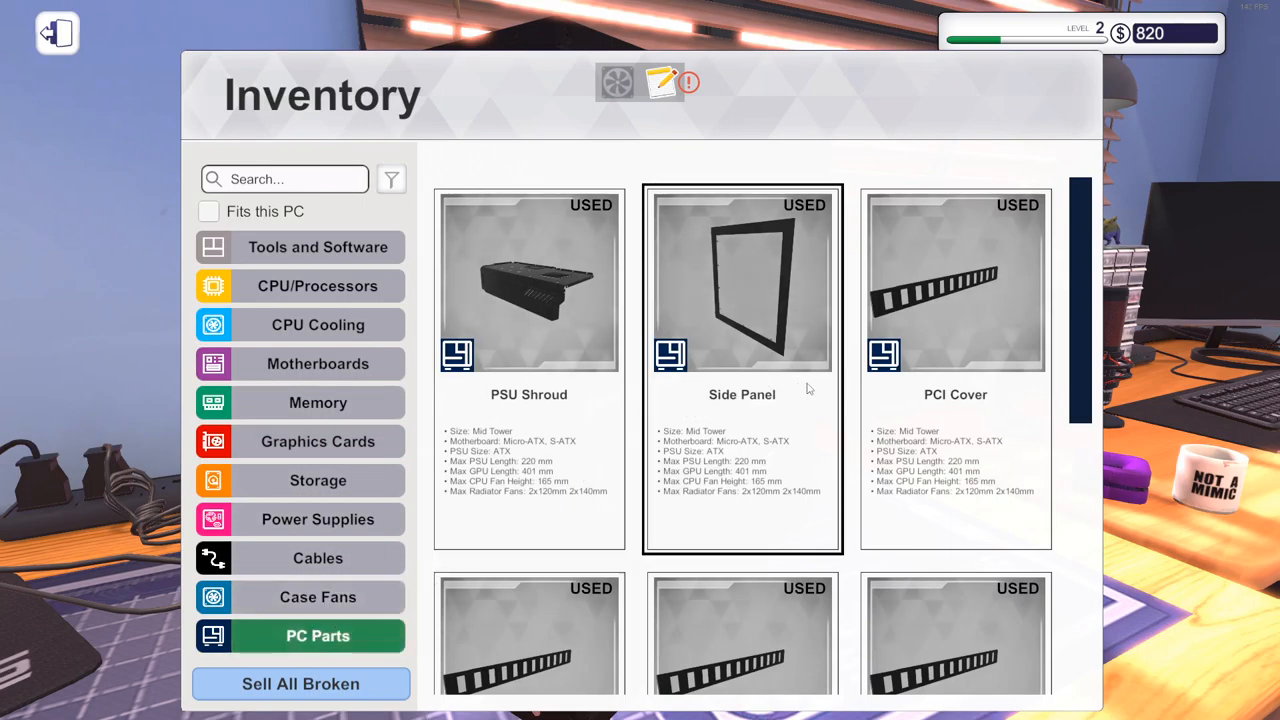
scroll(down, 3)
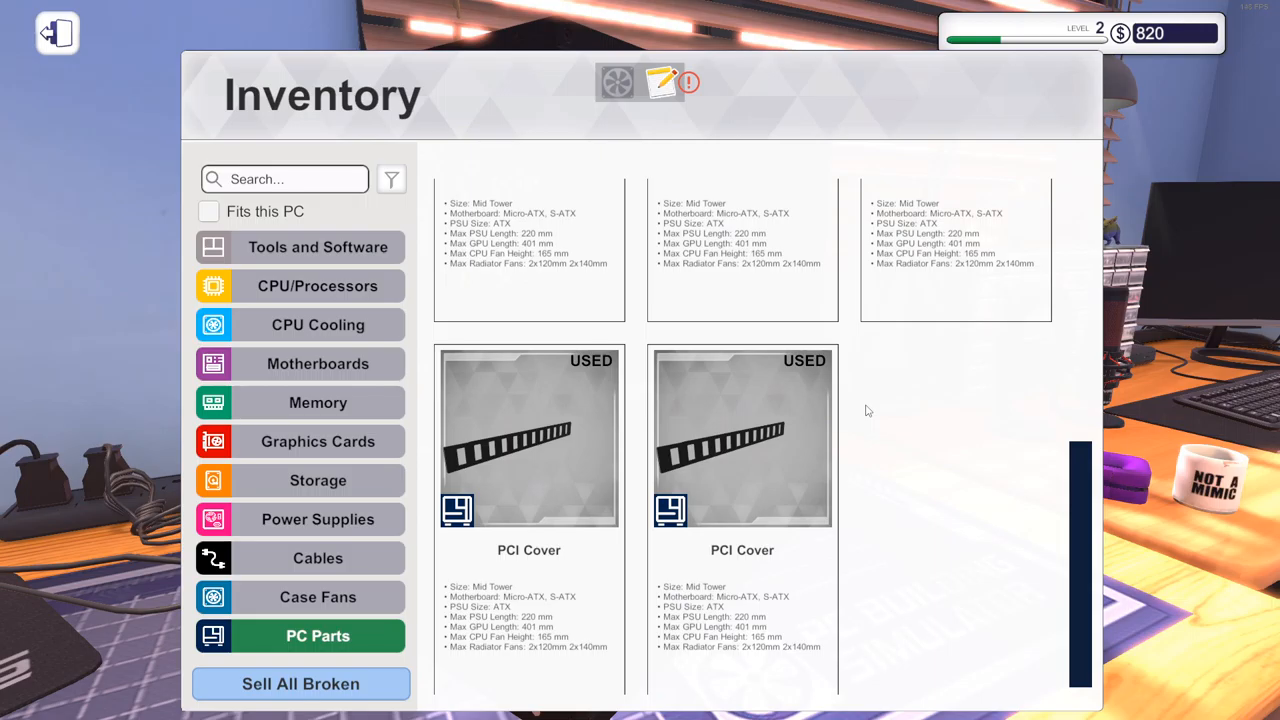
scroll(down, 3)
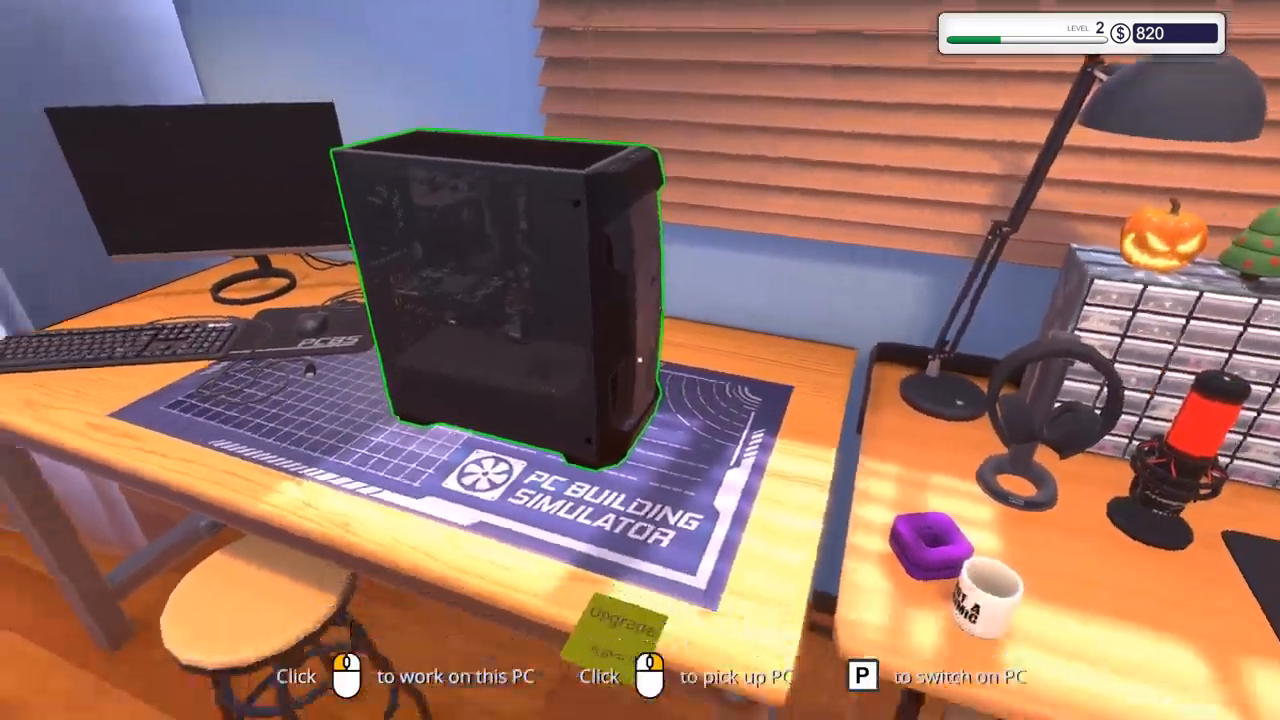
Step: Work on the customer's upgrade PC and install the T-Force DARK (Silver) 8 GB stick
click(500, 300)
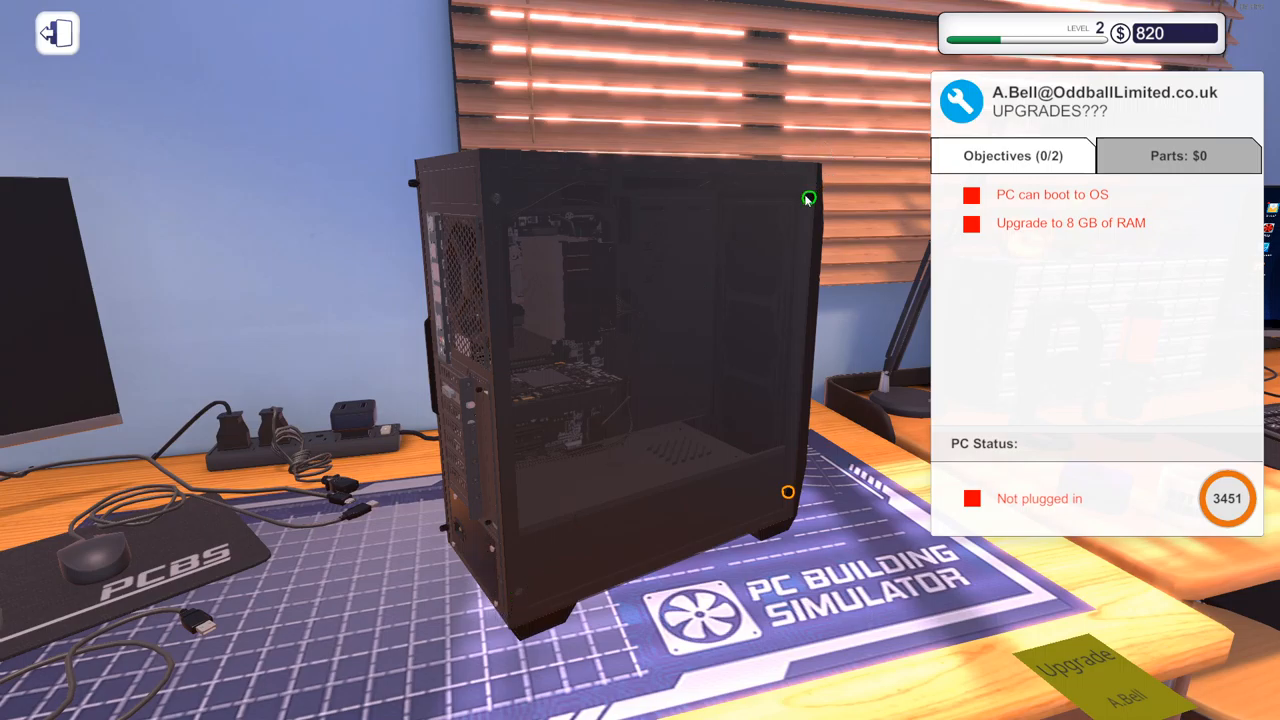
mouse_move(788, 493)
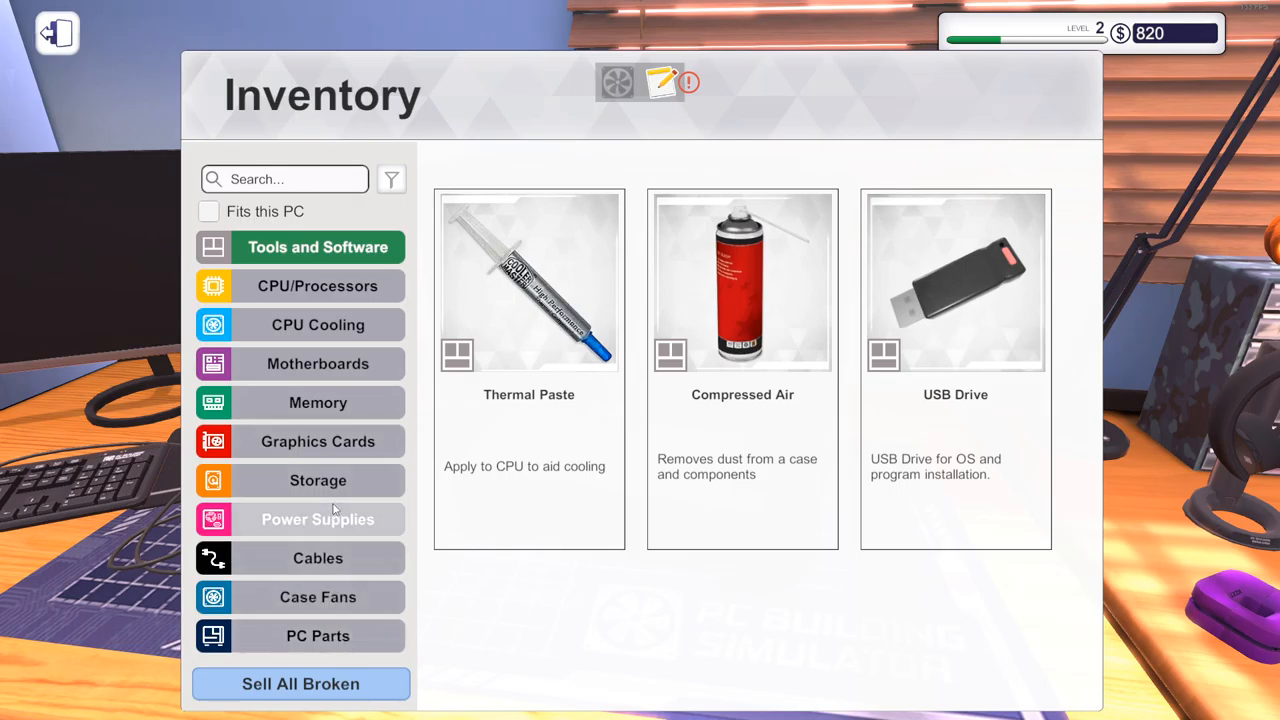
click(317, 402)
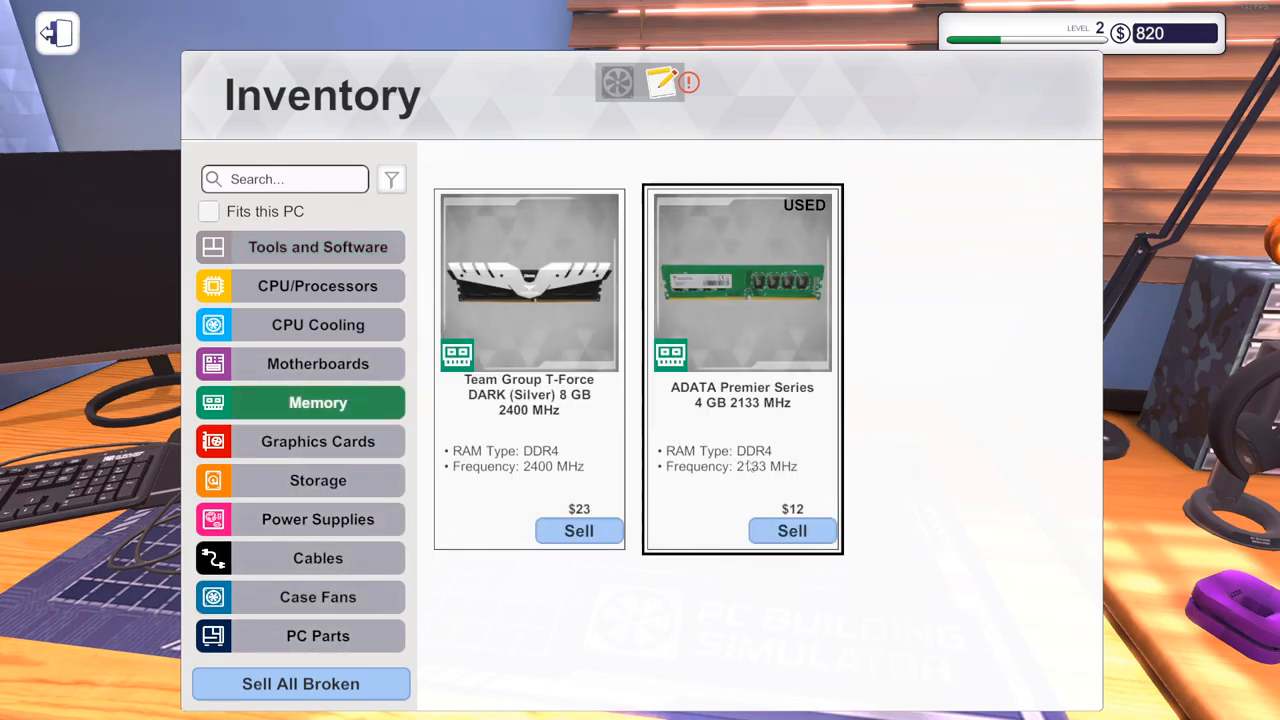
click(791, 531)
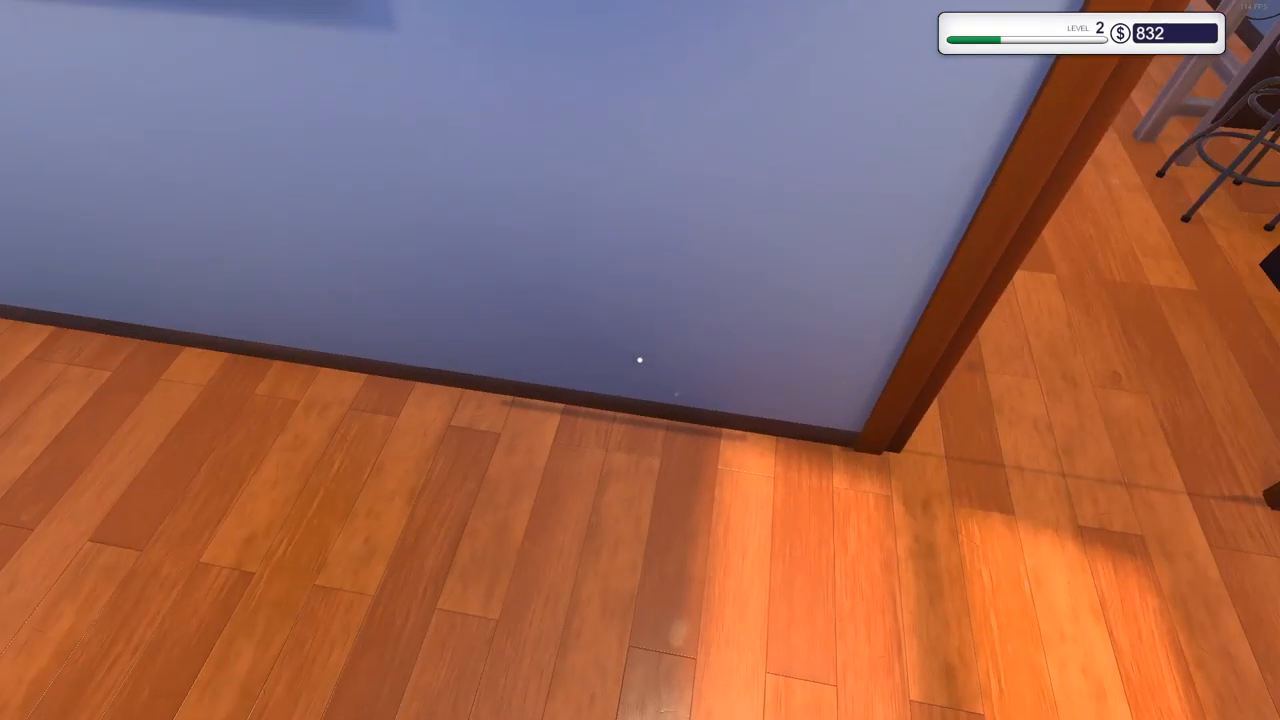
mouse_move(640, 360)
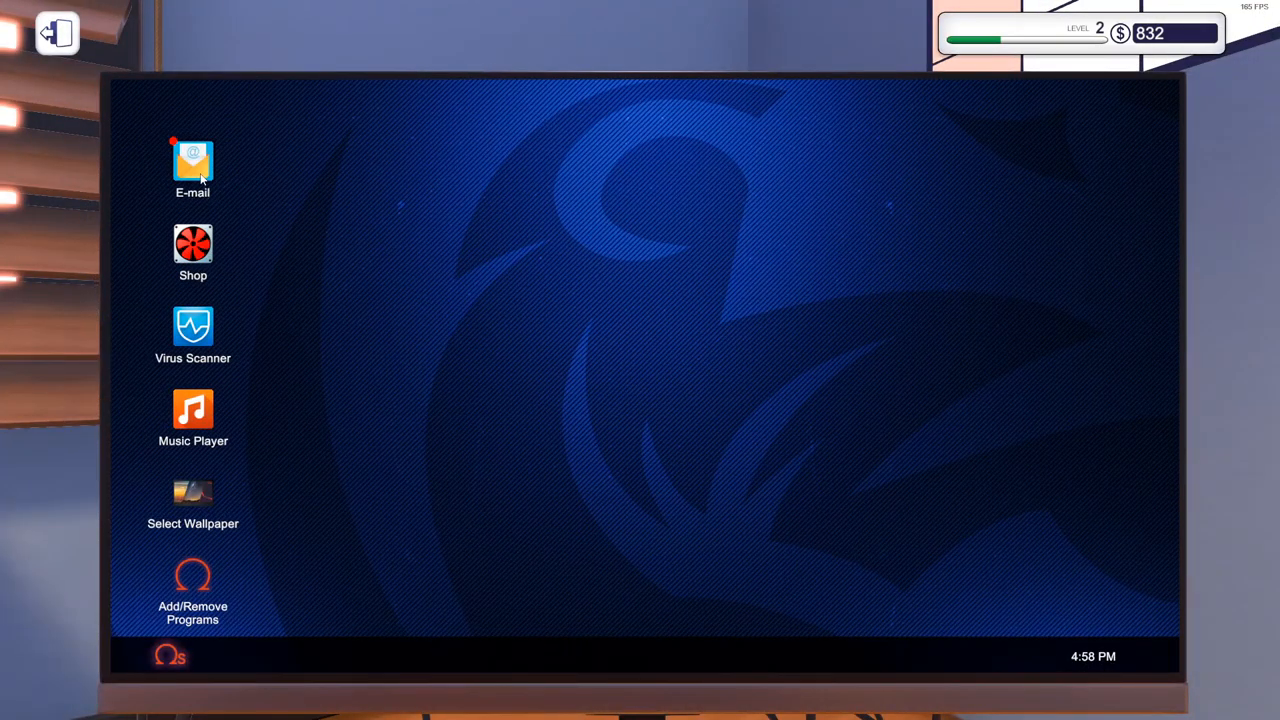
Step: Accept the Clean up required, PC not turning on, and Missing Thermal Paste jobs
click(192, 160)
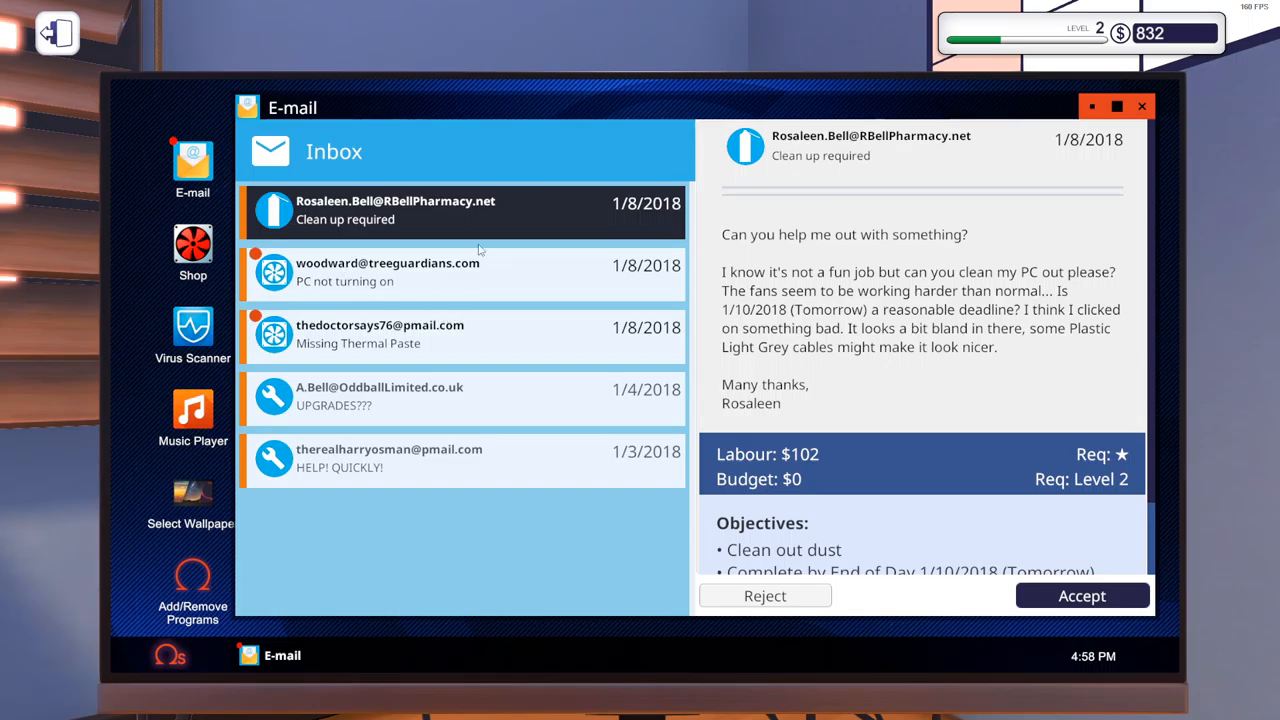
click(1081, 595)
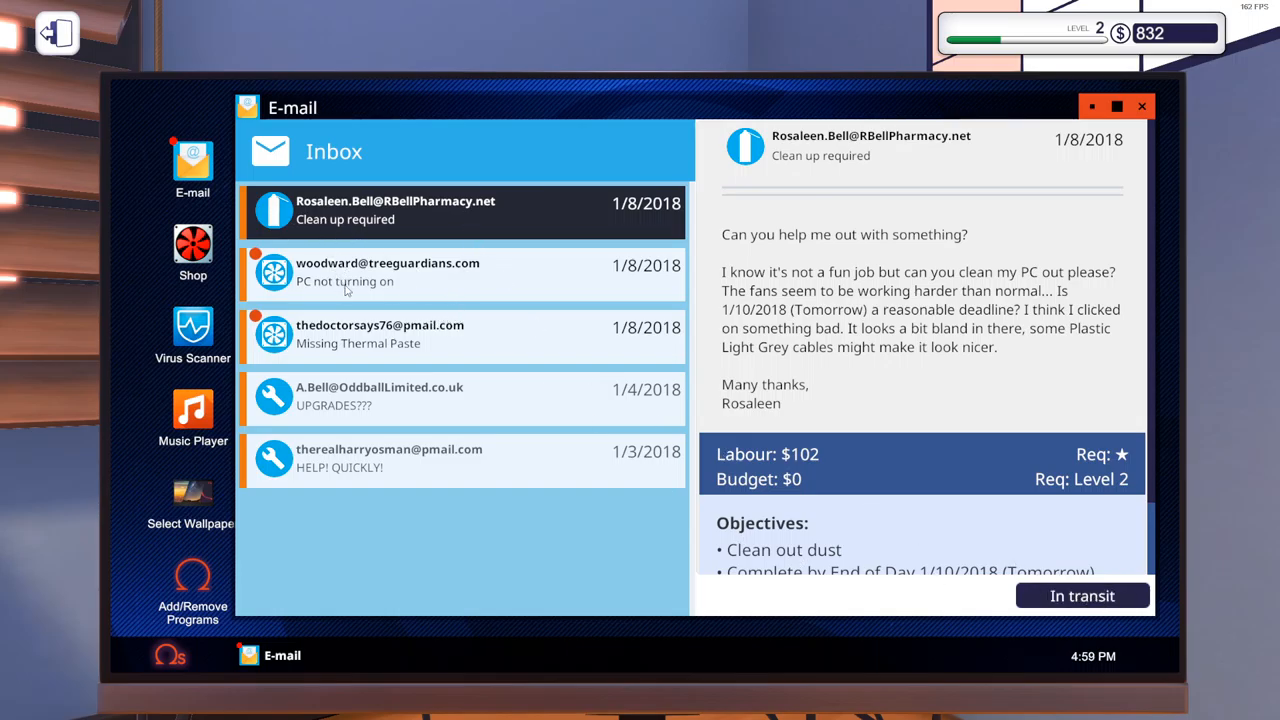
scroll(down, 3)
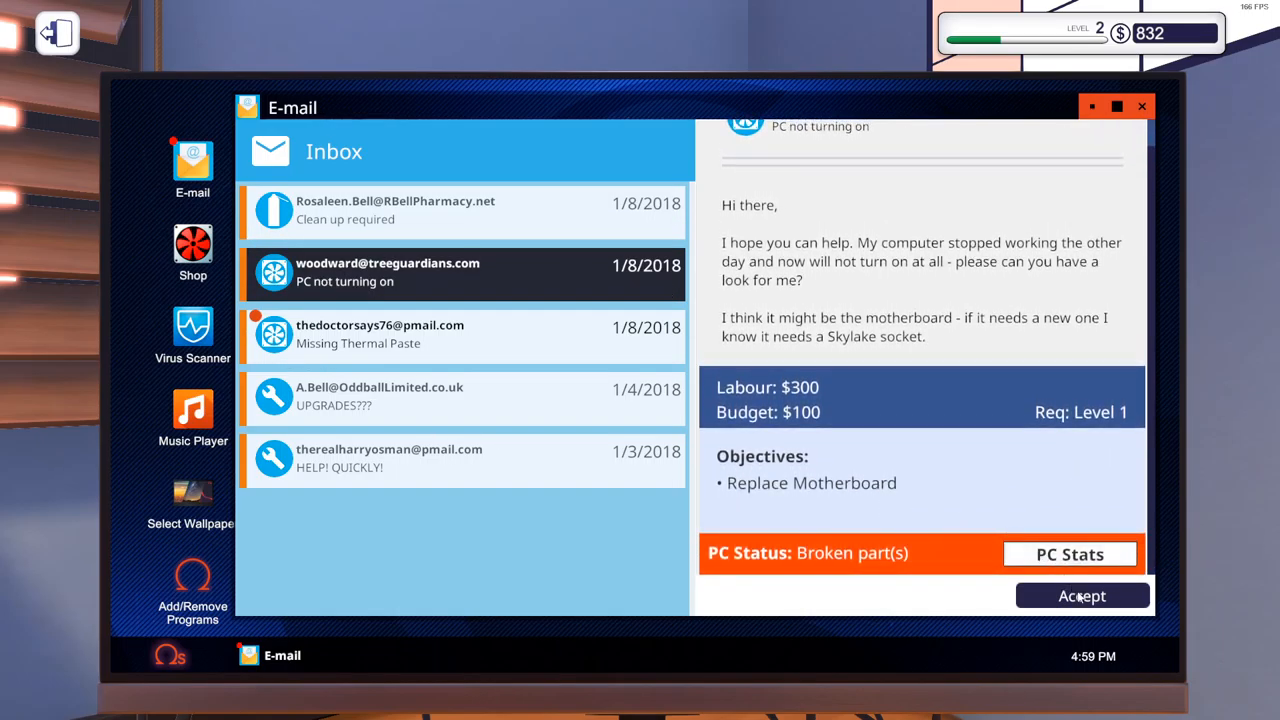
click(380, 333)
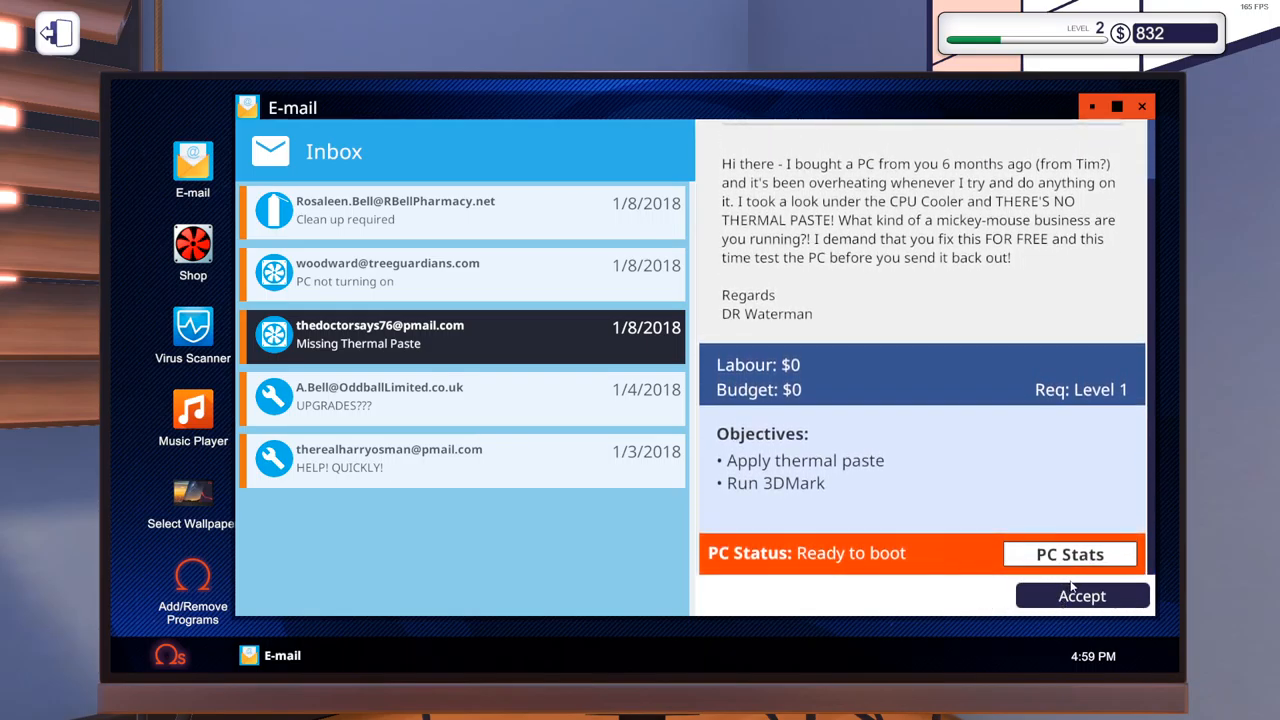
click(1082, 595)
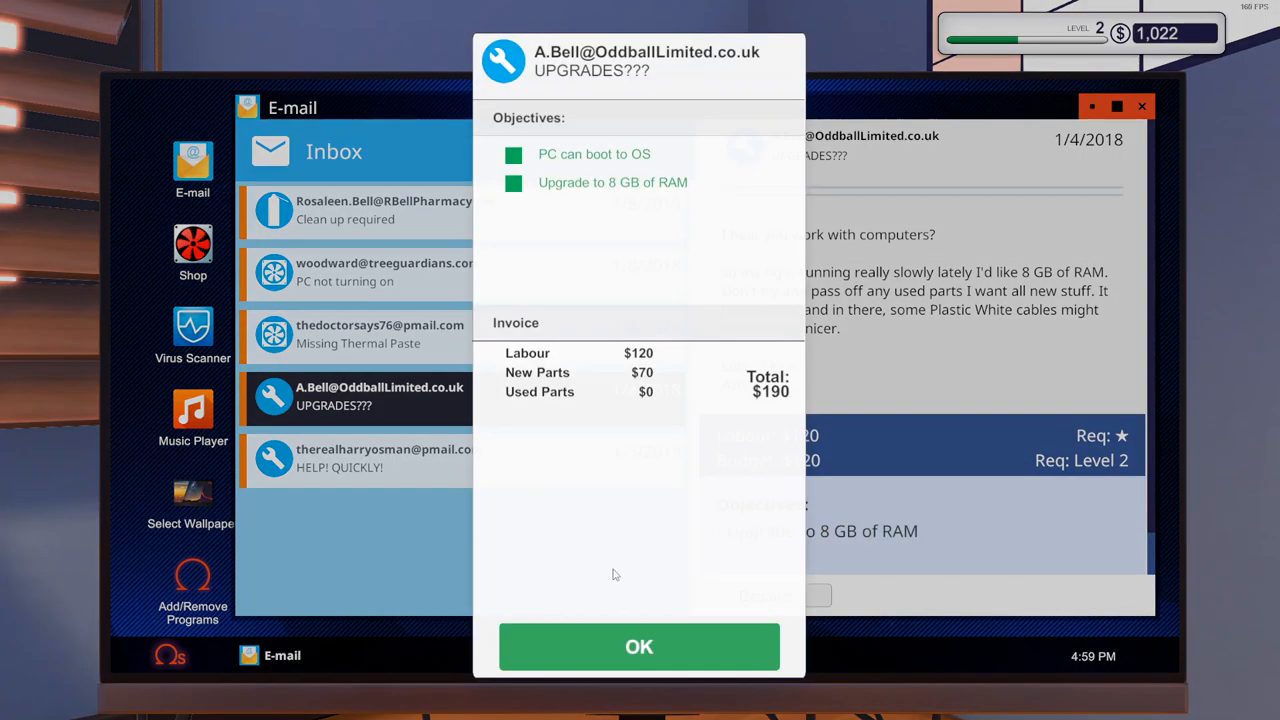
Step: Acknowledge payments for the RAM upgrade and virus removal jobs, reaching $1,222
click(639, 646)
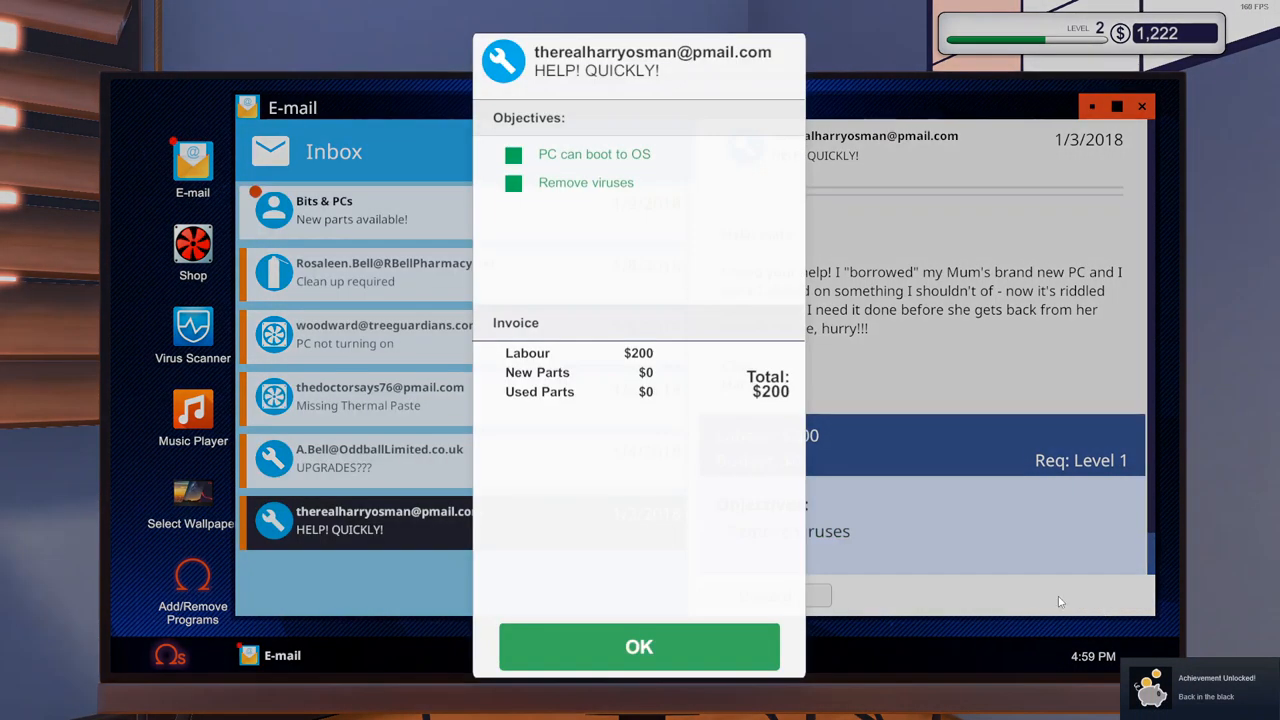
click(639, 646)
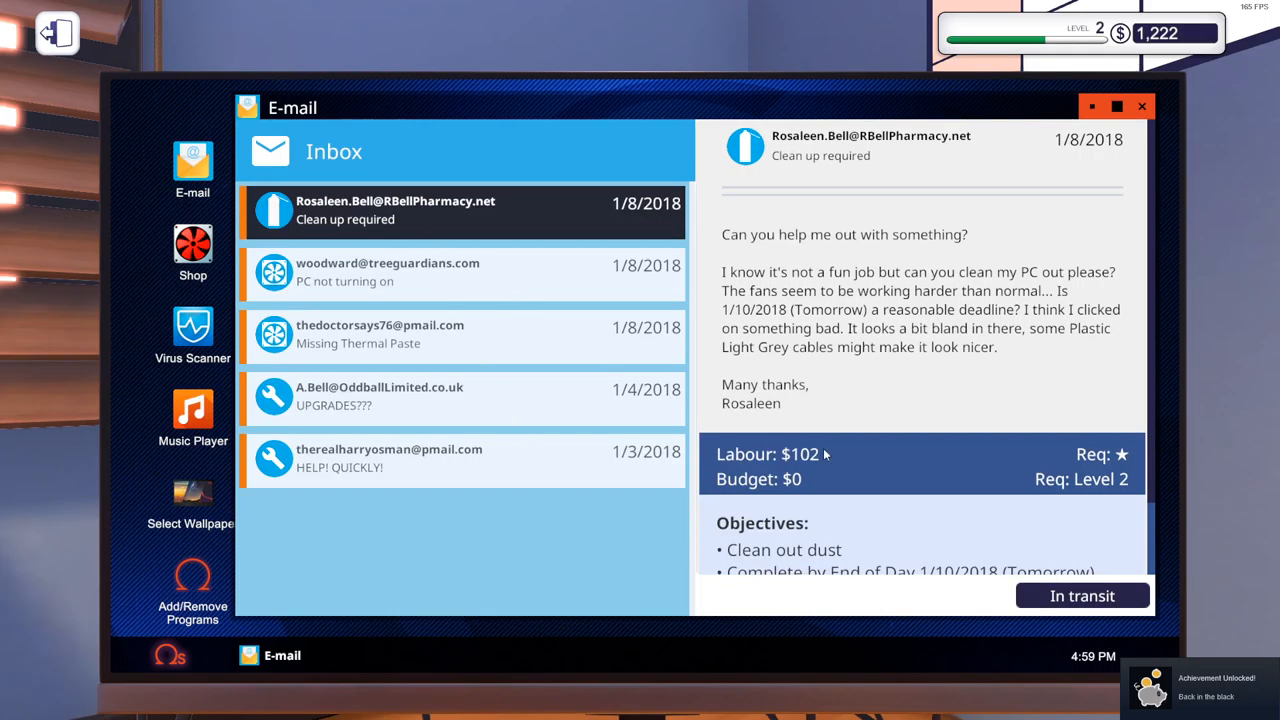
click(460, 395)
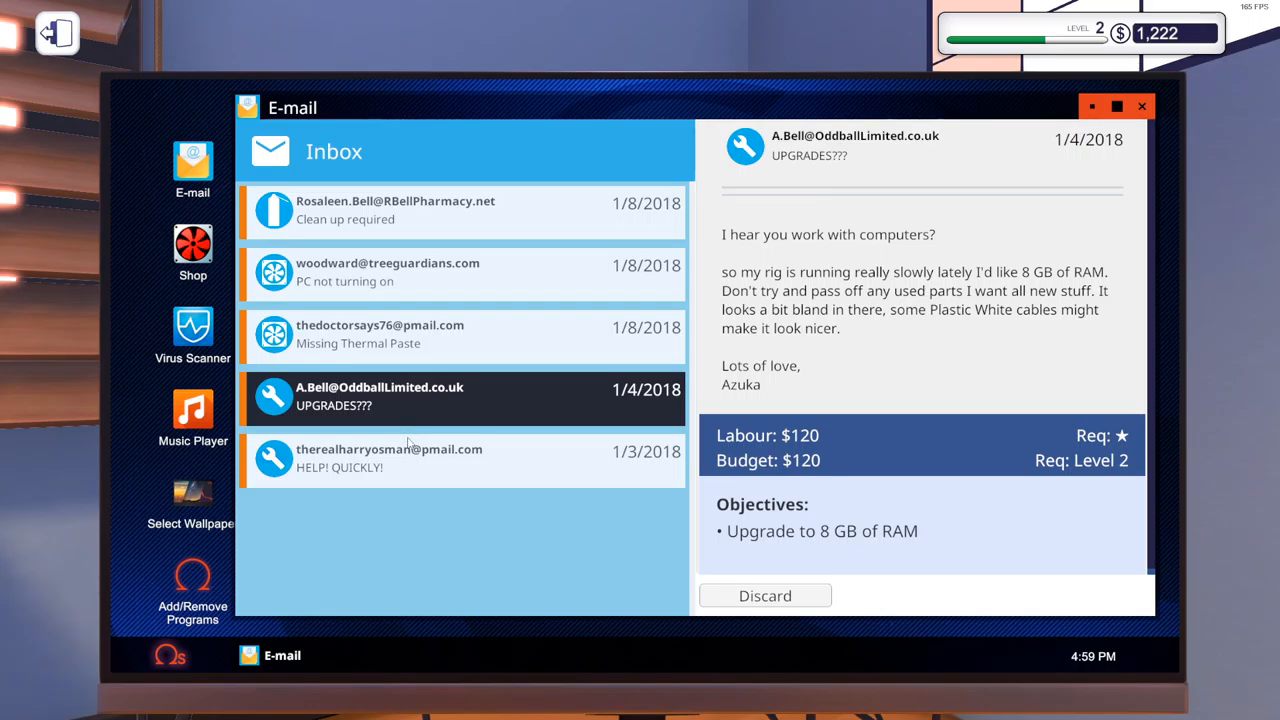
mouse_move(720, 590)
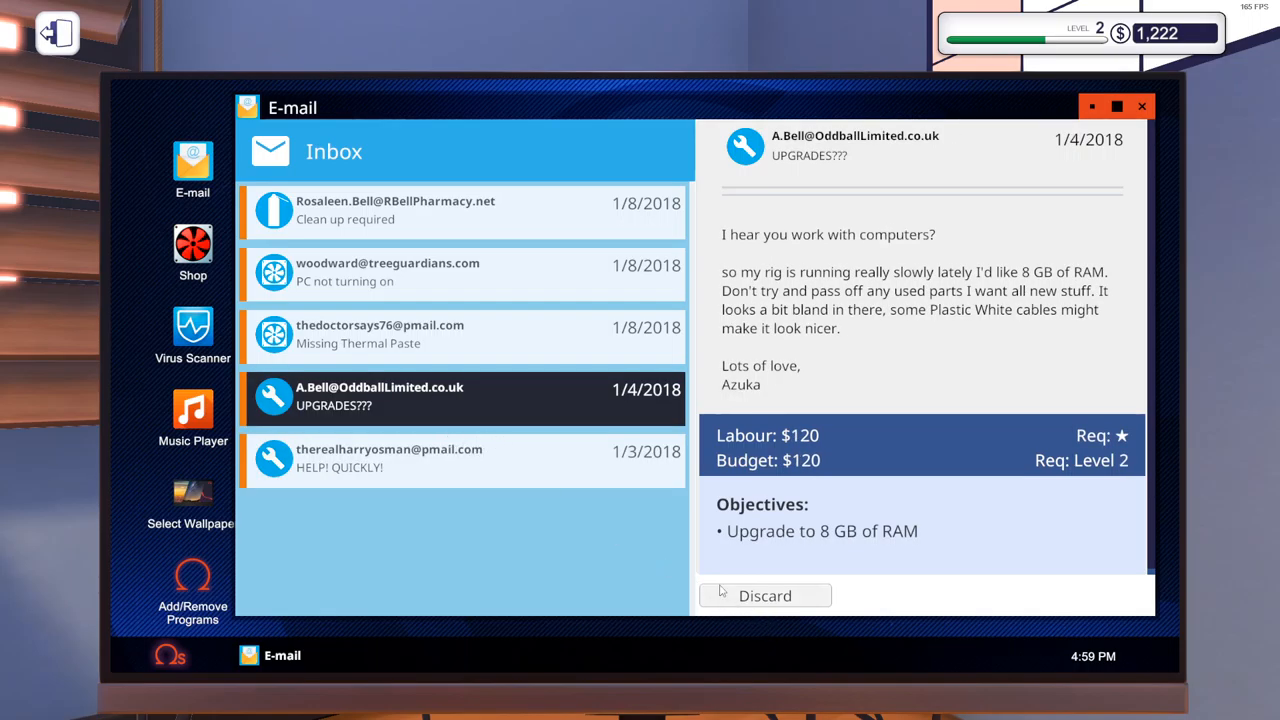